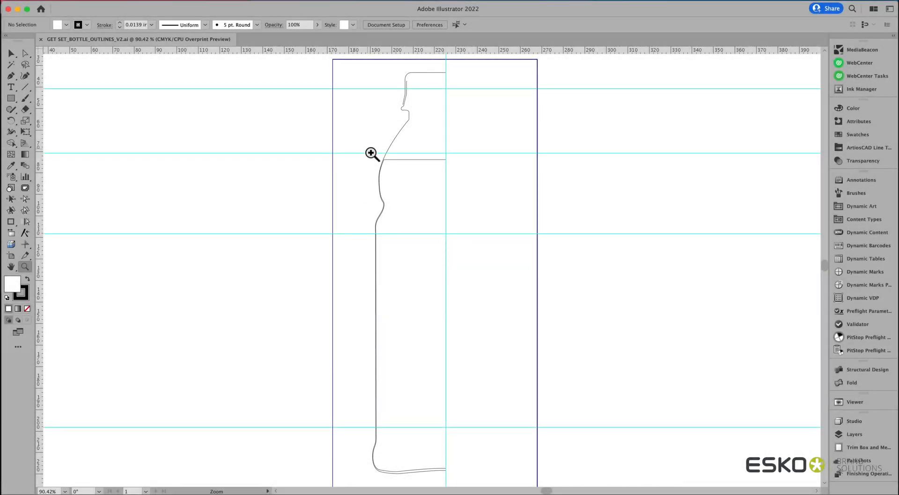
Select the bottle outline for revolving and raise the revolve complexity to High
left_click(371, 153)
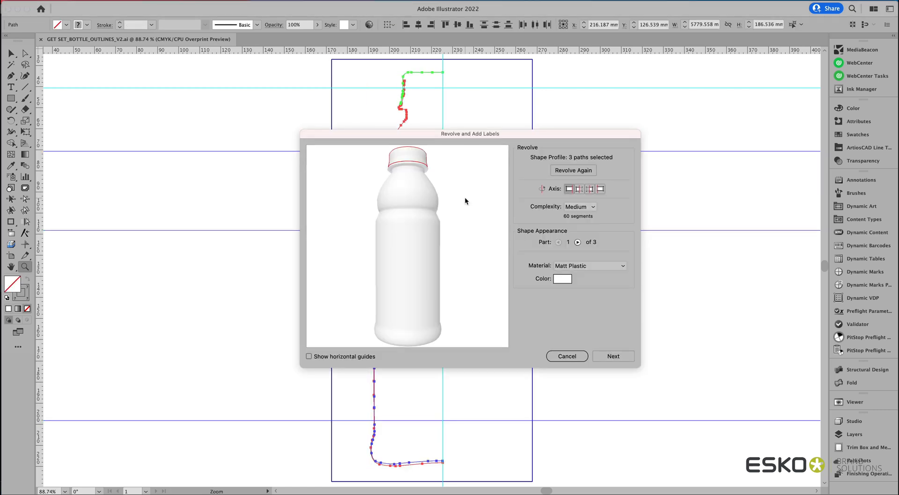
left_click_drag(469, 134, 630, 159)
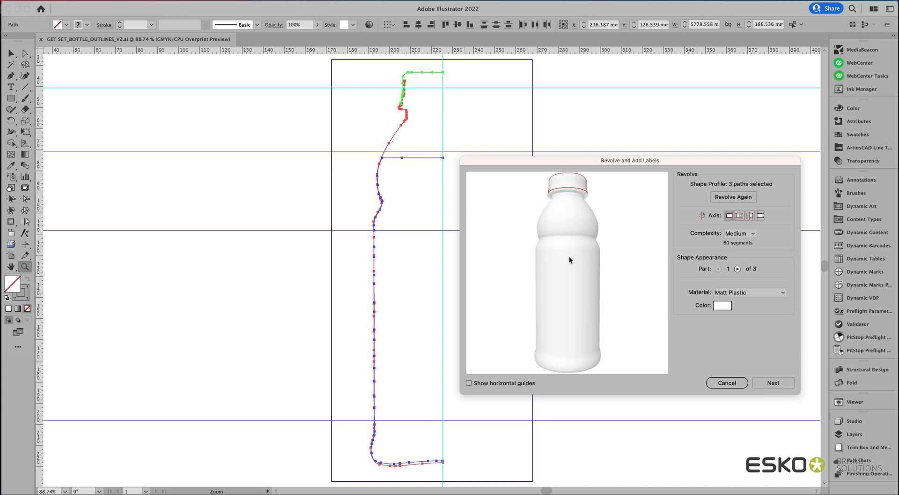
left_click(740, 233)
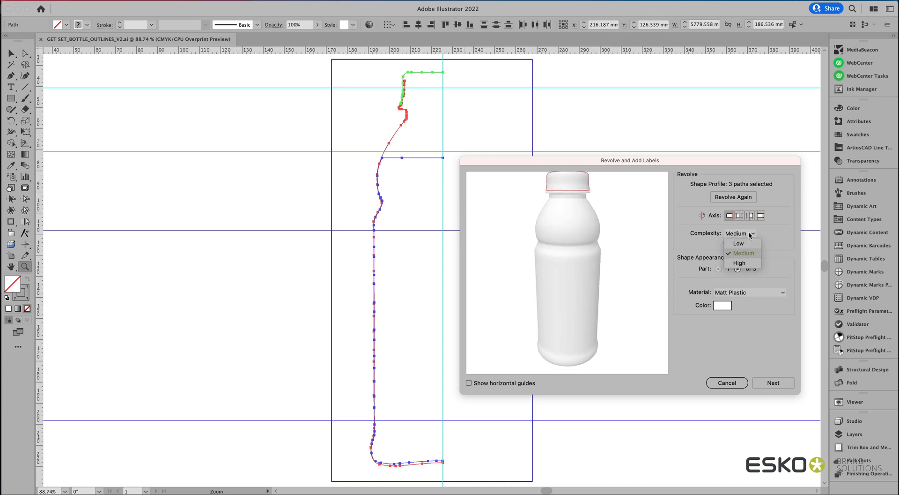
left_click(740, 263)
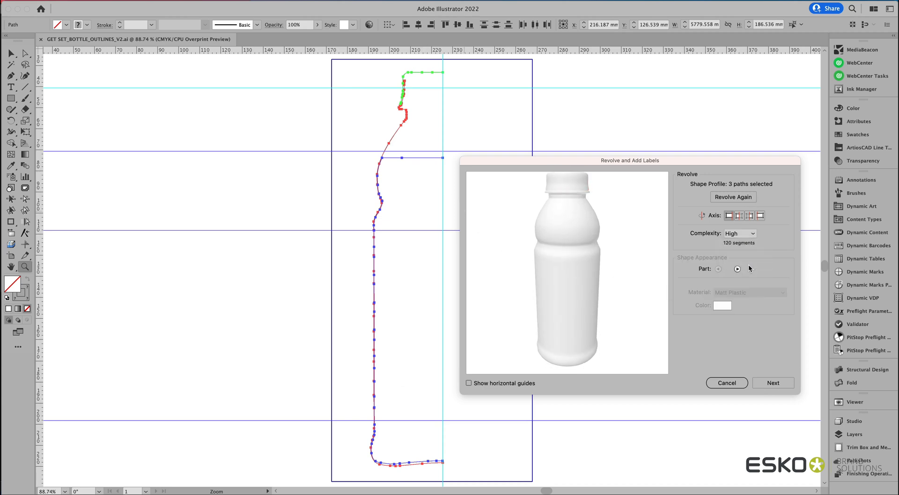
Step through the bottle's shape parts back to the cap, then proceed to label settings
left_click(737, 269)
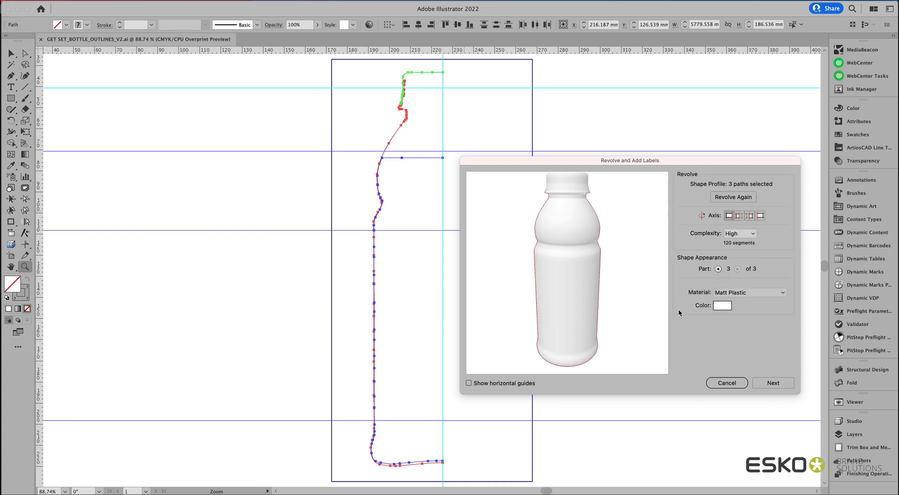
mouse_move(725, 307)
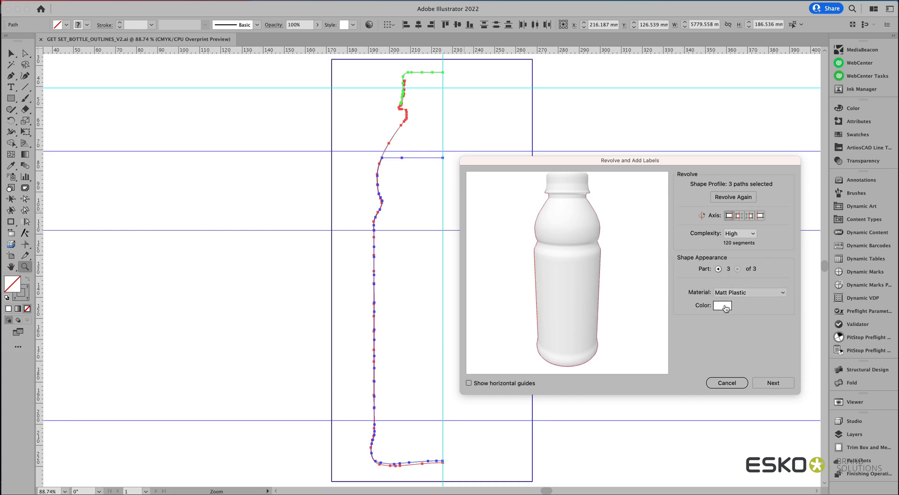
left_click(718, 269)
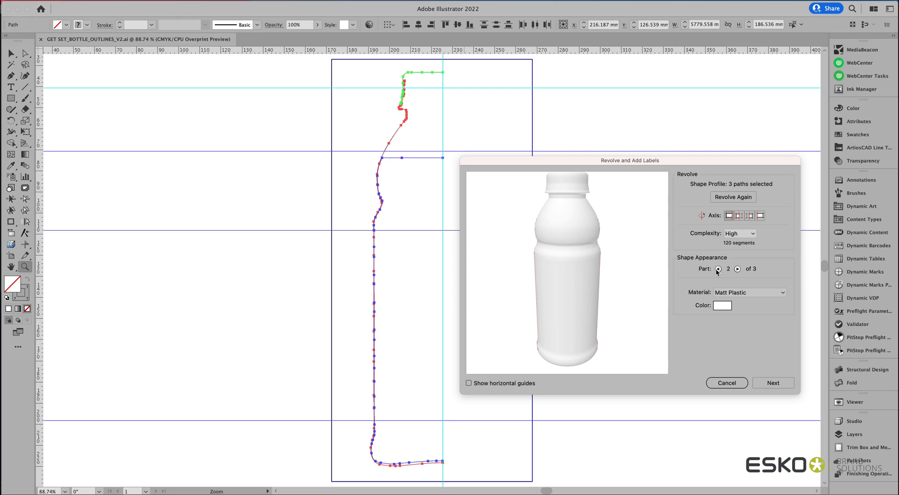
left_click(718, 269)
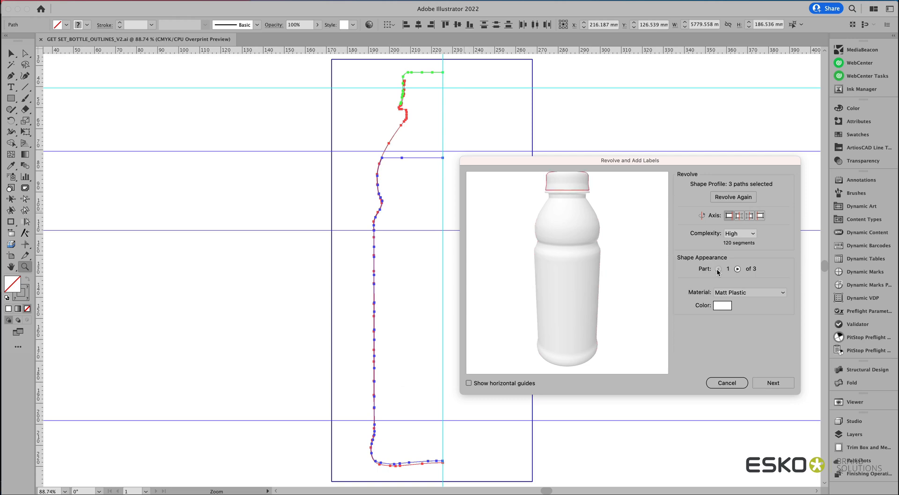
left_click(774, 383)
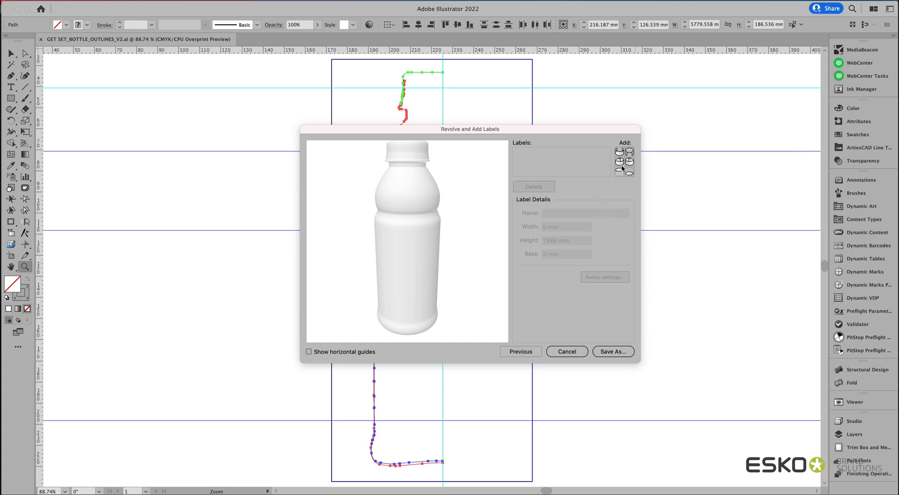
Add a cylindrical round label, 90 mm high with 18 mm base, leaving radius settings unchanged
left_click(630, 163)
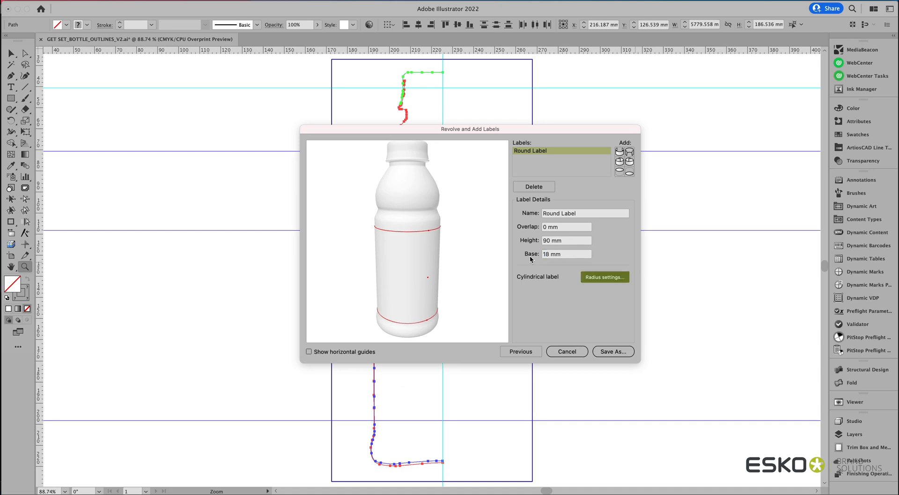
mouse_move(569, 302)
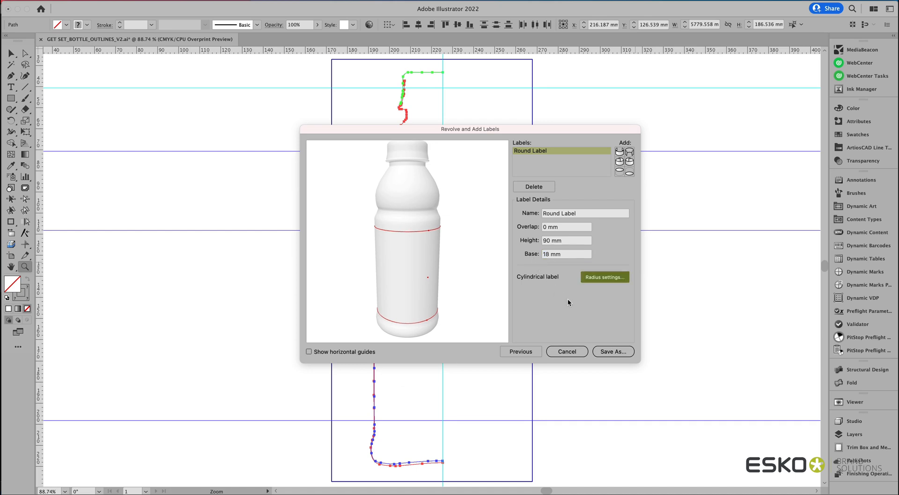
left_click(605, 277)
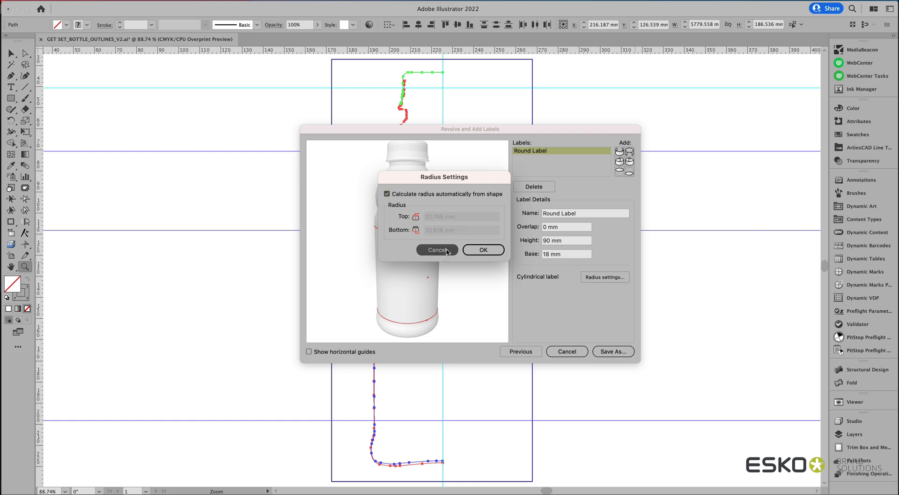
left_click(438, 250)
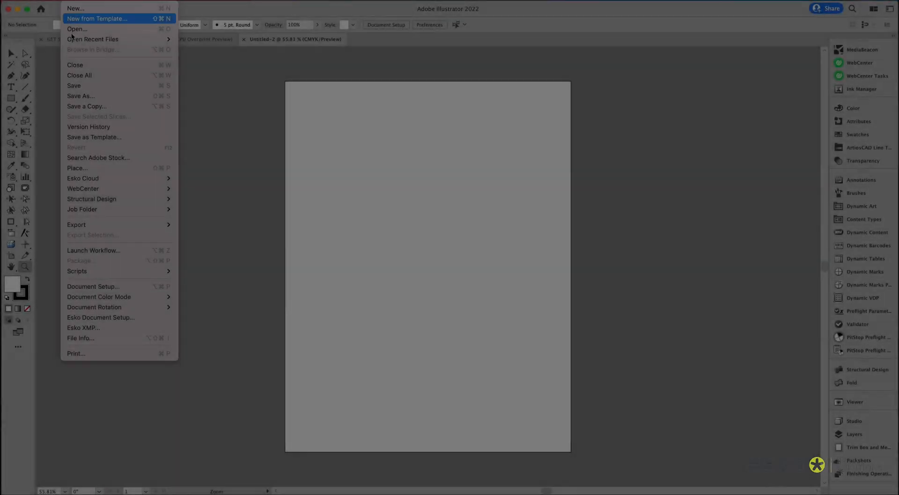
mouse_move(92, 198)
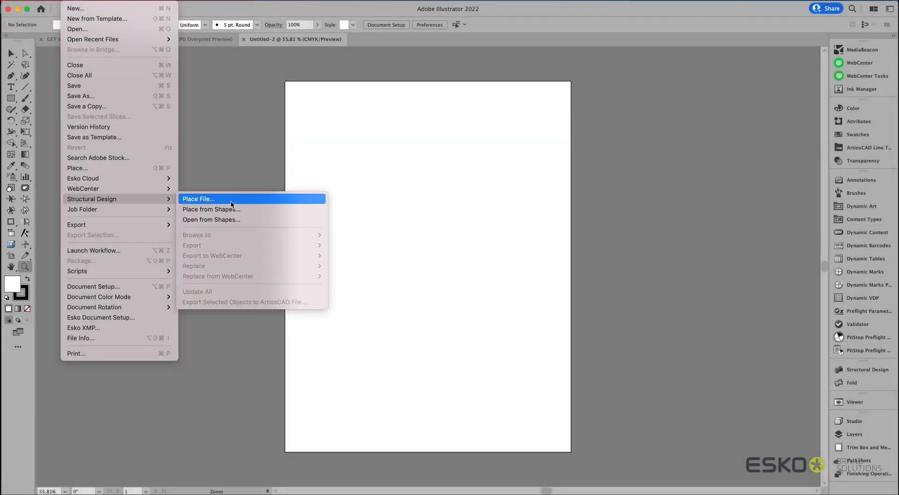
Place the label outline structural design file and bring up the 3D studio preview
left_click(199, 198)
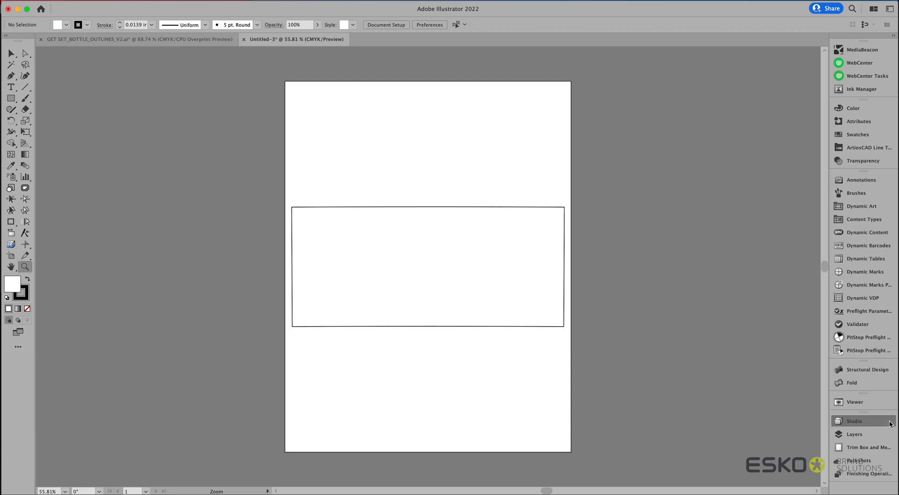
left_click(854, 420)
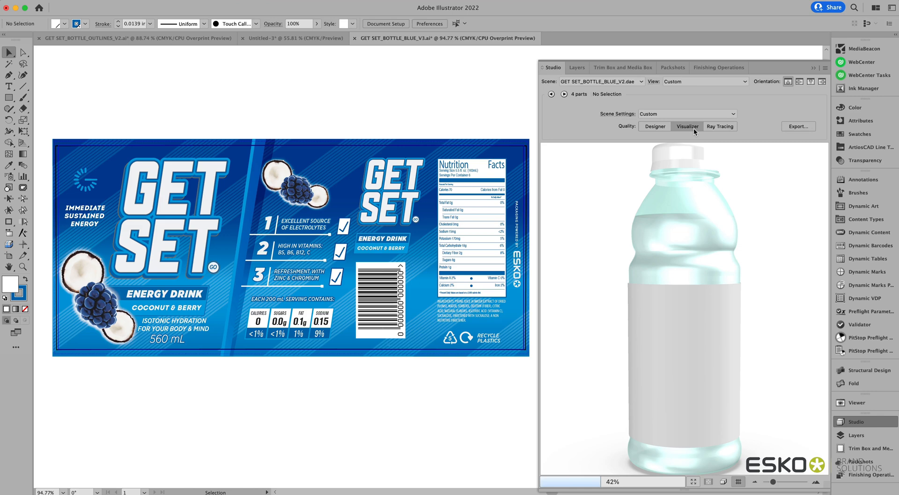
Switch the 3D preview to Visualizer quality and step through the bottle's parts
left_click(688, 126)
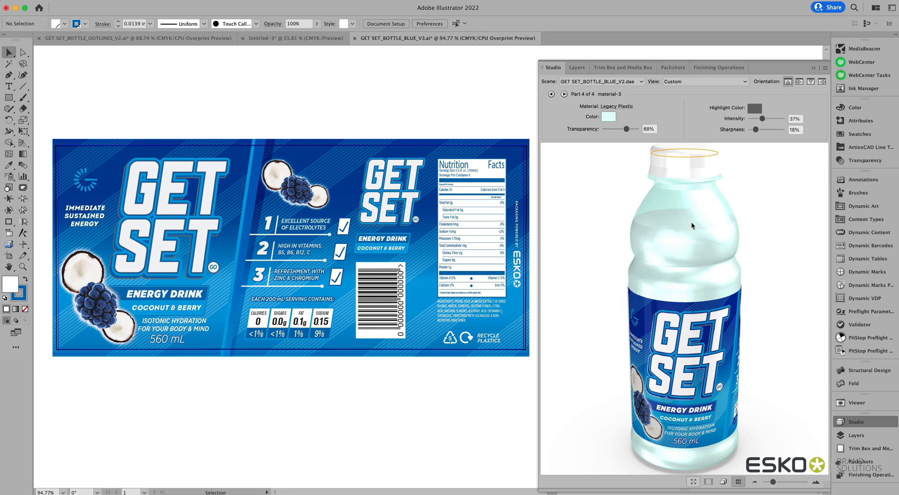
mouse_move(633, 120)
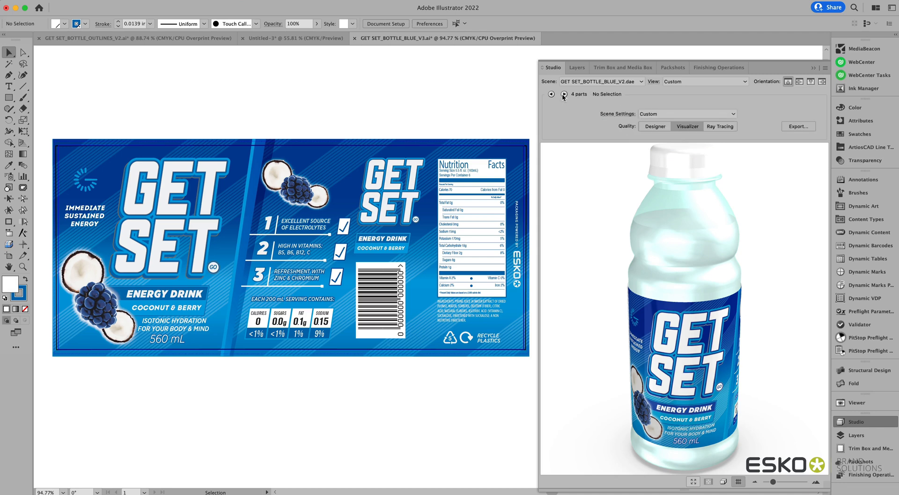
left_click(563, 94)
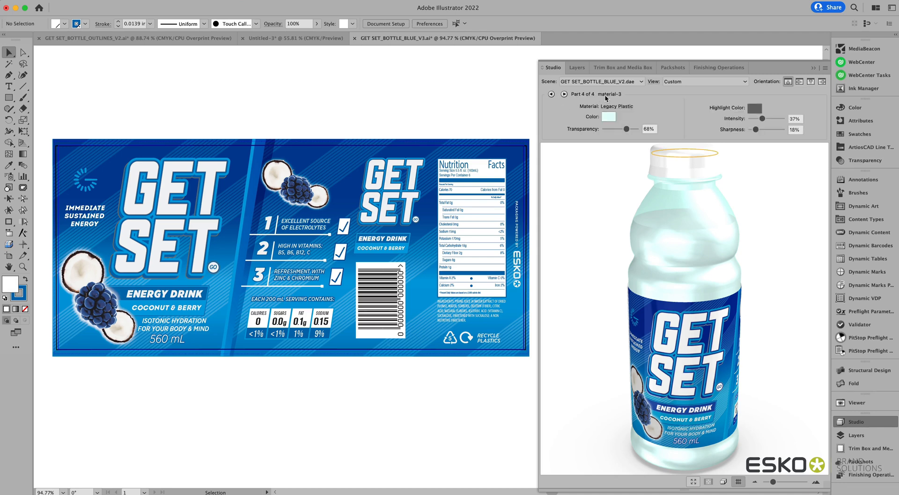
left_click(550, 95)
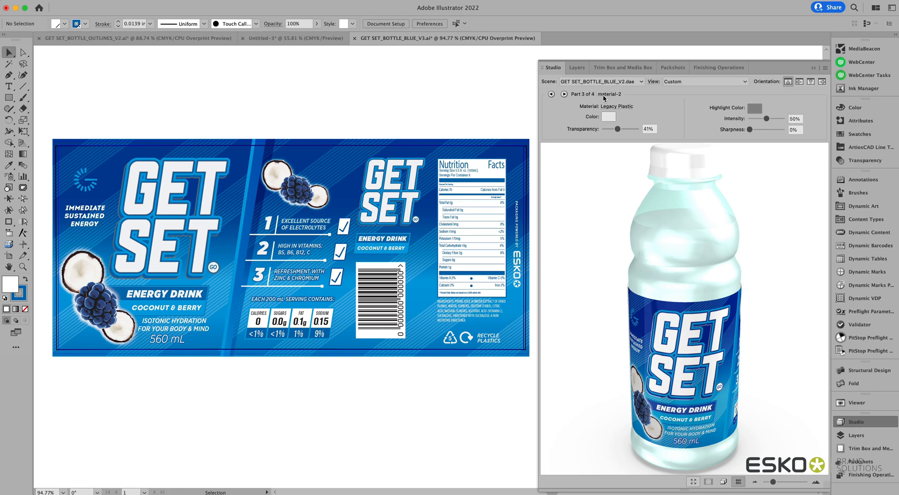
left_click(551, 95)
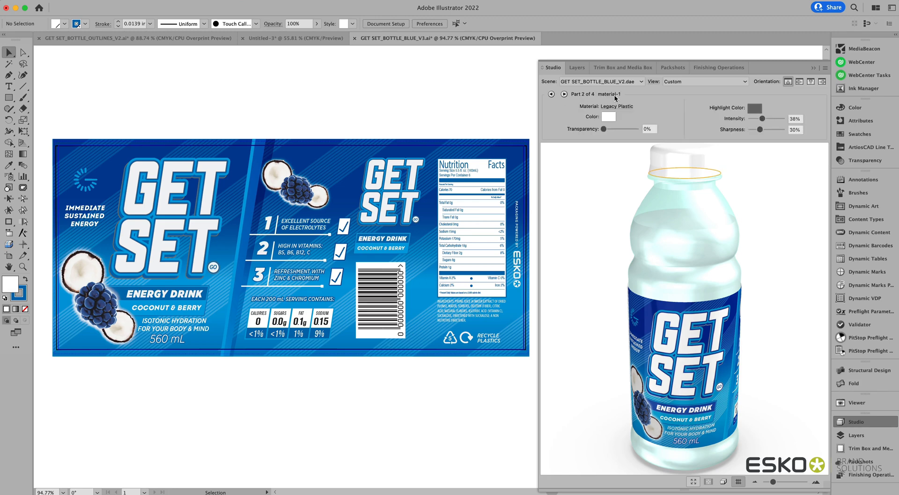
Bring up the 3D export settings from the preview panel's options
left_click(825, 68)
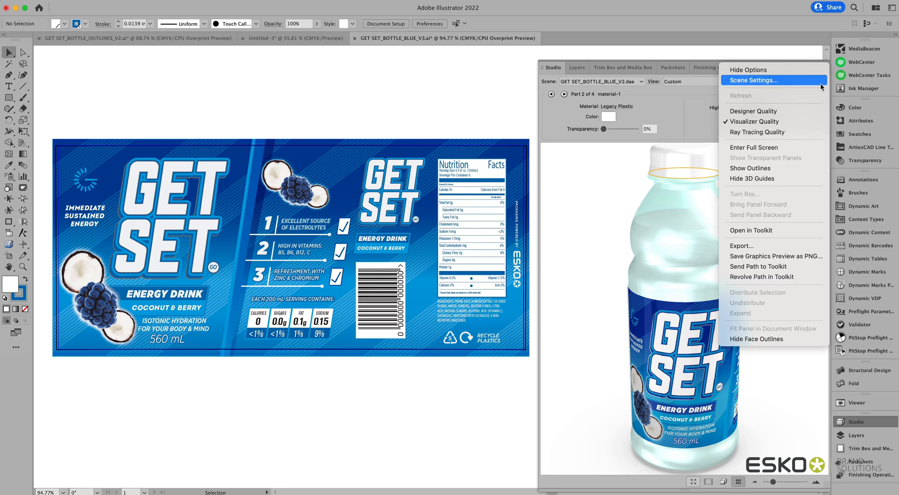
mouse_move(760, 245)
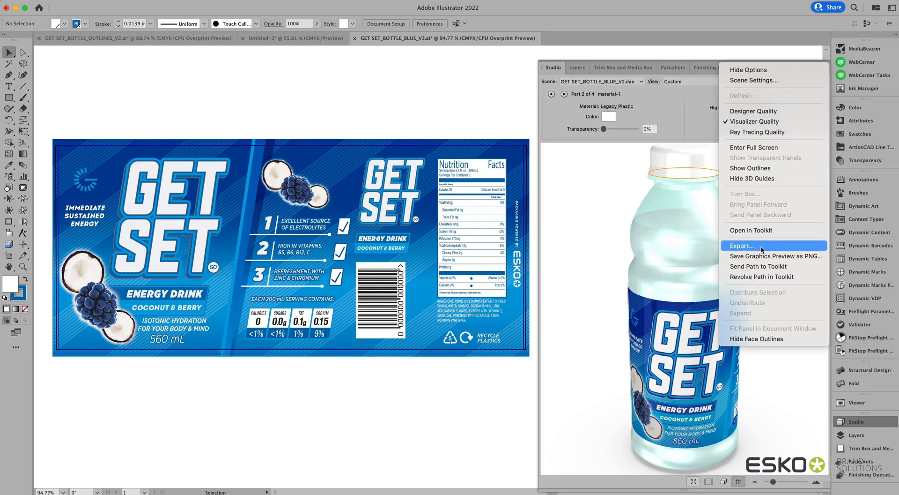
left_click(741, 246)
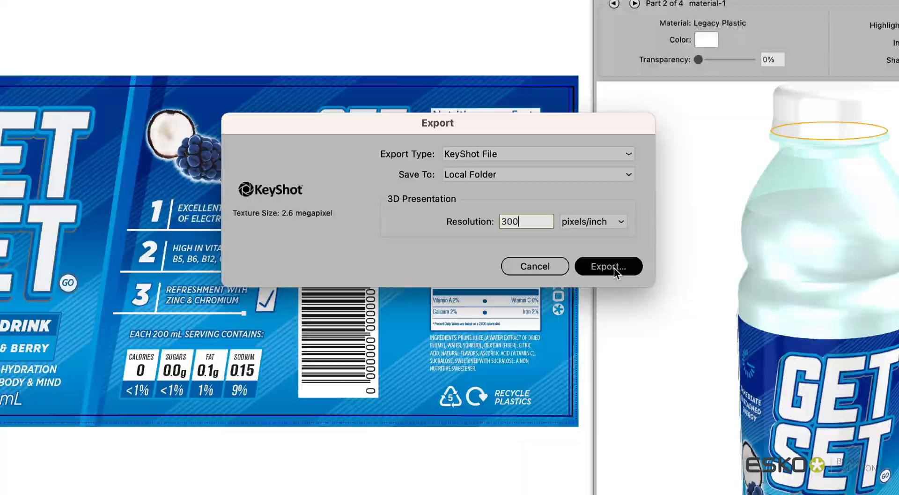
Export the labelled bottle as a KeyShot file to a local folder at 300 pixels/inch
left_click(609, 266)
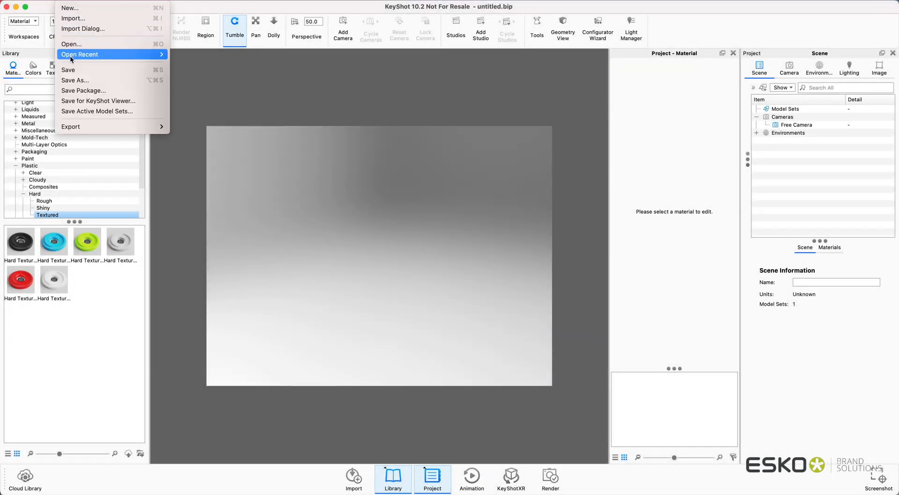
Reopen the exported bottle scene and review the image resolution presets
left_click(80, 54)
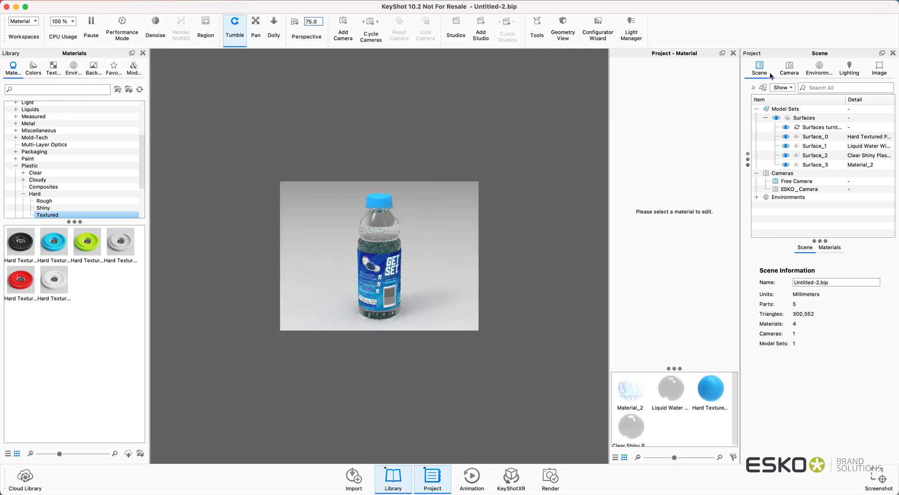
left_click(879, 65)
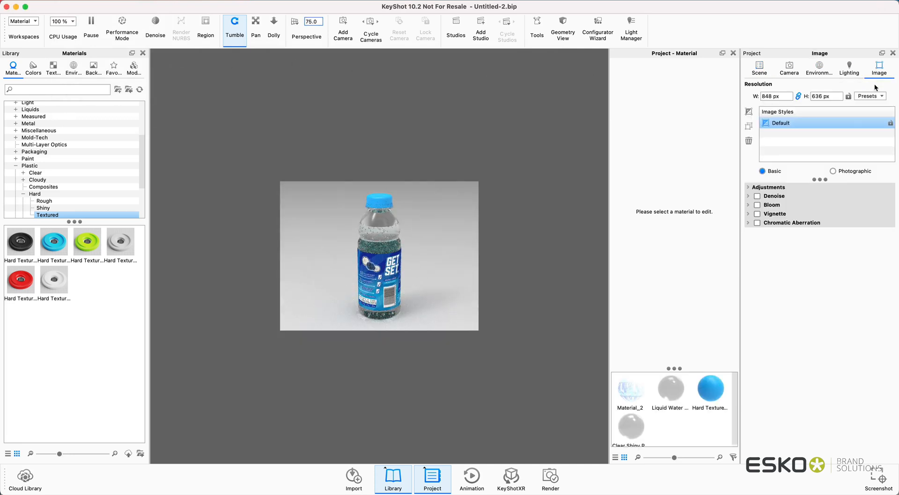
left_click(869, 96)
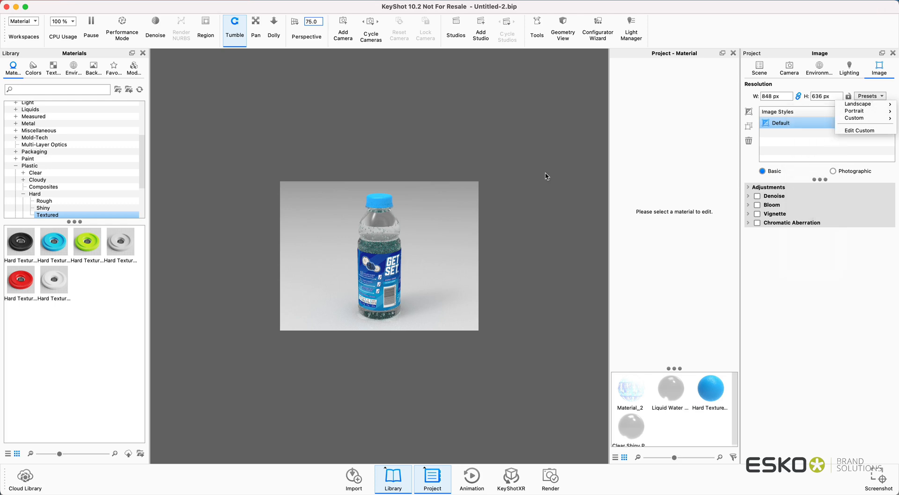
Switch the workspace layout to Startup, then to Default
left_click(21, 21)
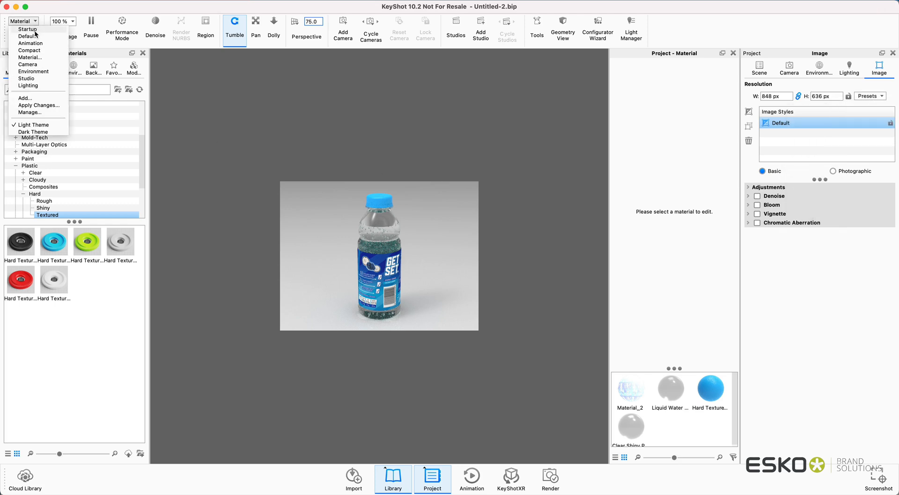
left_click(24, 29)
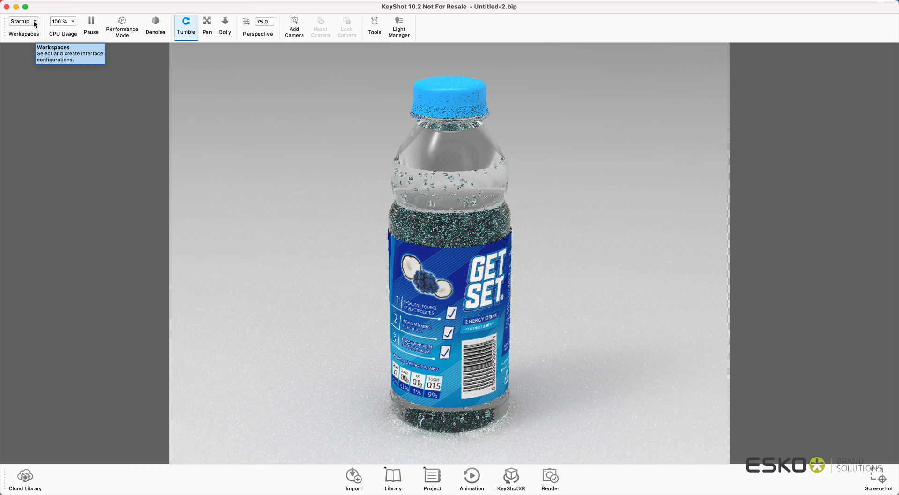
left_click(36, 22)
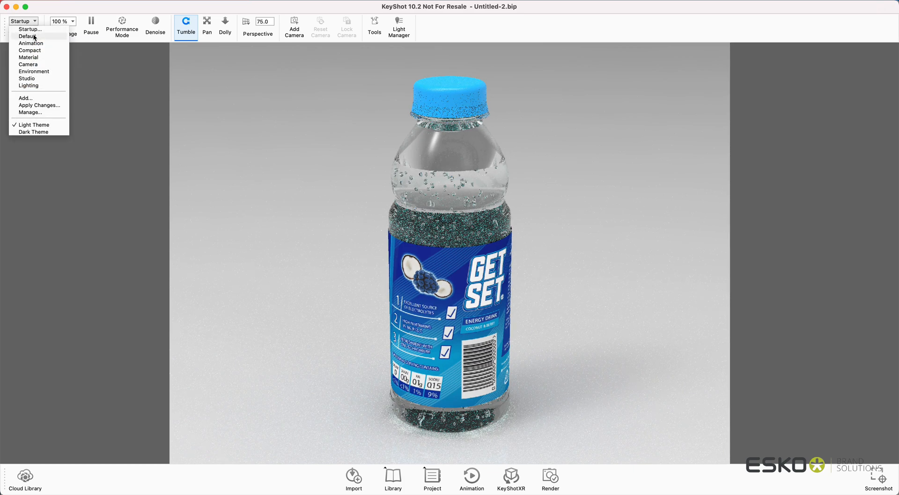
left_click(25, 36)
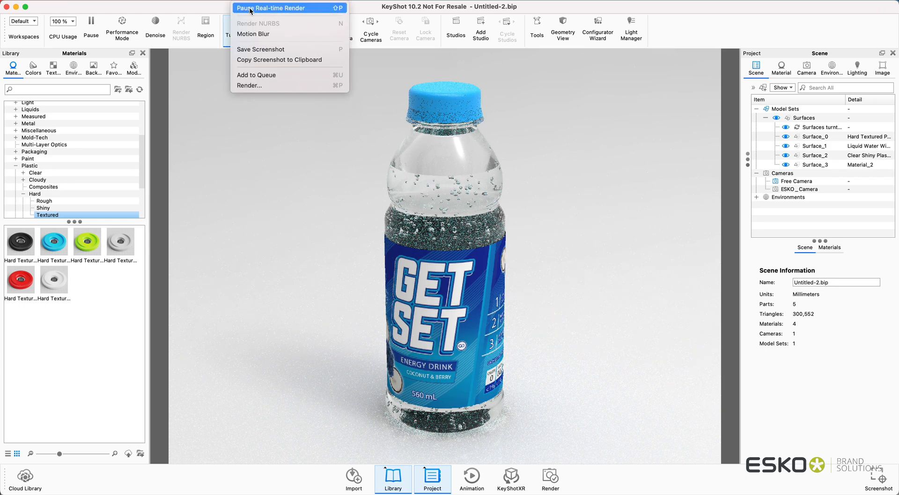
left_click(282, 8)
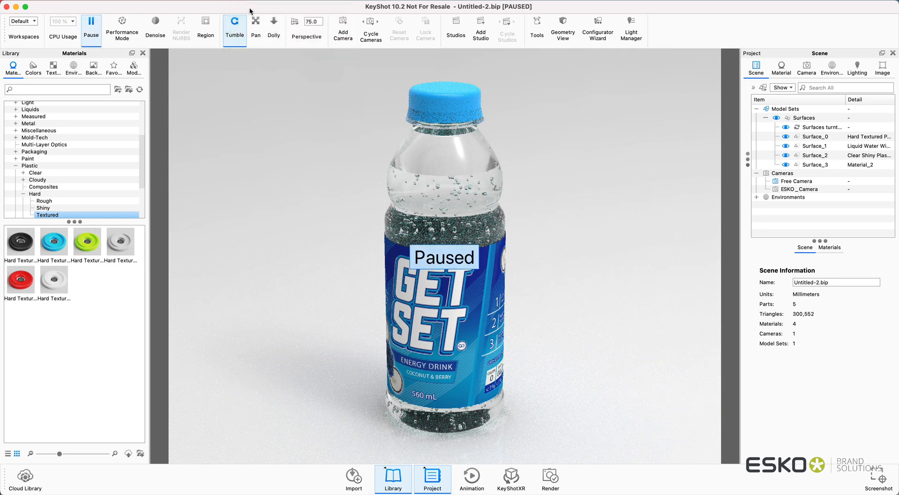
left_click(255, 21)
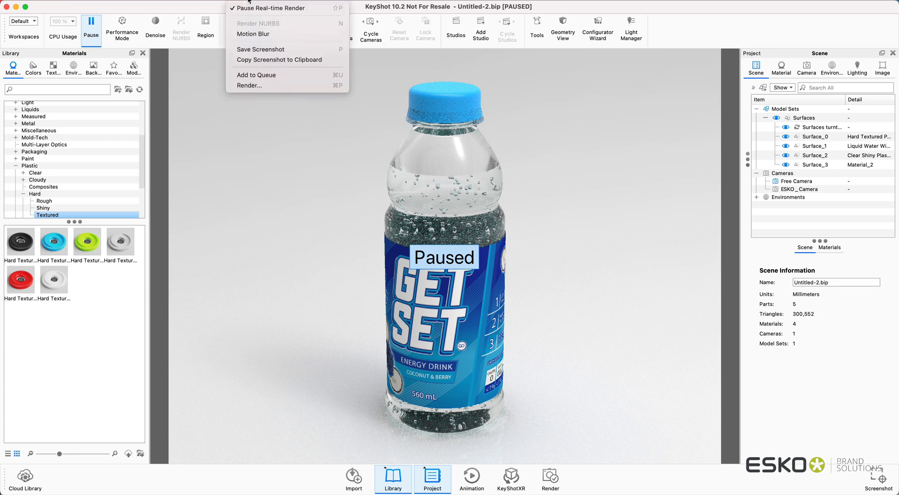
left_click(273, 8)
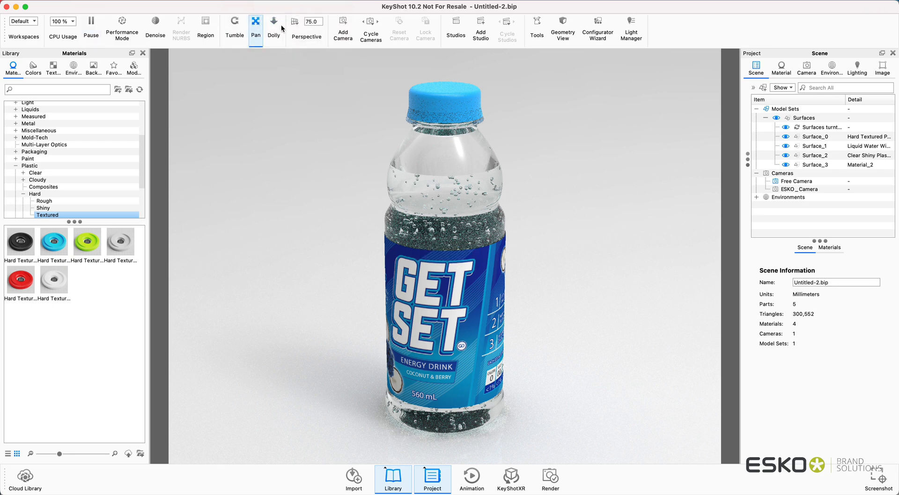
left_click(273, 22)
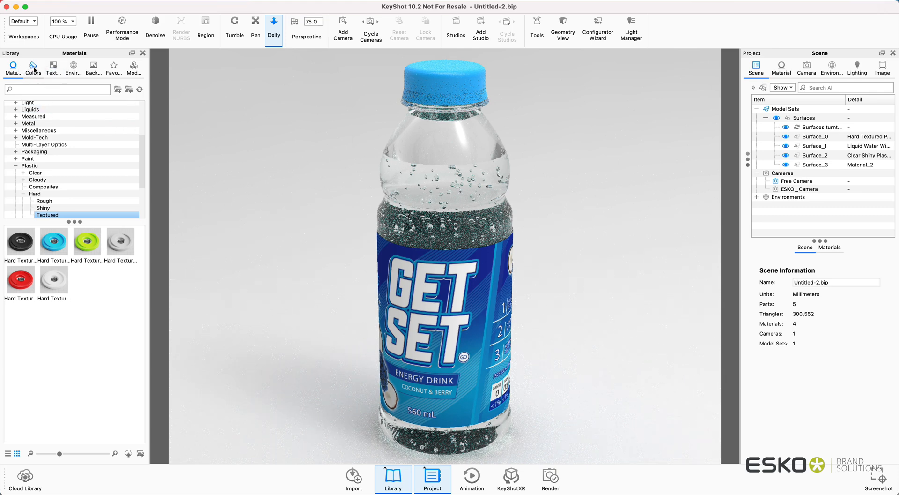
left_click(33, 69)
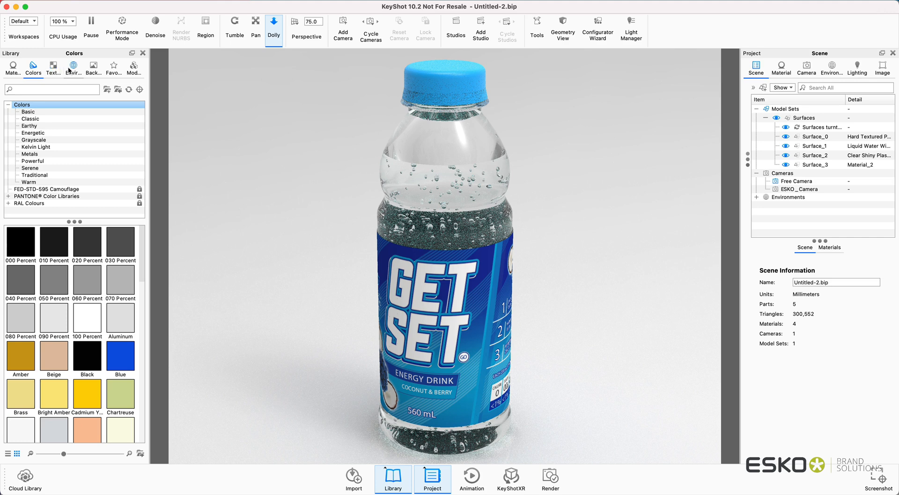
left_click(72, 65)
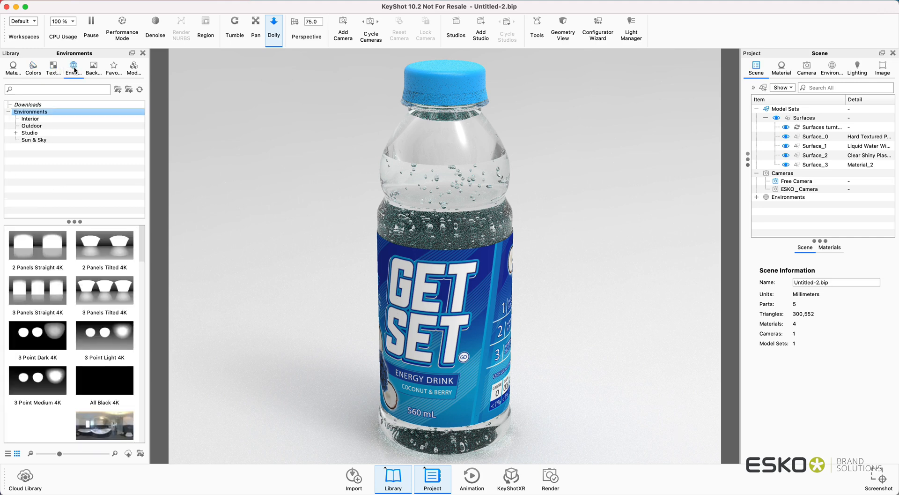
left_click(13, 68)
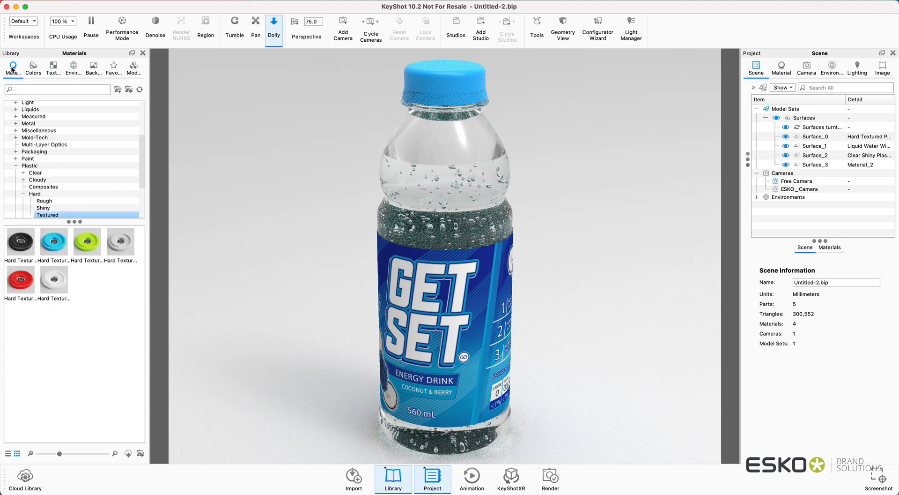
left_click(785, 109)
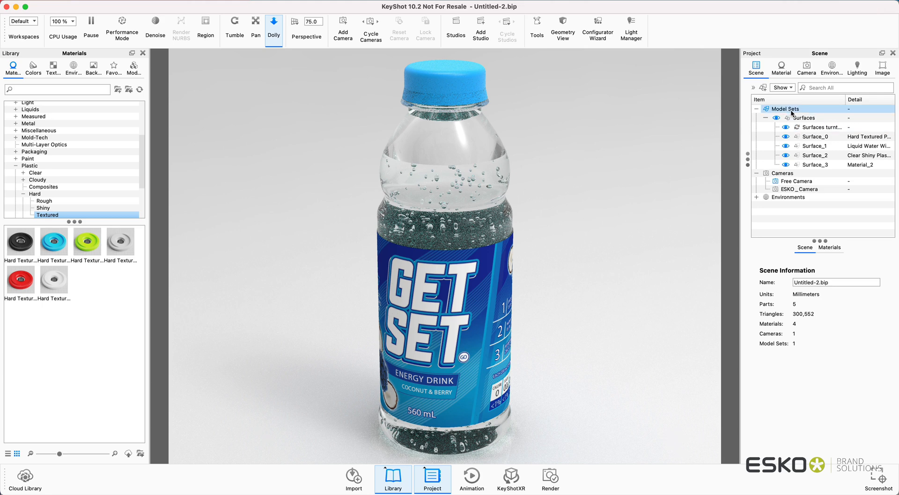
left_click(823, 136)
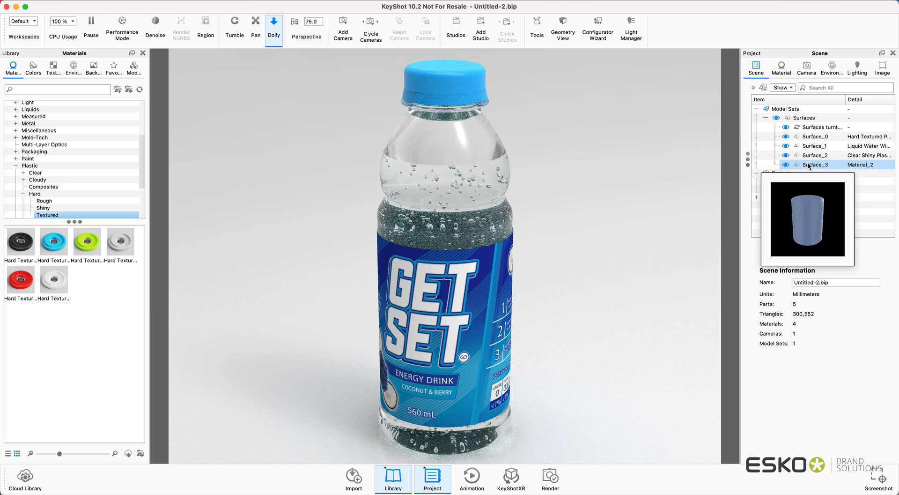
Preview the body, liquid and cap parts, then show the cap part Surface_0's properties
left_click(815, 156)
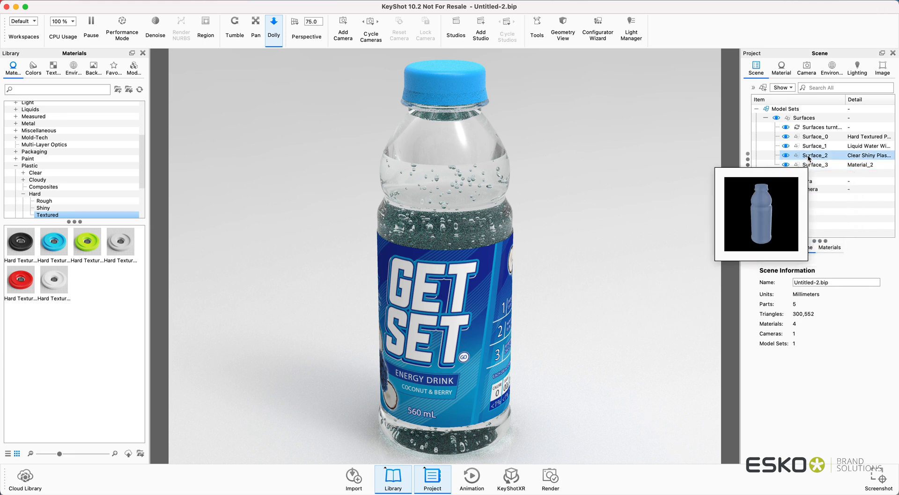
left_click(815, 146)
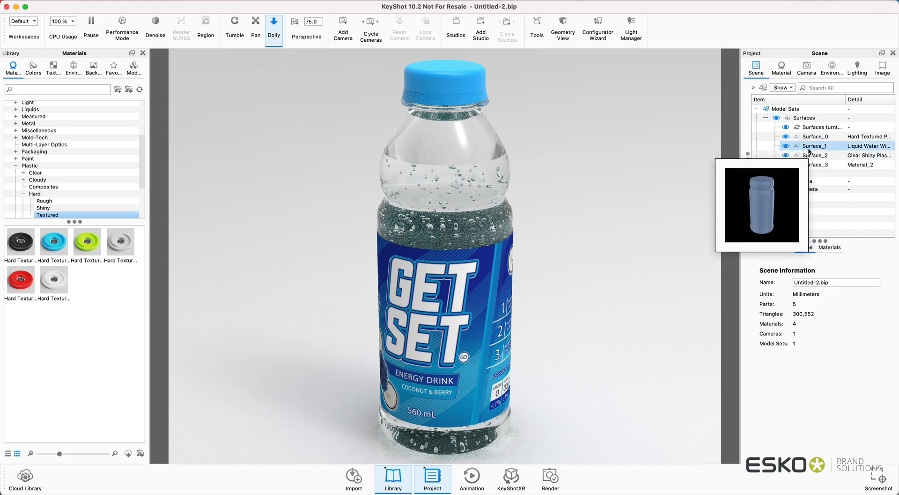
left_click(814, 137)
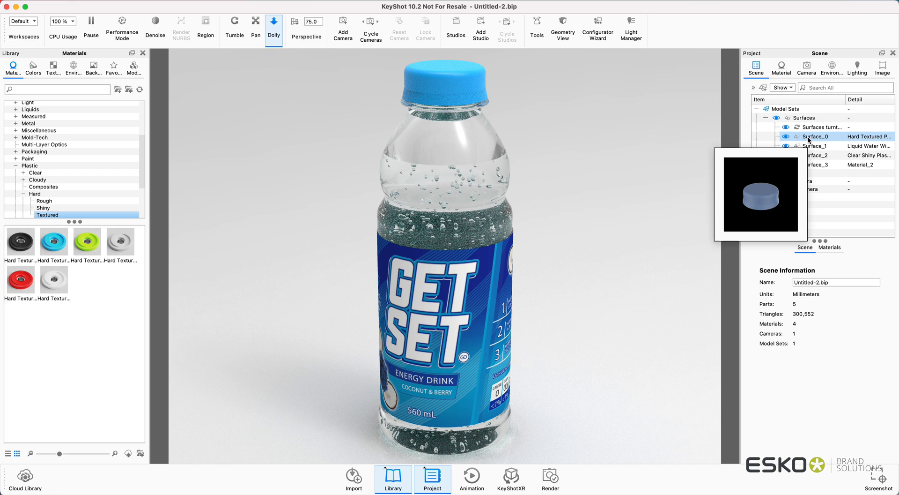
left_click(817, 137)
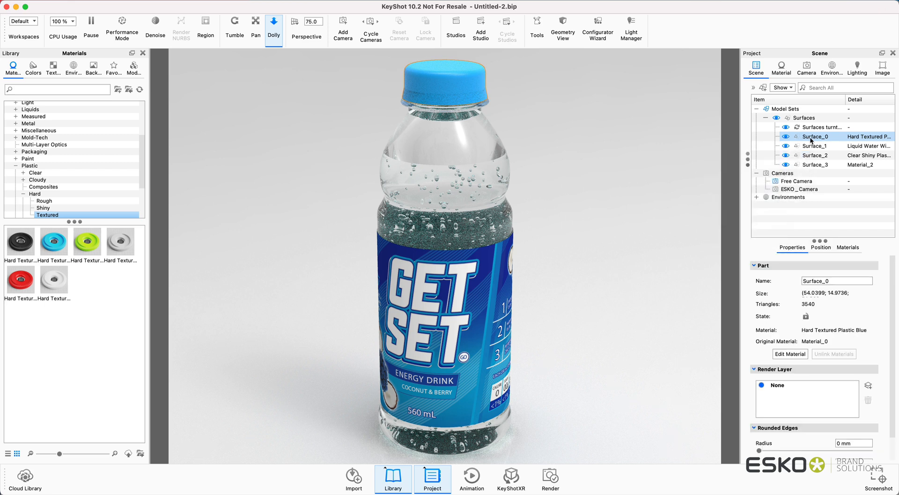
Inspect the cap's Hard Textured Plastic Blue diffuse colour, keeping the blue, and return to part properties
left_click(781, 68)
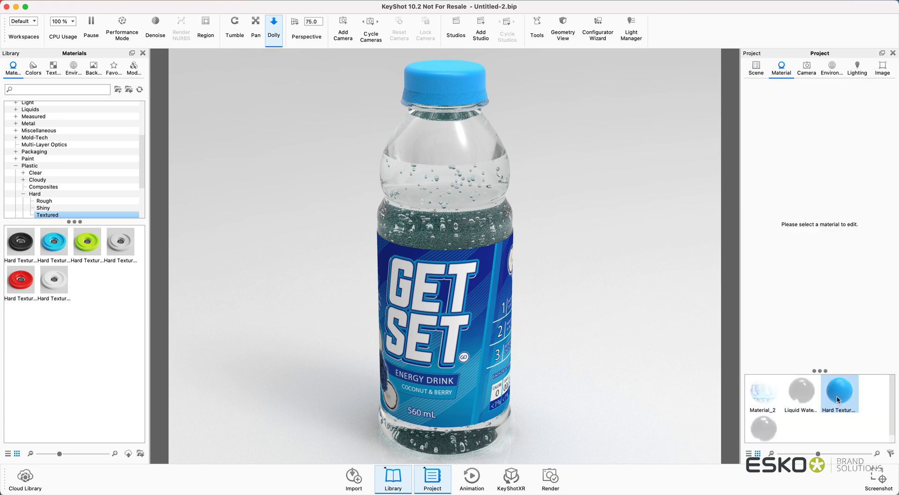
left_click(839, 393)
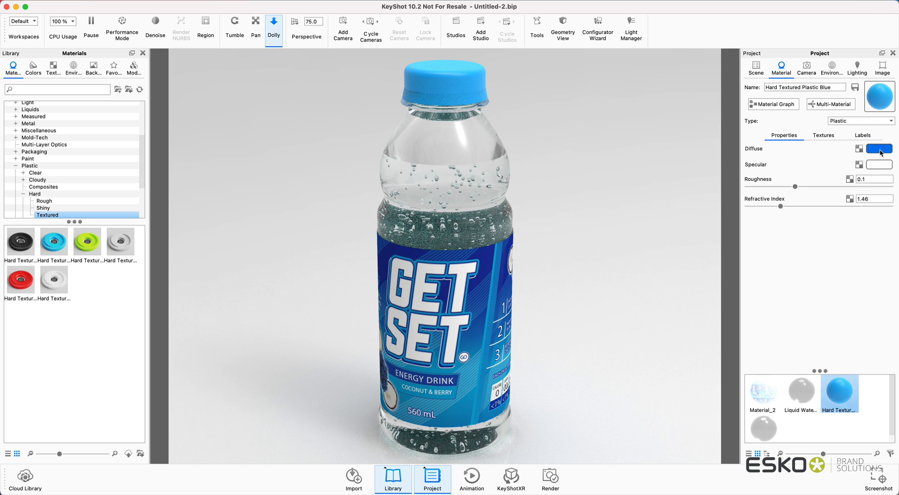
left_click(878, 149)
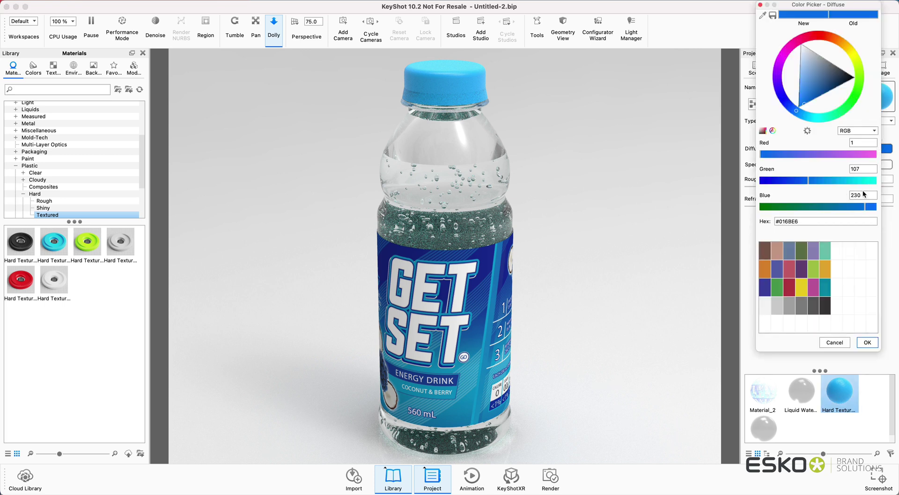
left_click(868, 342)
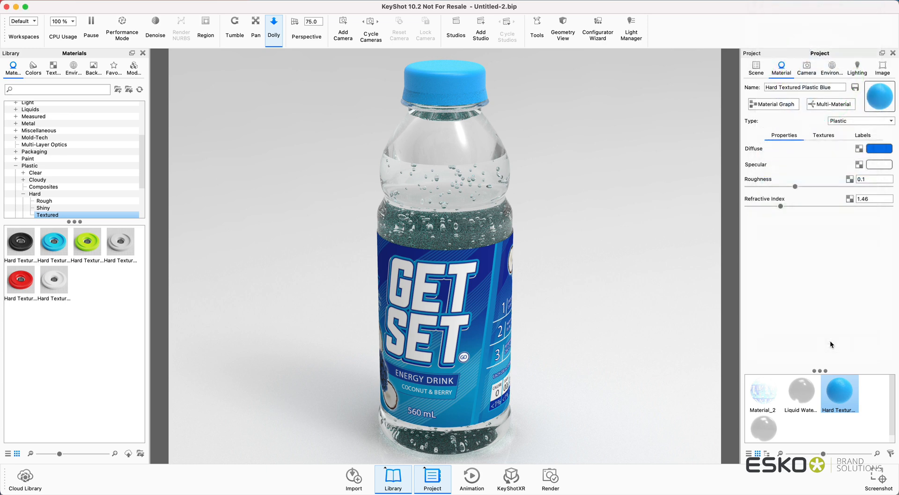
left_click(755, 68)
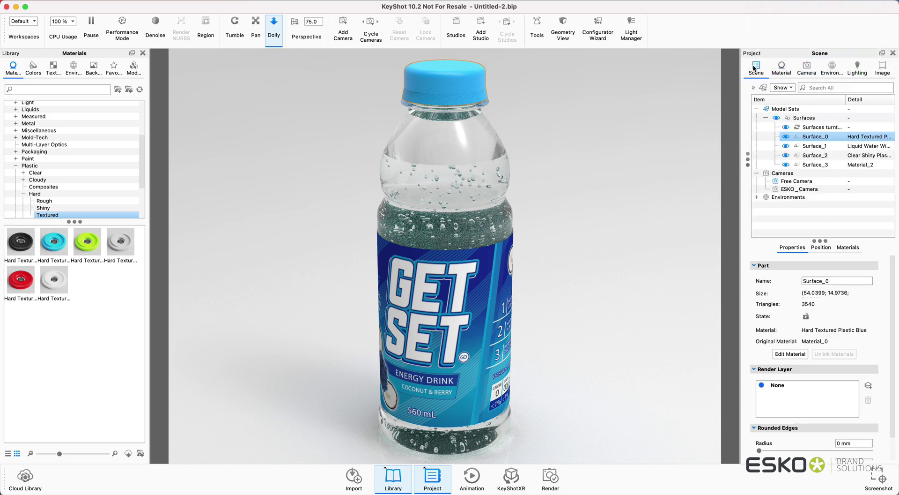
mouse_move(132, 223)
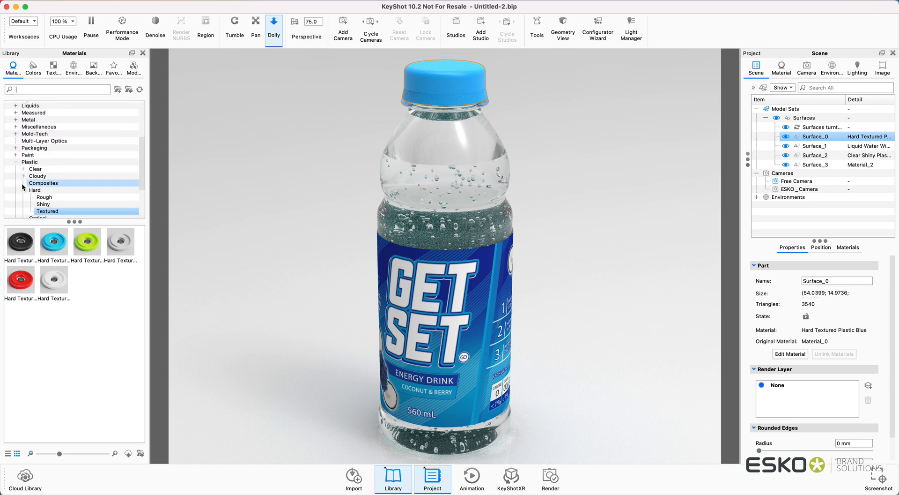
Set Hard Textured Plastic Blue #1's diffuse colour to #0360CB and return to the scene's part list
scroll("down", 3)
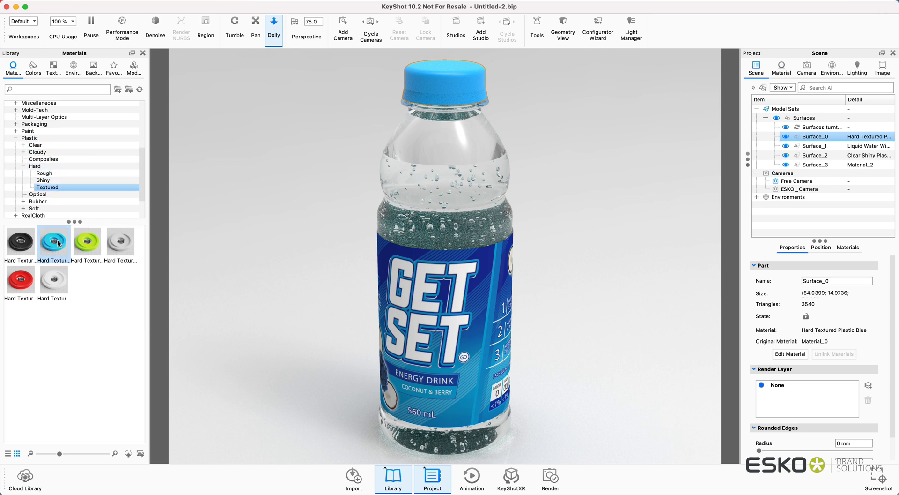
mouse_move(53, 243)
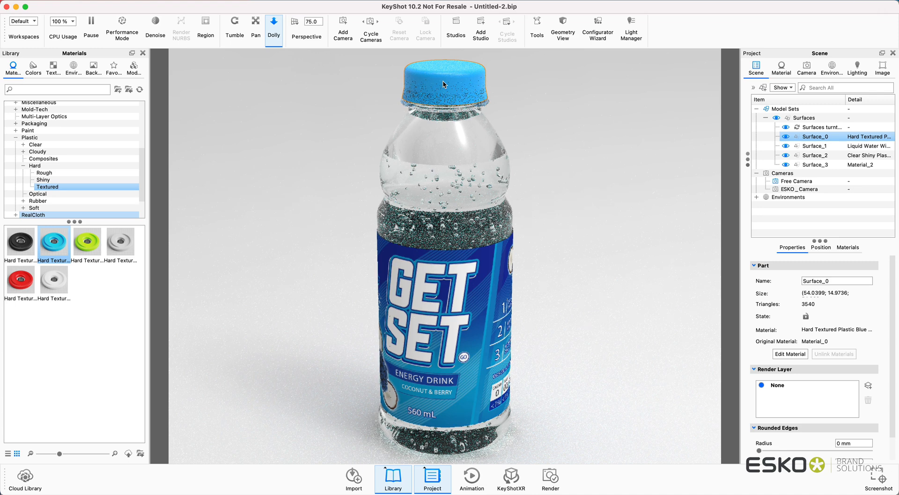
left_click(781, 69)
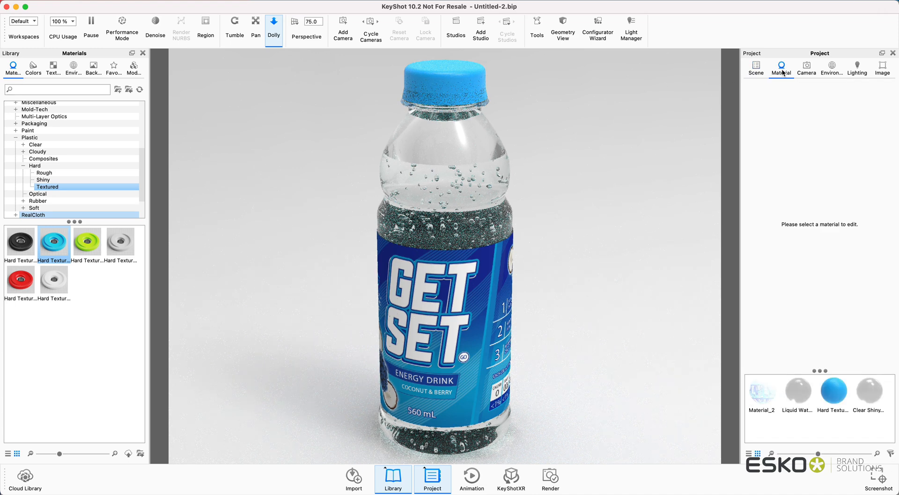
left_click(834, 391)
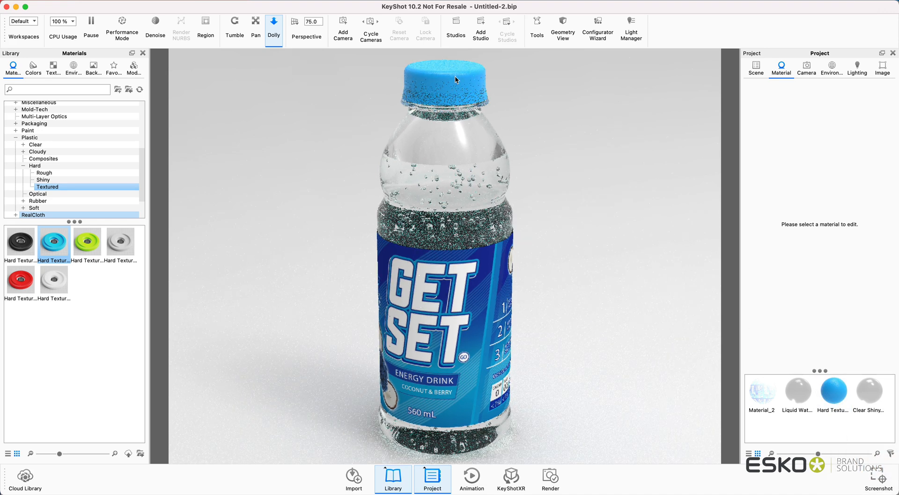
left_click(834, 391)
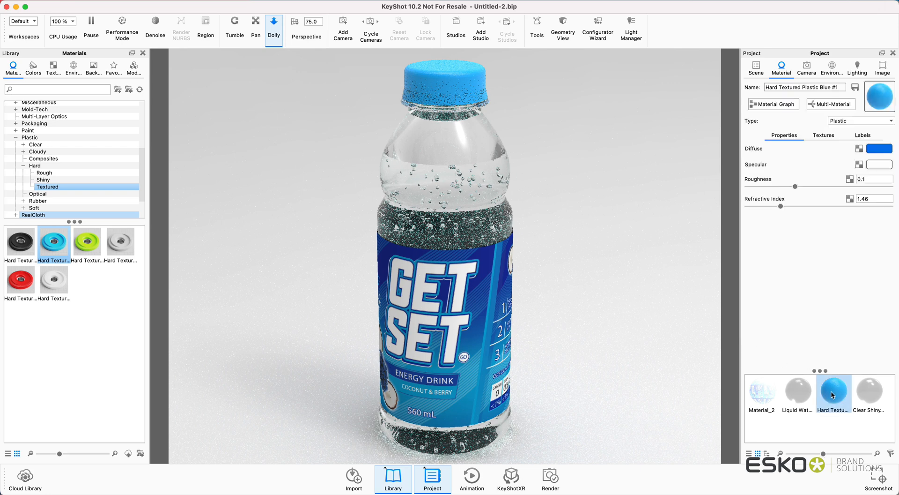
left_click(882, 149)
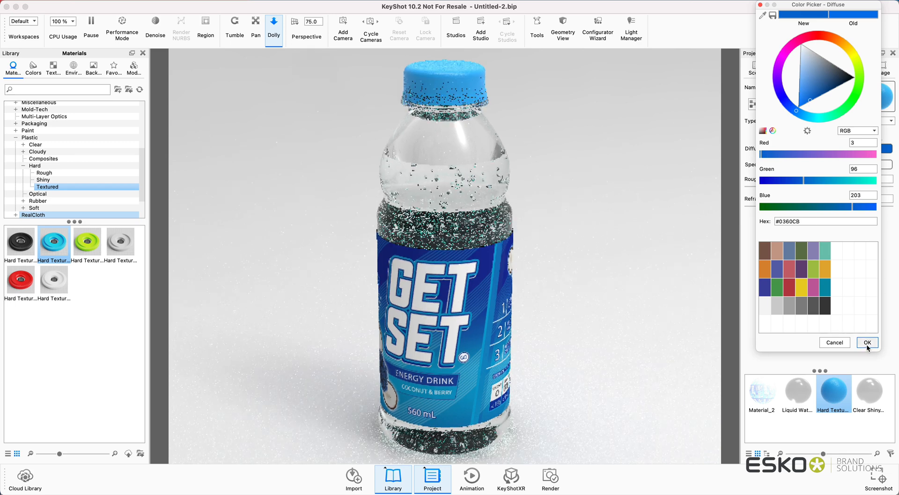
left_click(867, 342)
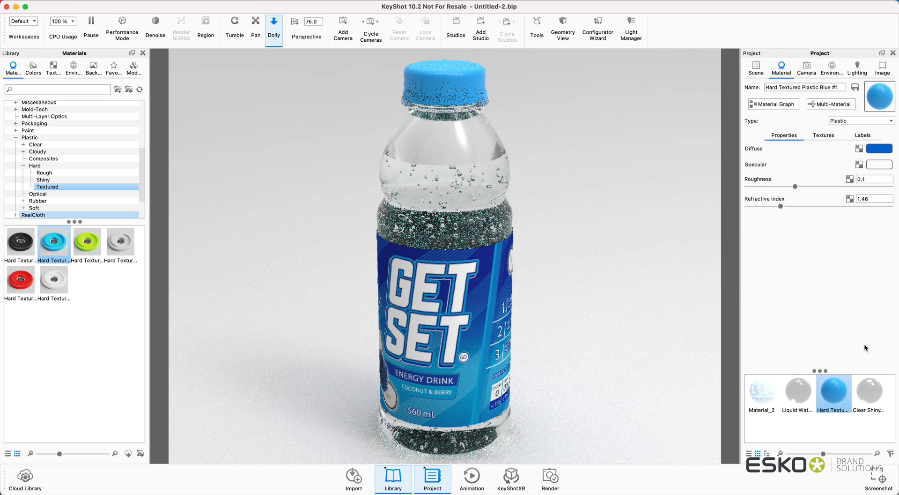
left_click(755, 69)
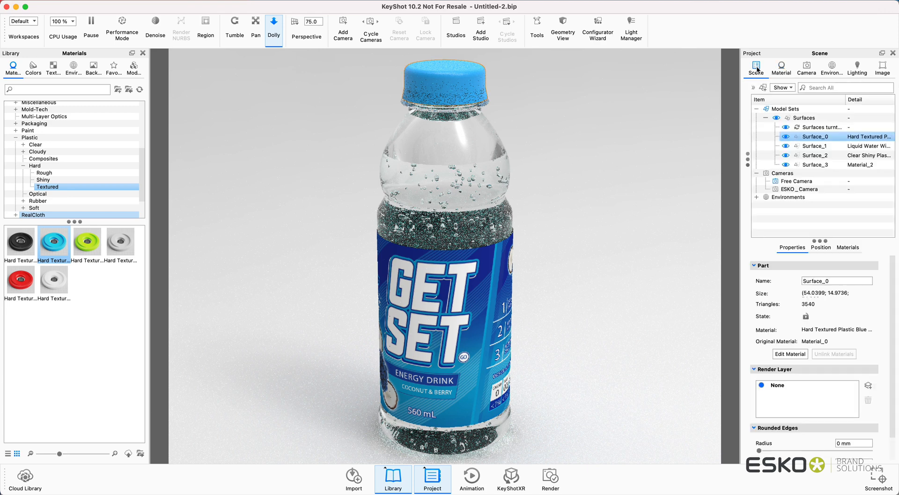
Apply the library's Liquid Water Bubbles material to the liquid part Surface_1
left_click(814, 146)
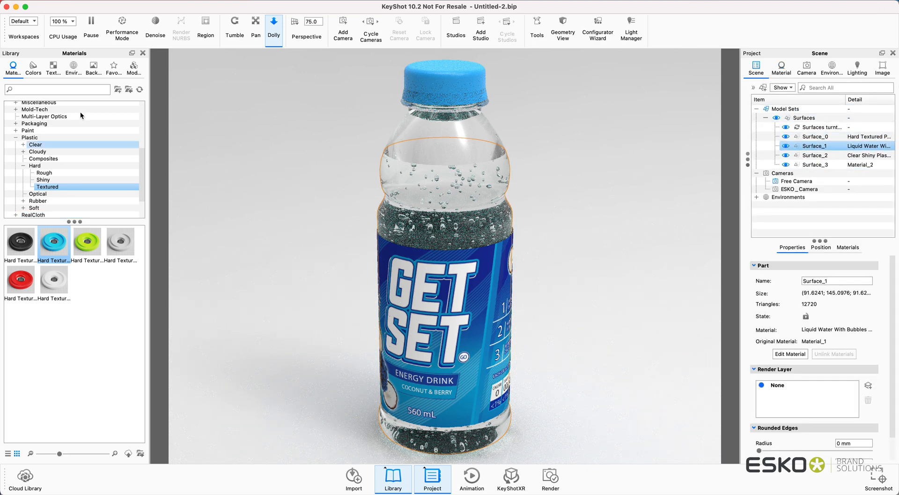
type("liquid")
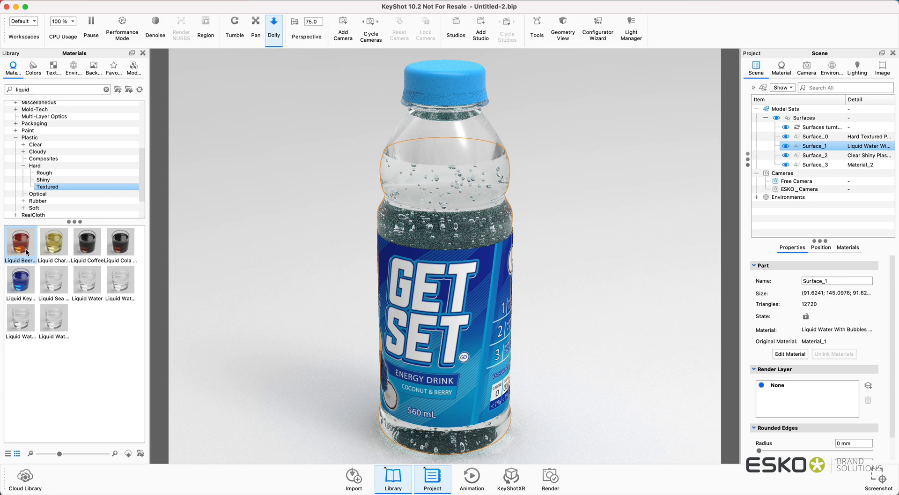
mouse_move(19, 277)
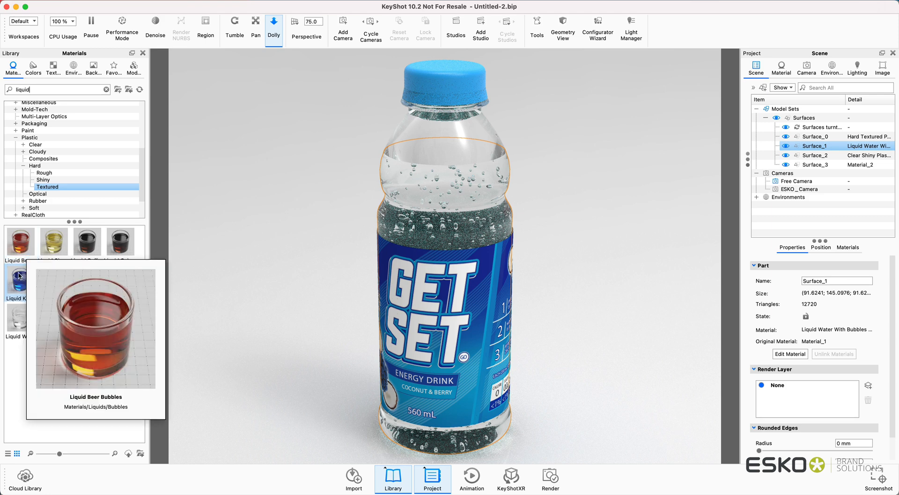
mouse_move(53, 281)
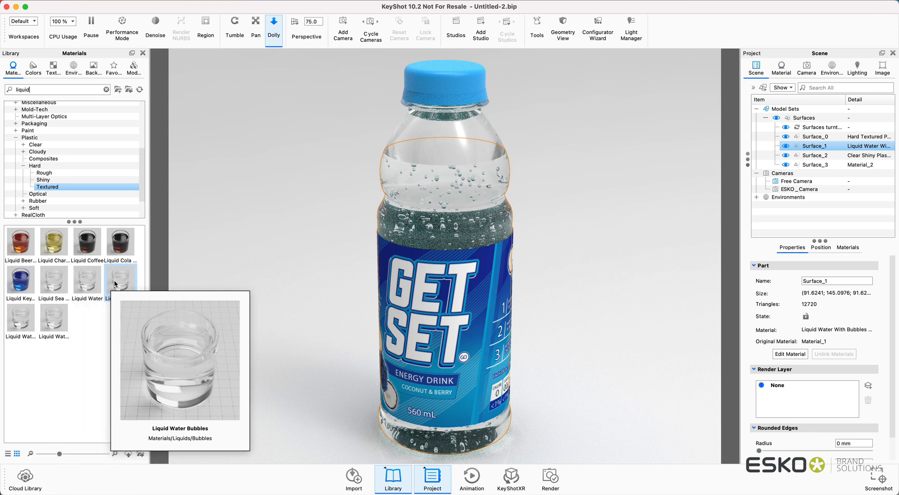
left_click_drag(121, 281, 412, 210)
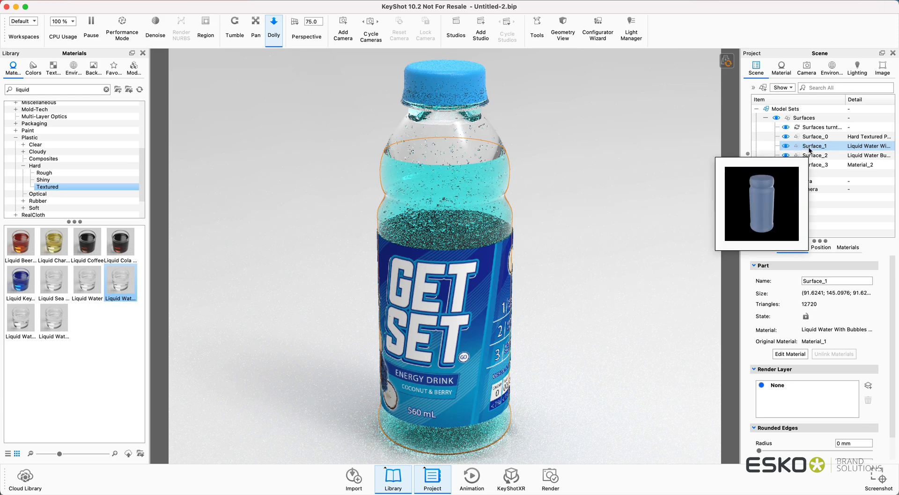
left_click(782, 69)
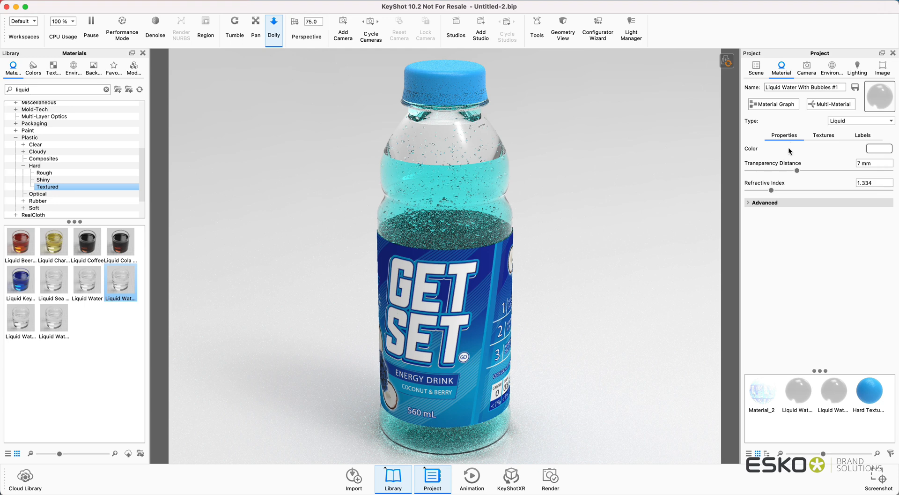
mouse_move(877, 149)
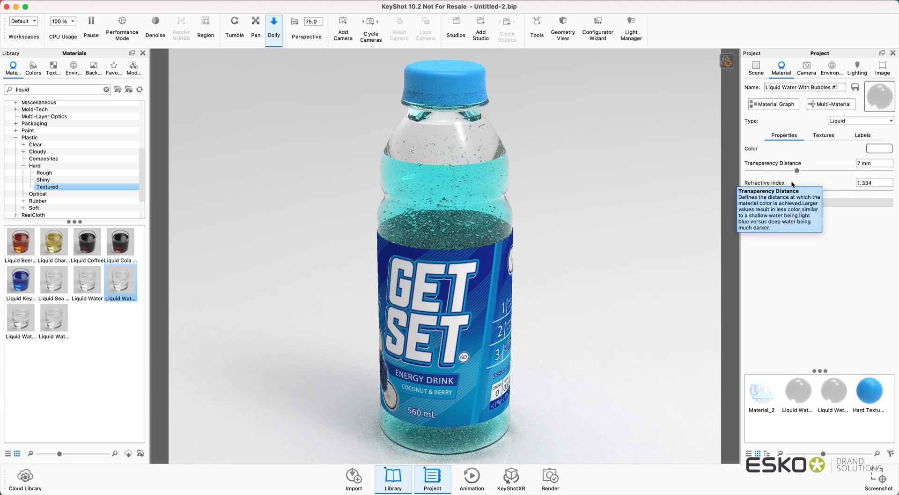
mouse_move(789, 193)
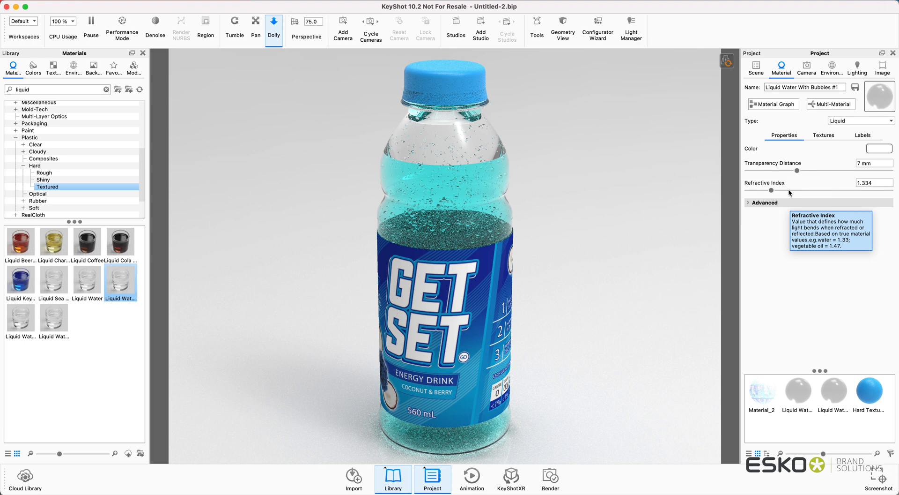
Set the liquid's transparency distance to 2.986 mm and refractive index to 1.164
left_click_drag(823, 171, 770, 171)
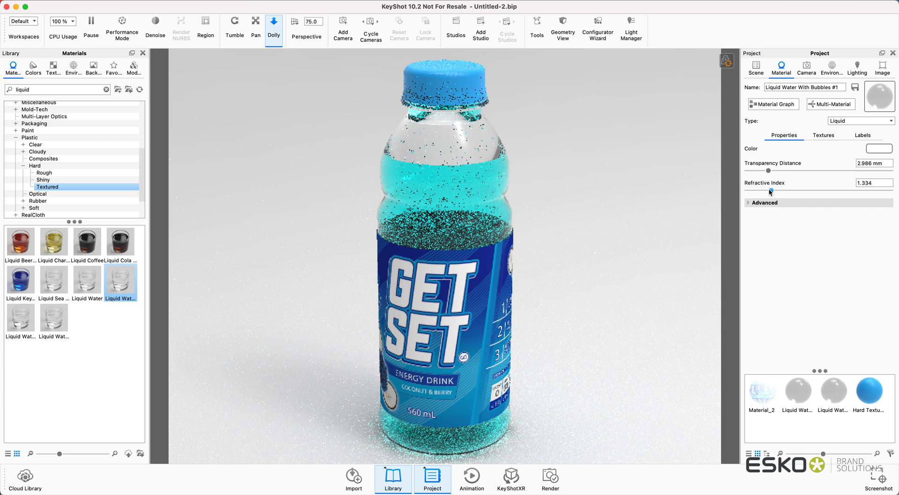
left_click_drag(771, 191, 757, 190)
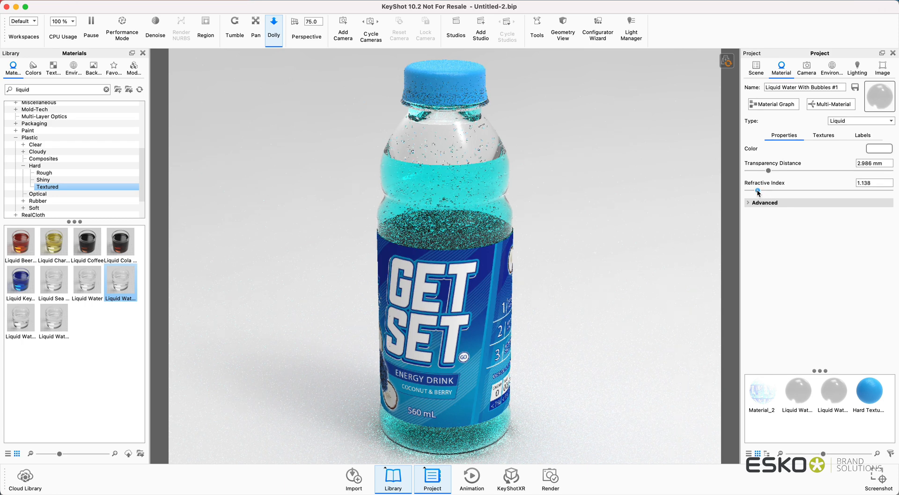
left_click_drag(757, 192, 761, 192)
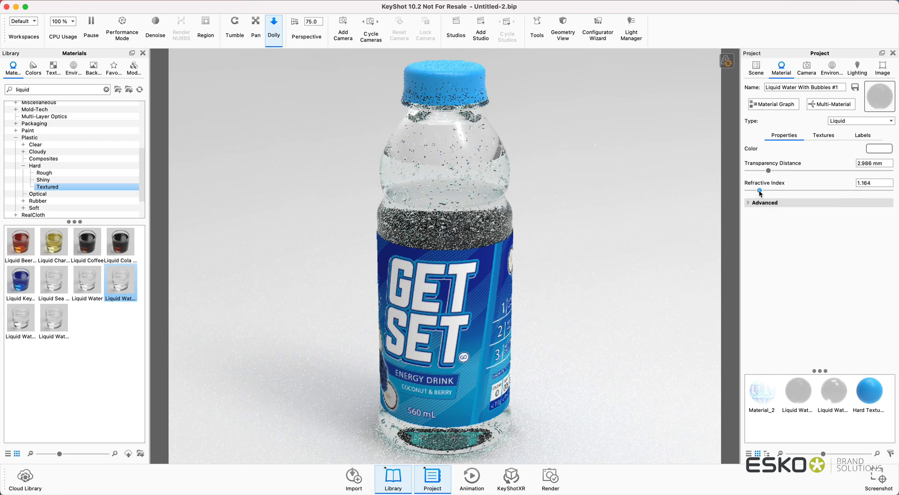
Give the liquid a pale cyan #DCFFFF outside colour in the advanced settings
left_click(747, 202)
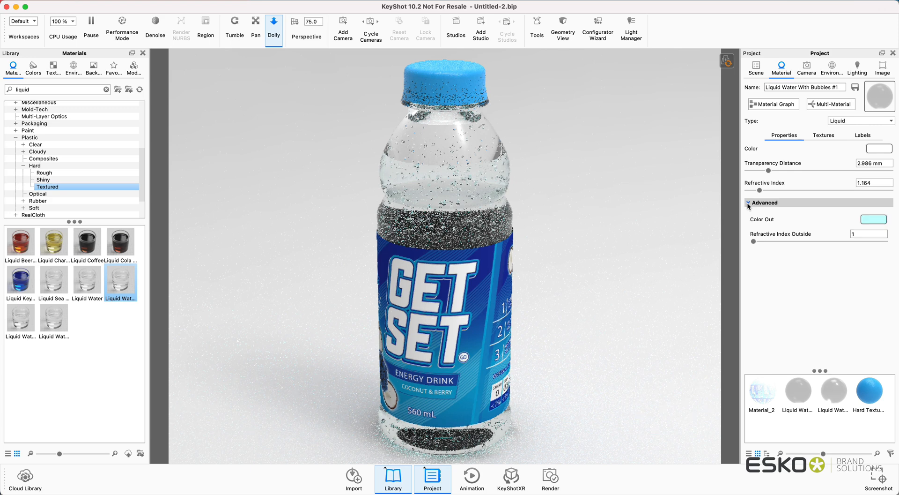
left_click(874, 220)
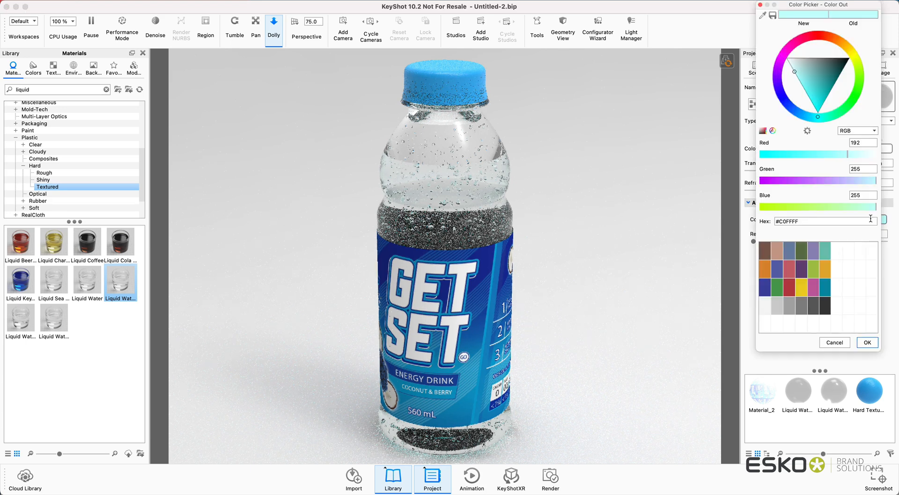
left_click(792, 68)
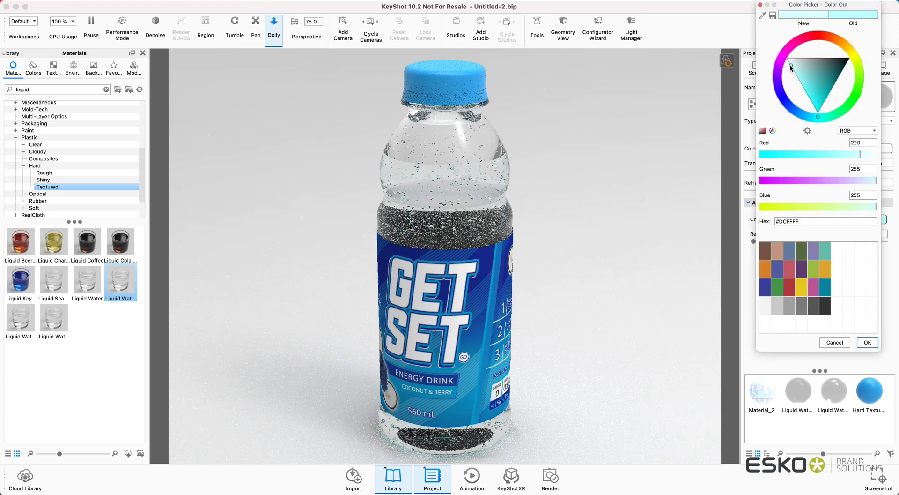
left_click(867, 342)
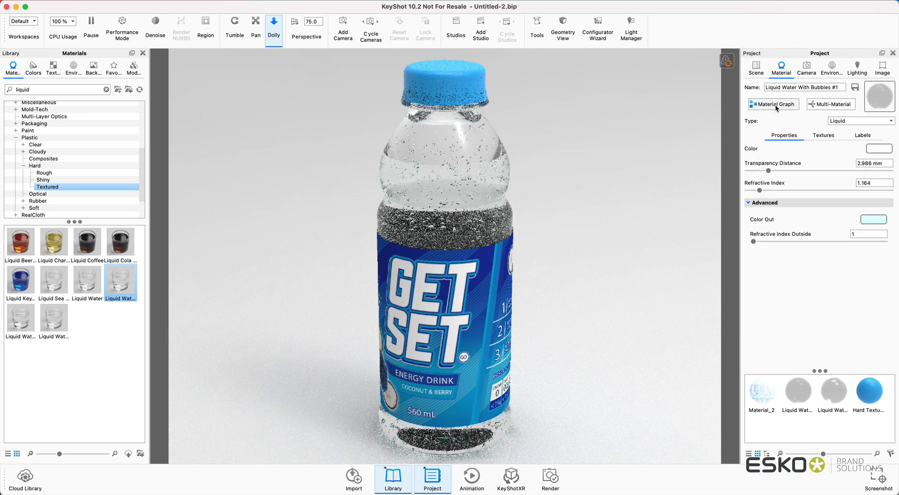
In the Material Graph, shrink the Bubbles node size to 0.37 mm and variation to 0.915
left_click(773, 104)
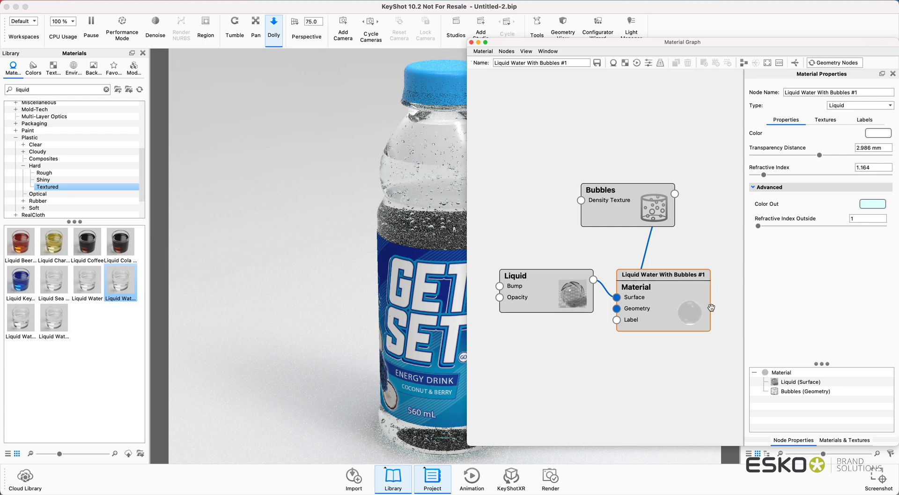
mouse_move(641, 324)
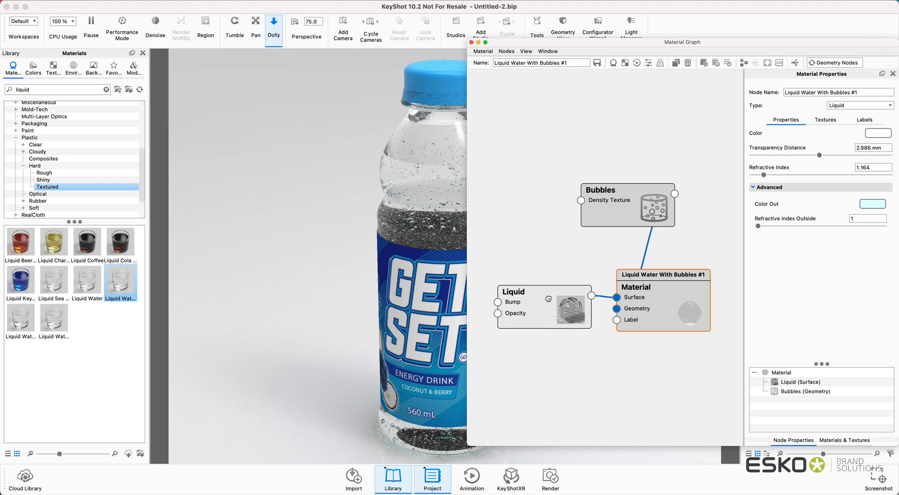
mouse_move(520, 303)
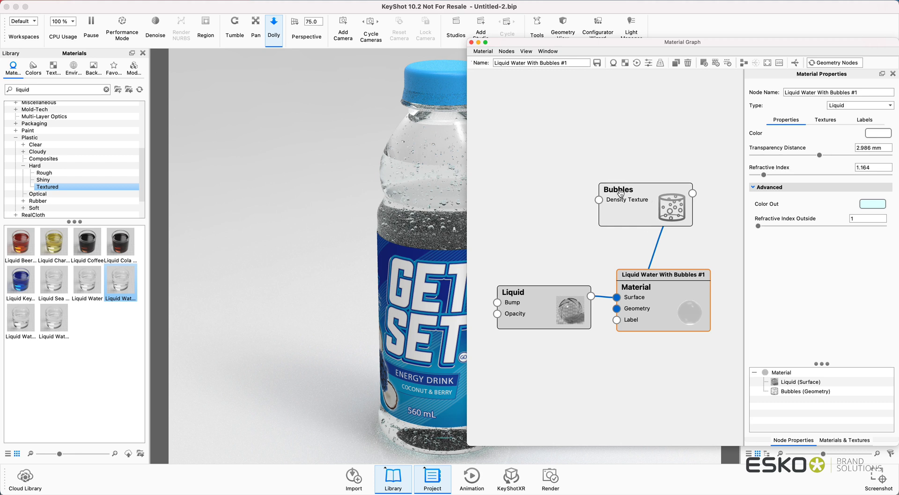
left_click(618, 190)
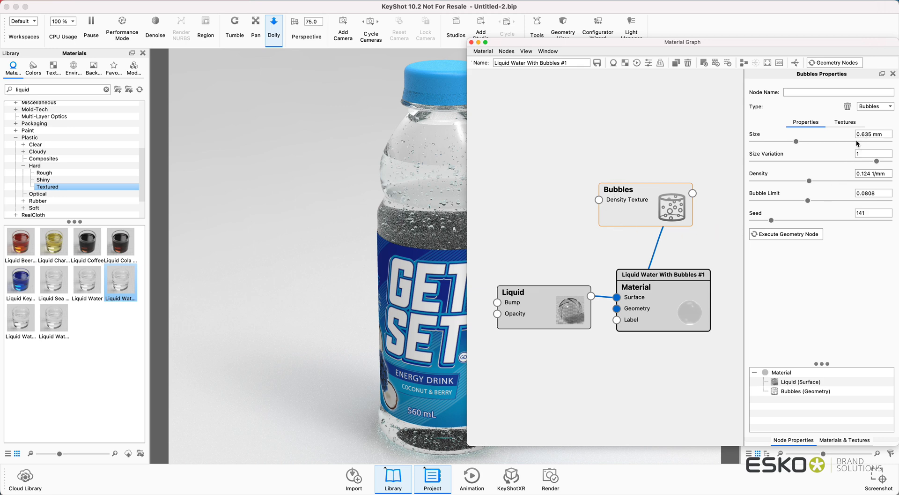
left_click_drag(811, 141, 787, 142)
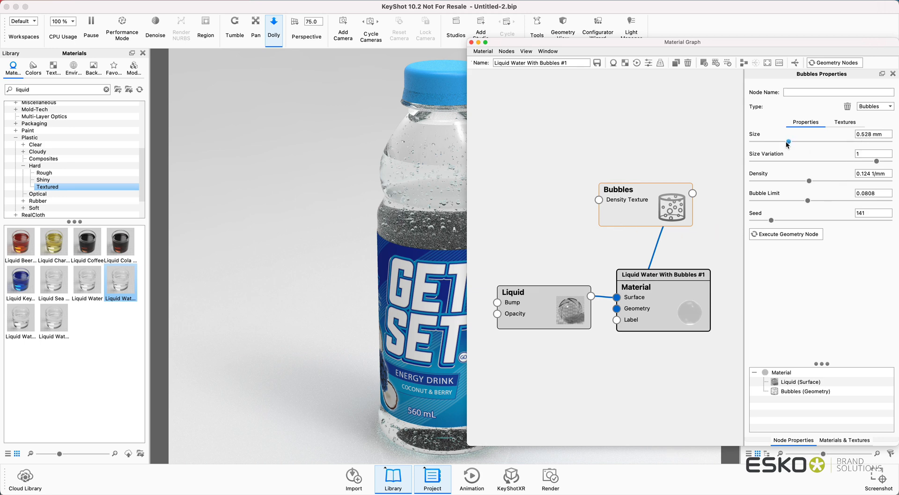
left_click_drag(787, 142, 794, 142)
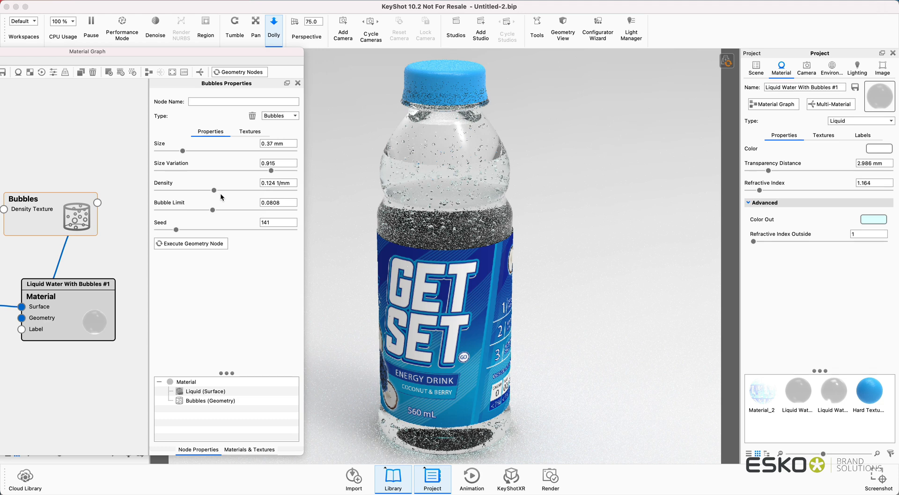
left_click_drag(216, 190, 202, 190)
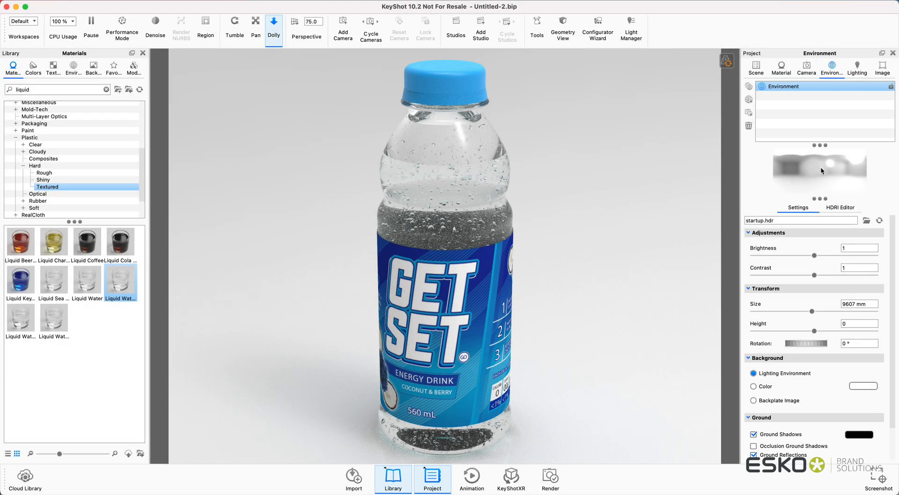
mouse_move(127, 106)
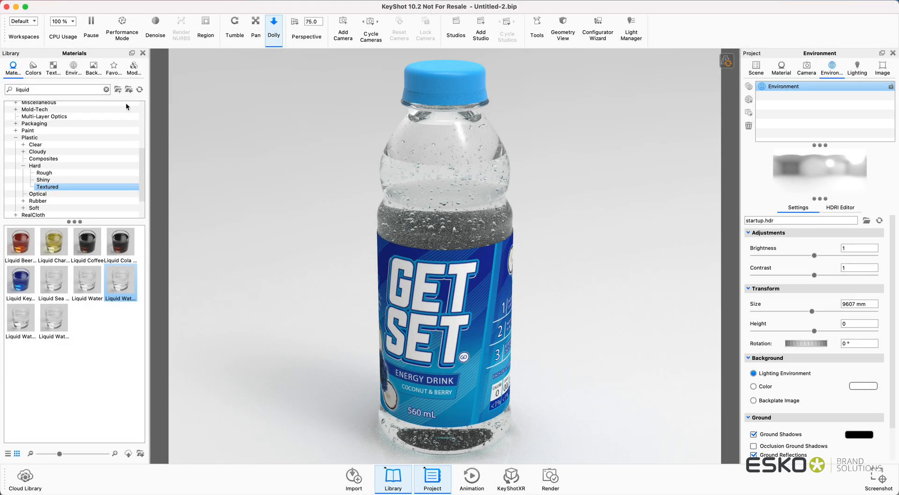
Browse the Library's Environments to preview studio lighting presets
left_click(73, 68)
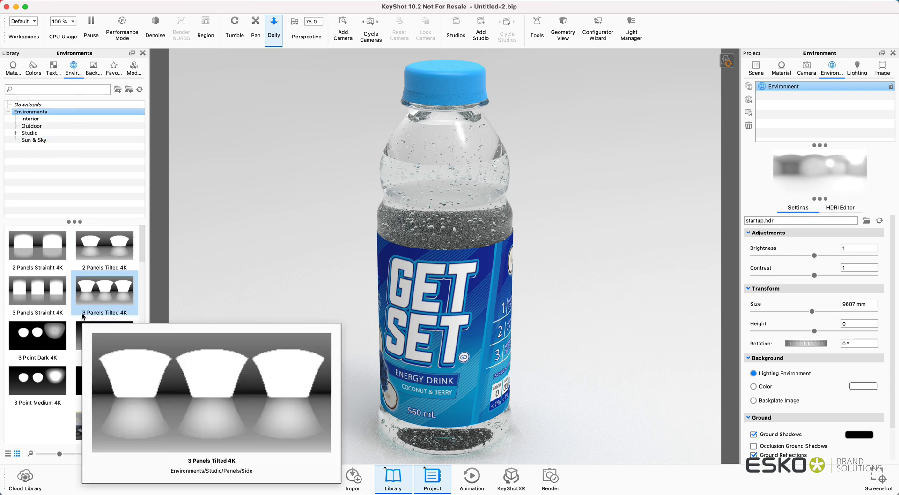
mouse_move(82, 340)
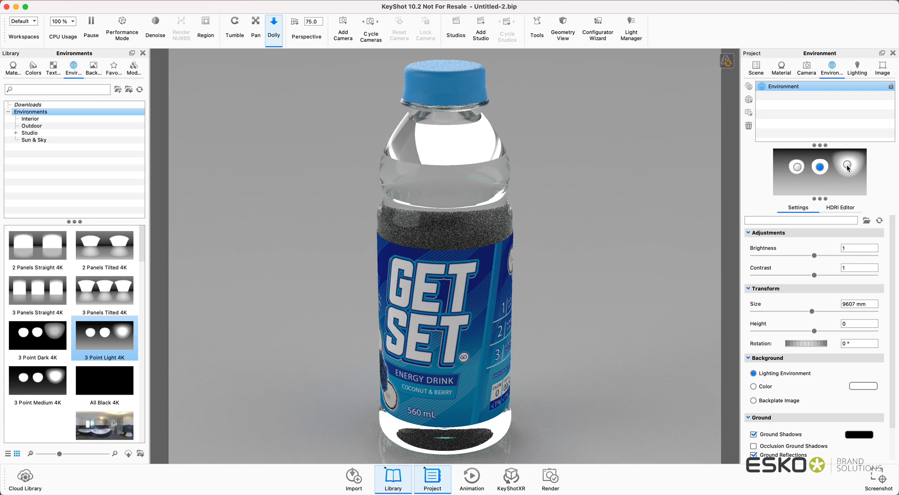
Pick the environment light and raise its brightness and contrast to 1.07
left_click(845, 168)
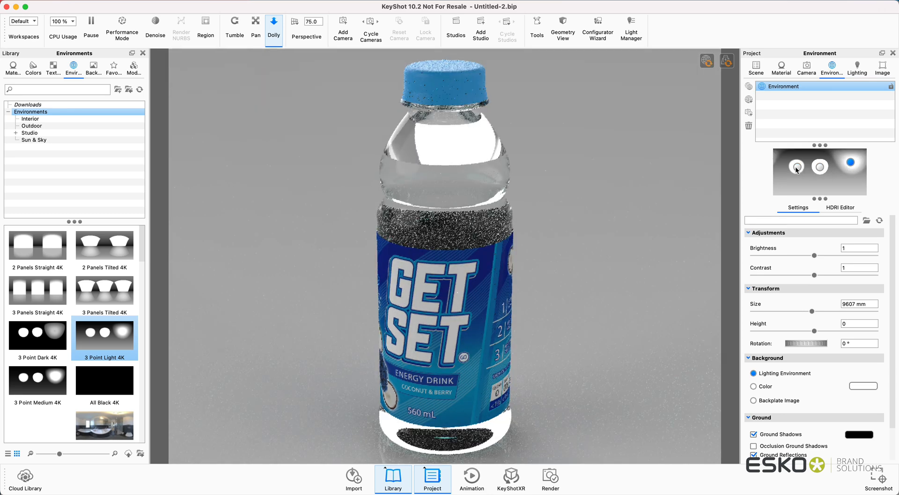
left_click(796, 167)
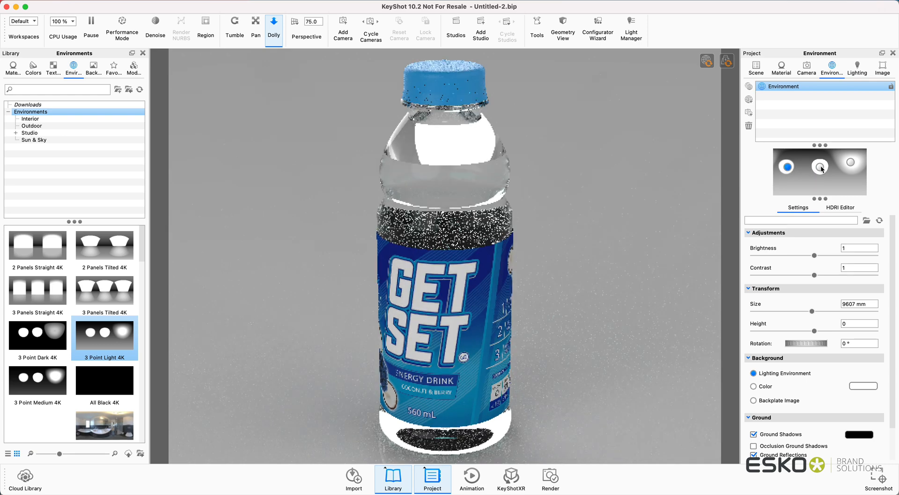
left_click(815, 167)
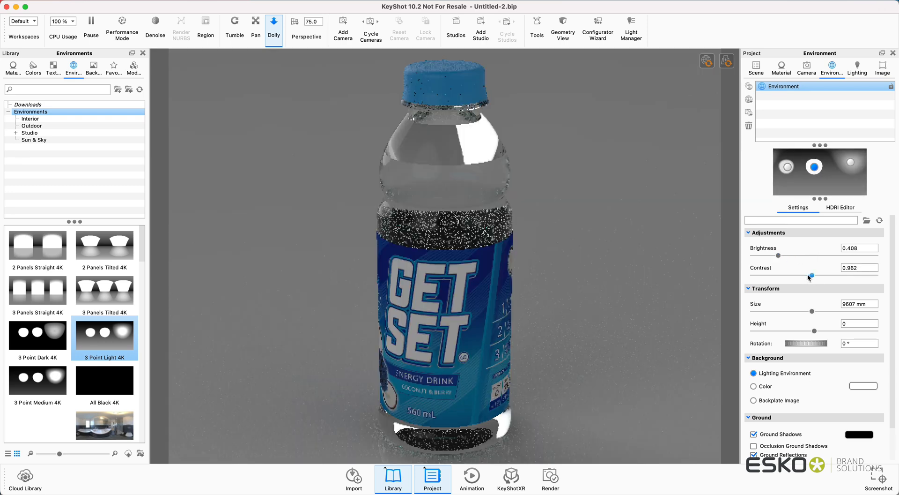
left_click_drag(808, 276, 842, 276)
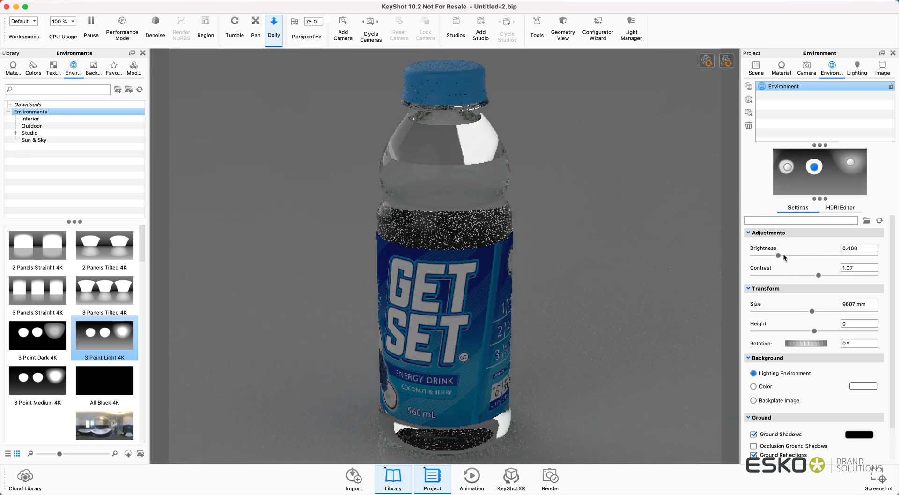
left_click_drag(787, 255, 819, 256)
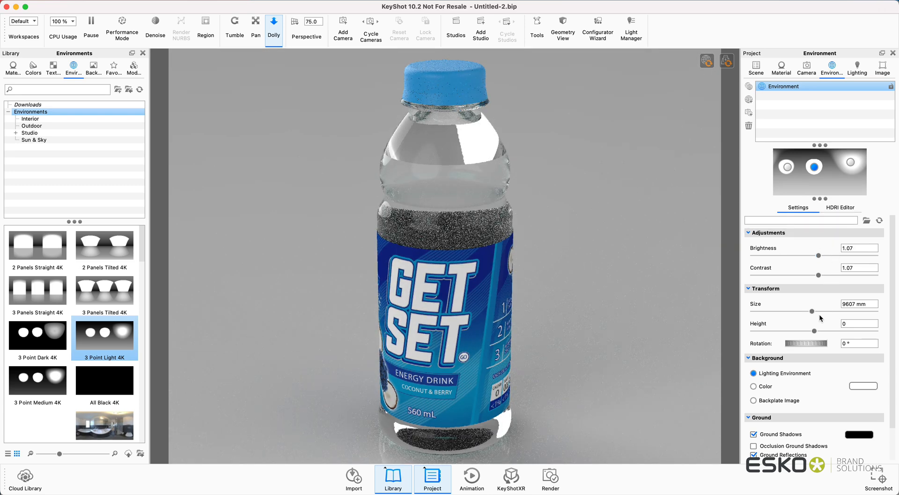
Enlarge the environment to about 15460 mm, lower its height slightly and rotate it to 357.5°
left_click_drag(814, 313, 792, 313)
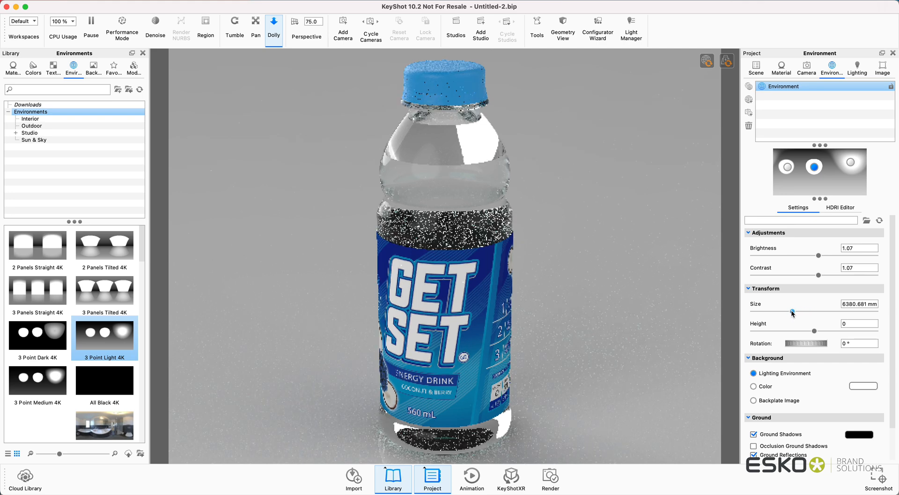
left_click_drag(792, 313, 843, 312)
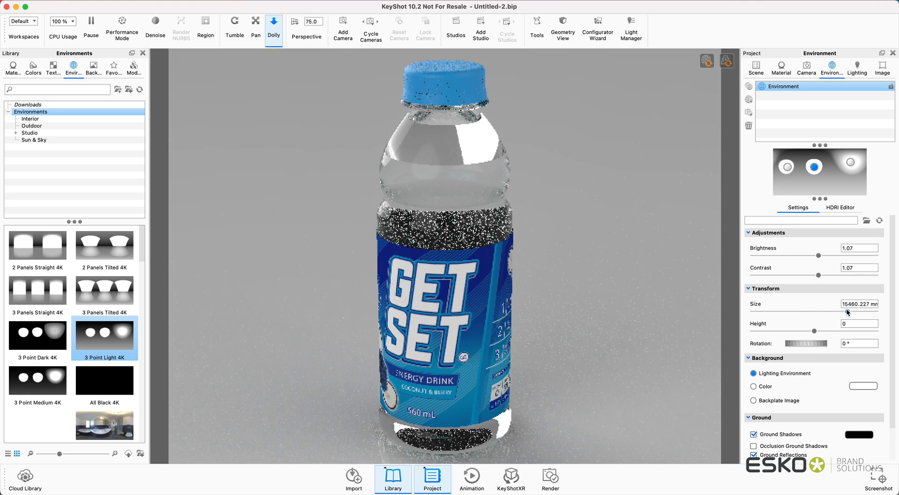
left_click_drag(832, 330, 804, 330)
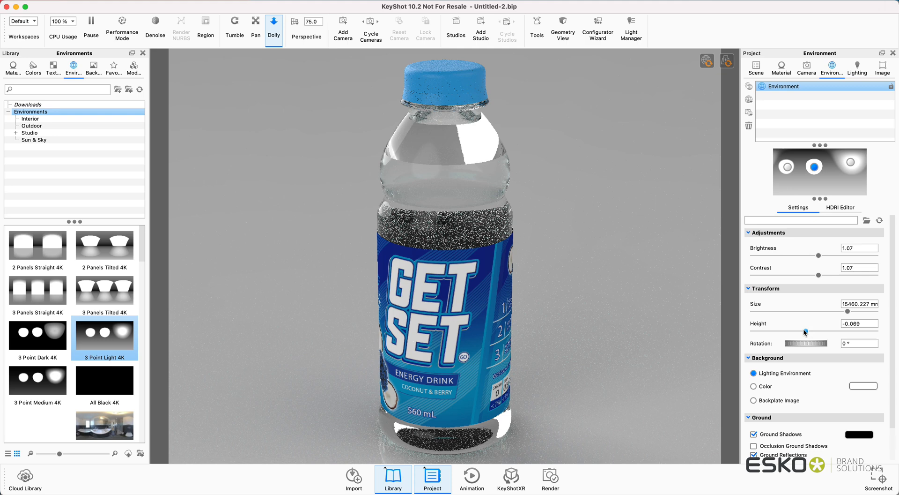
left_click_drag(795, 343, 813, 343)
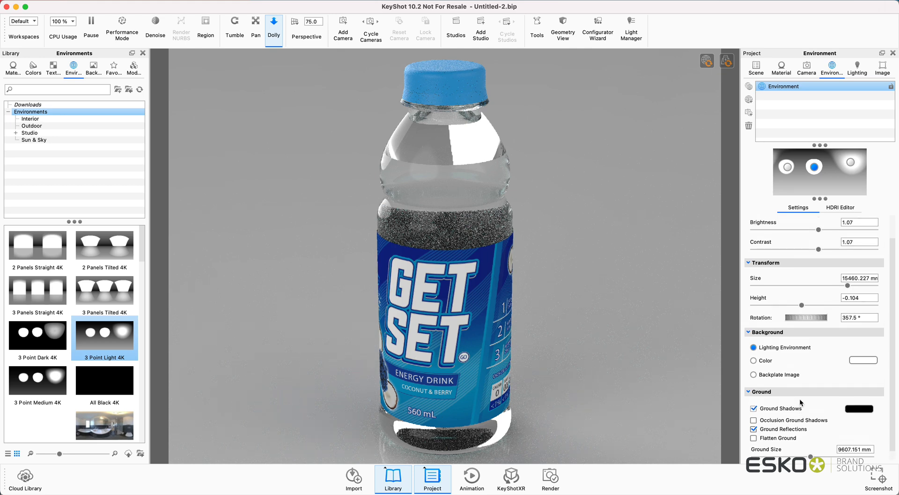
In the HDRI Editor, toggle the middle Overhead light pin off and back on
left_click(840, 207)
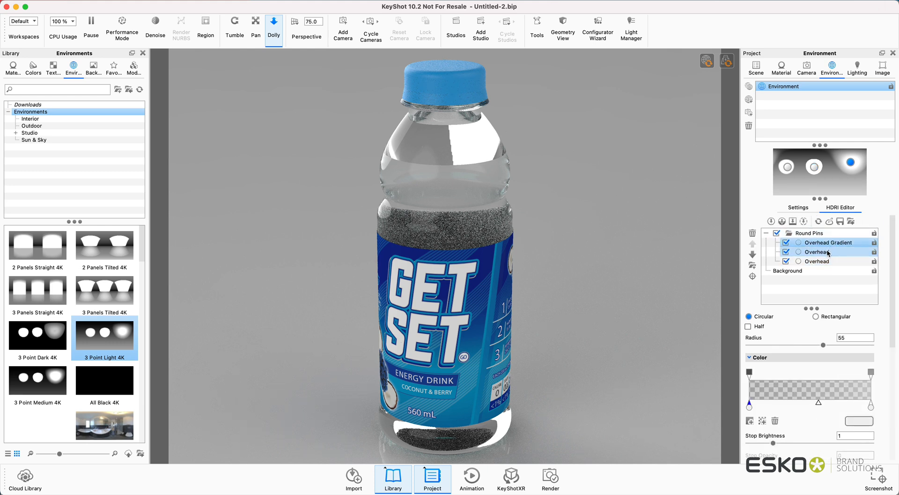
left_click(817, 252)
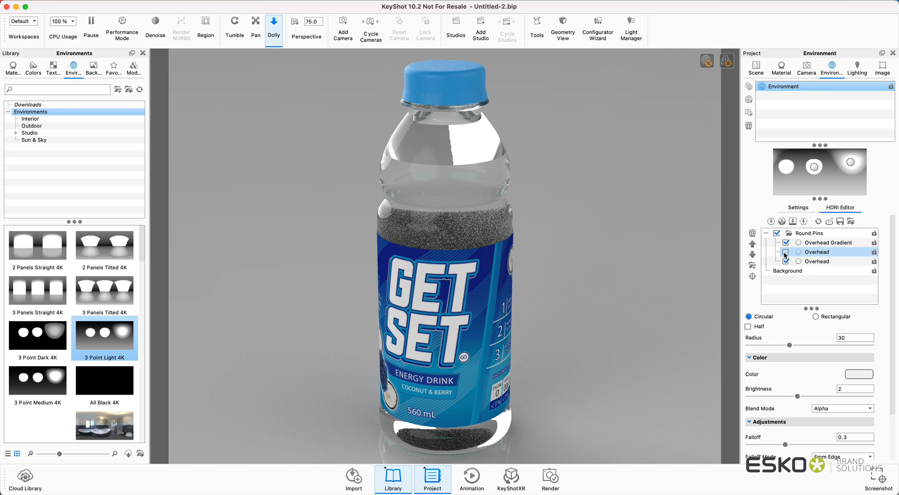
left_click(786, 261)
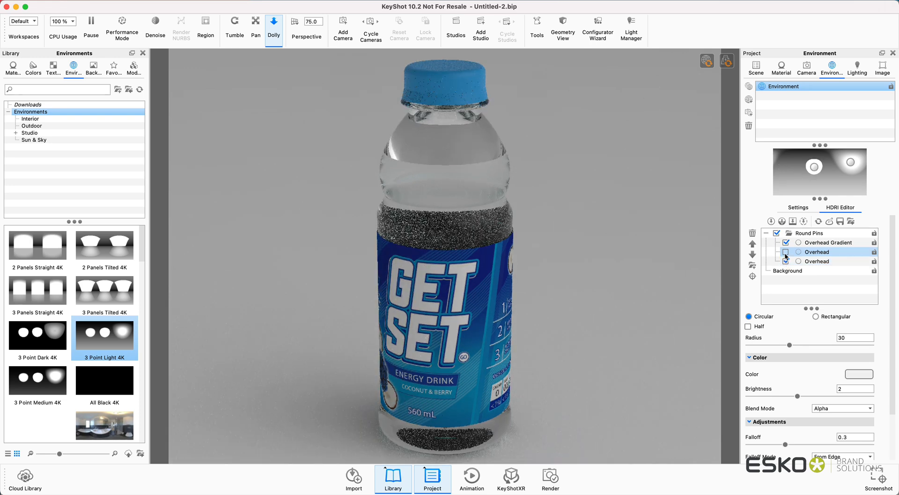
left_click(786, 252)
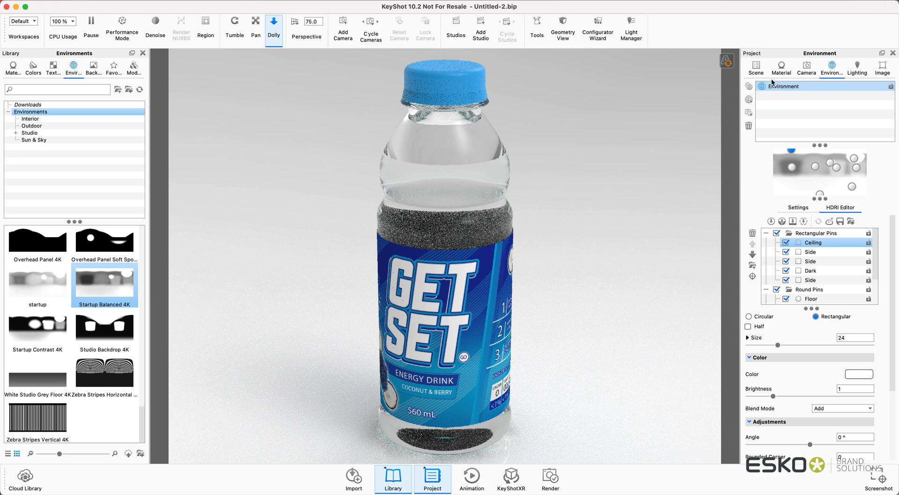
Add a Ground Plane under the Surfaces group in the Scene tree and select it
left_click(756, 69)
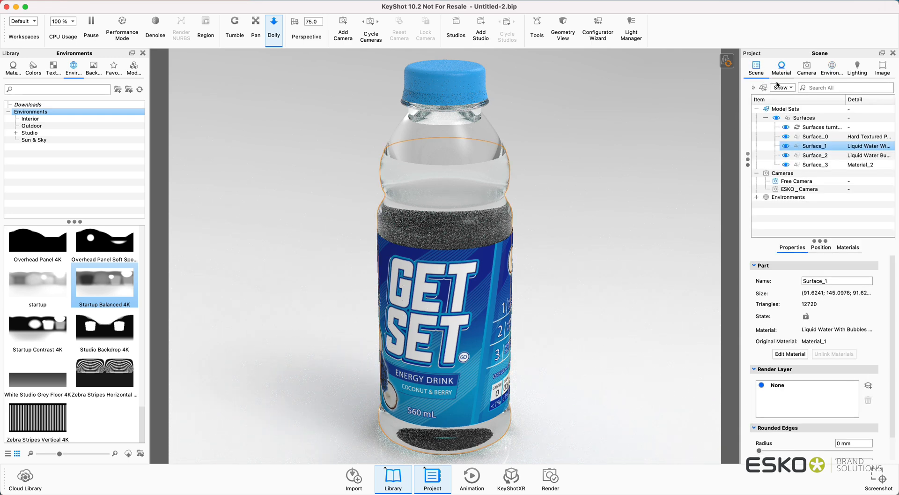
left_click(803, 118)
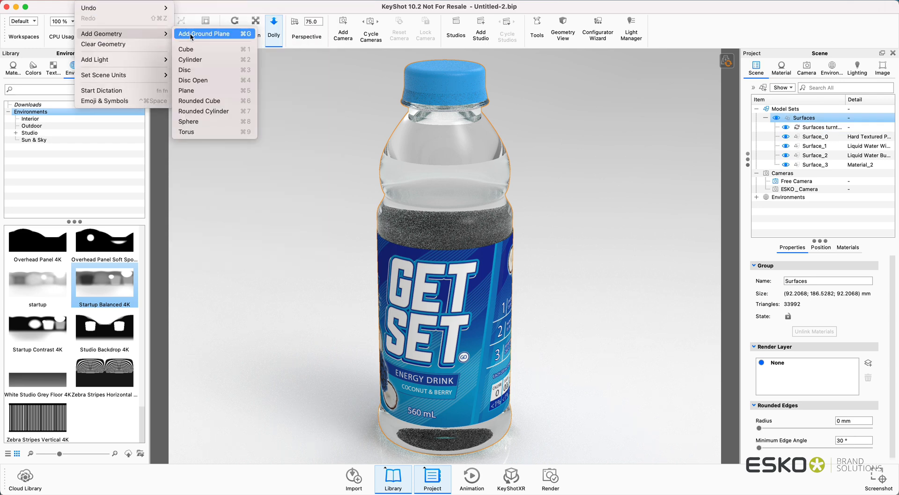
left_click(204, 34)
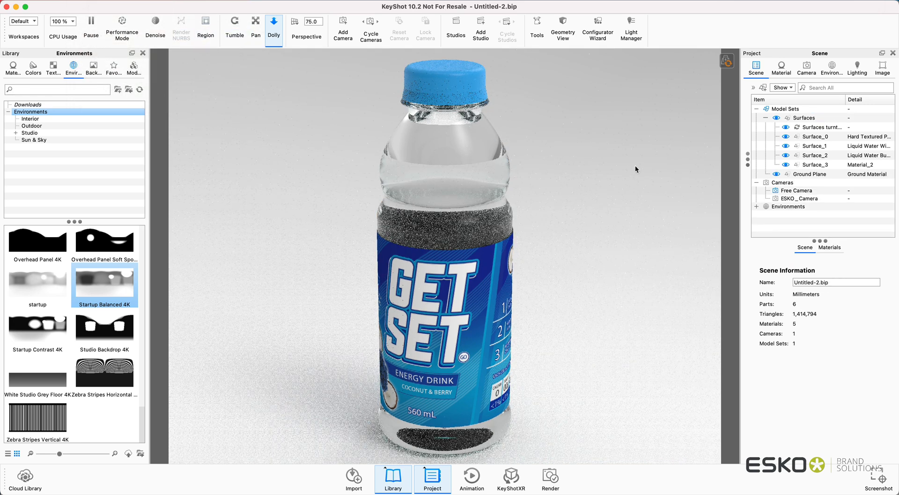
left_click(810, 175)
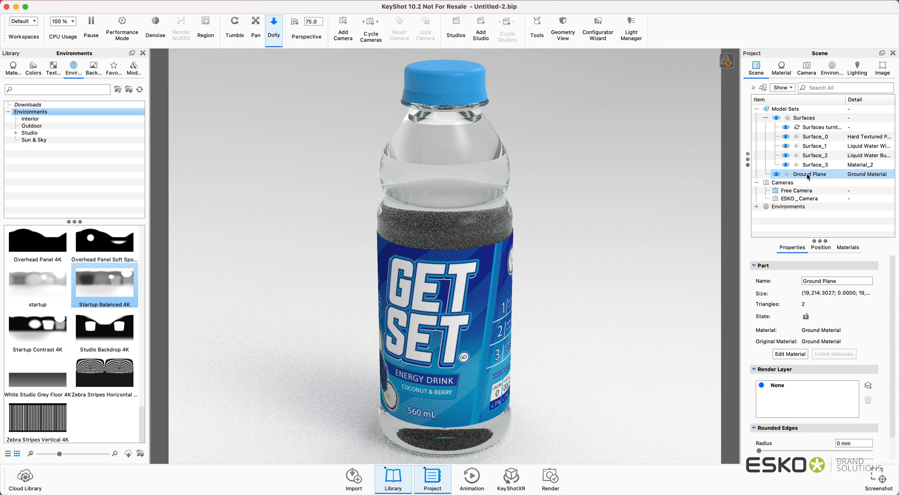
Show the Ground Material's properties, glancing at its texture slots on the way
left_click(781, 68)
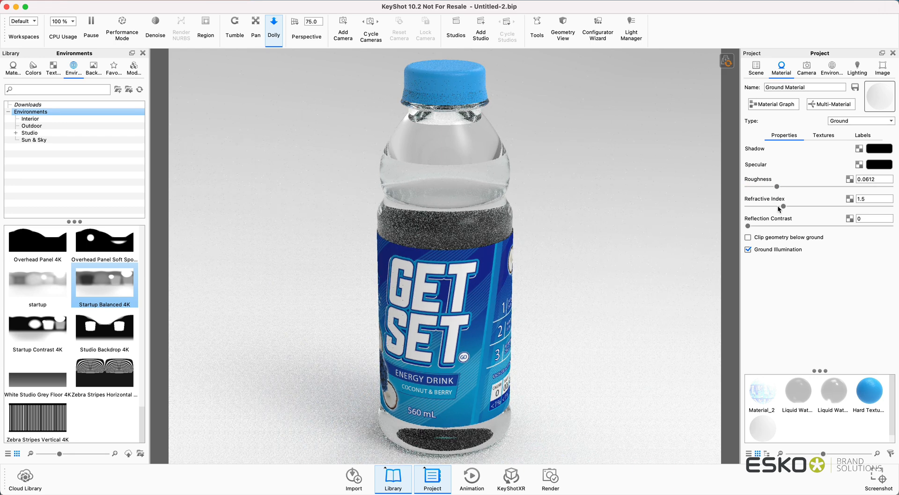
mouse_move(762, 238)
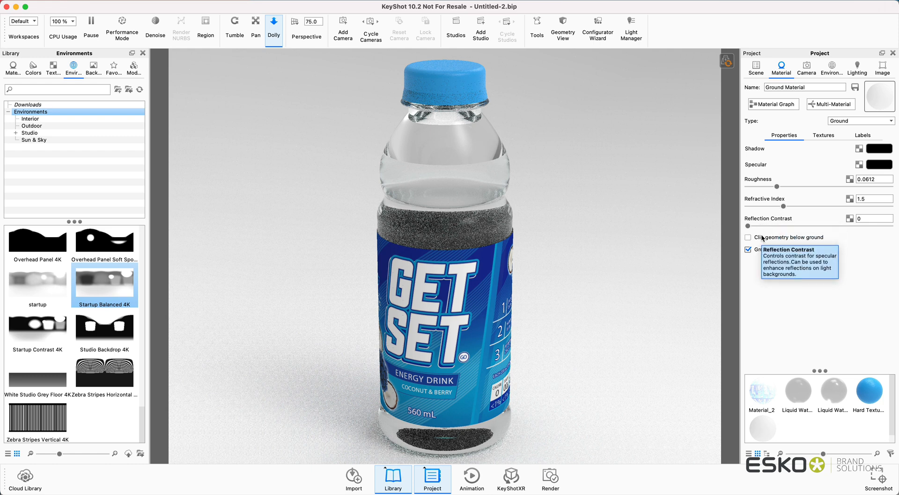
mouse_move(804, 180)
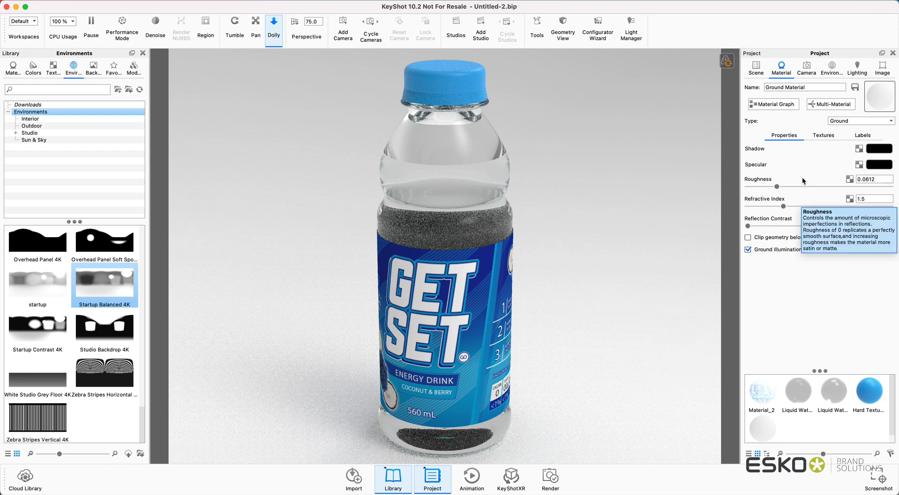
left_click(823, 135)
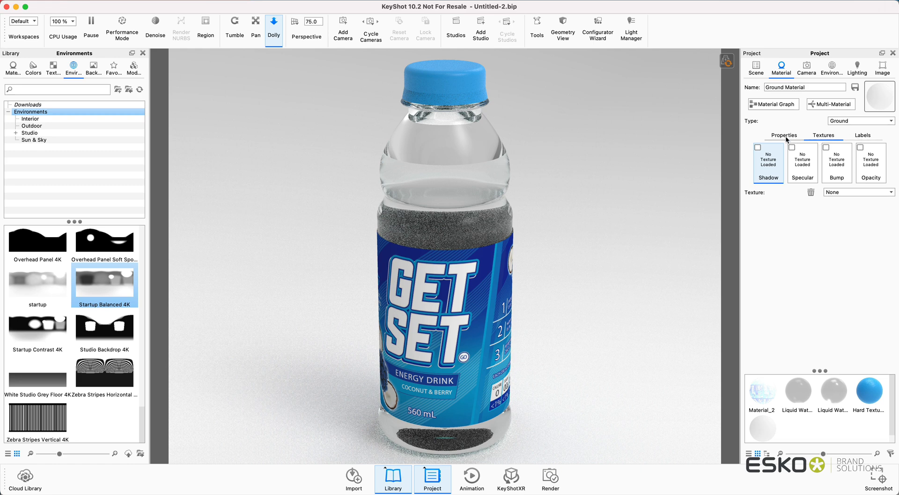
left_click(783, 136)
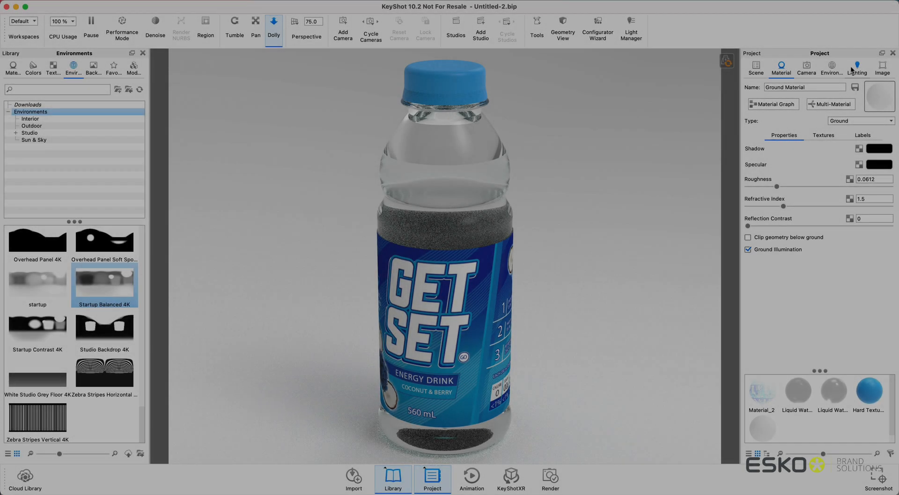
Try the Product, Interior and custom lighting presets in turn
left_click(857, 67)
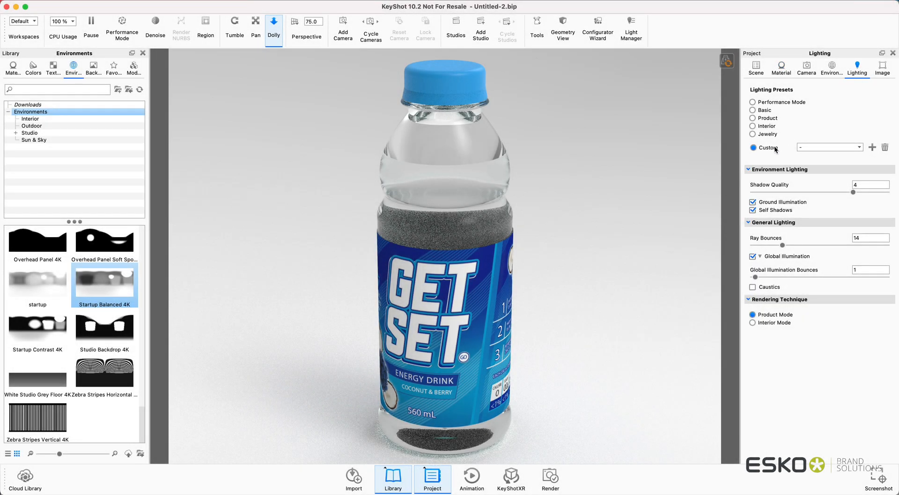
mouse_move(778, 121)
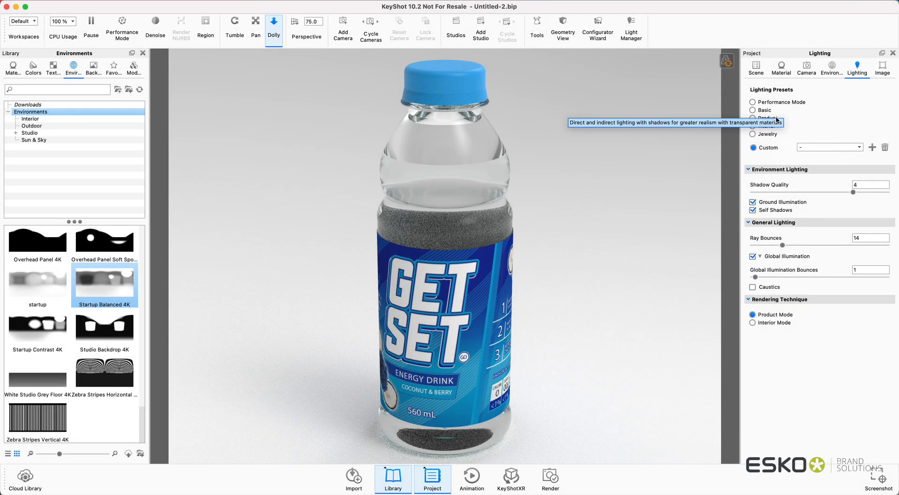
left_click(751, 118)
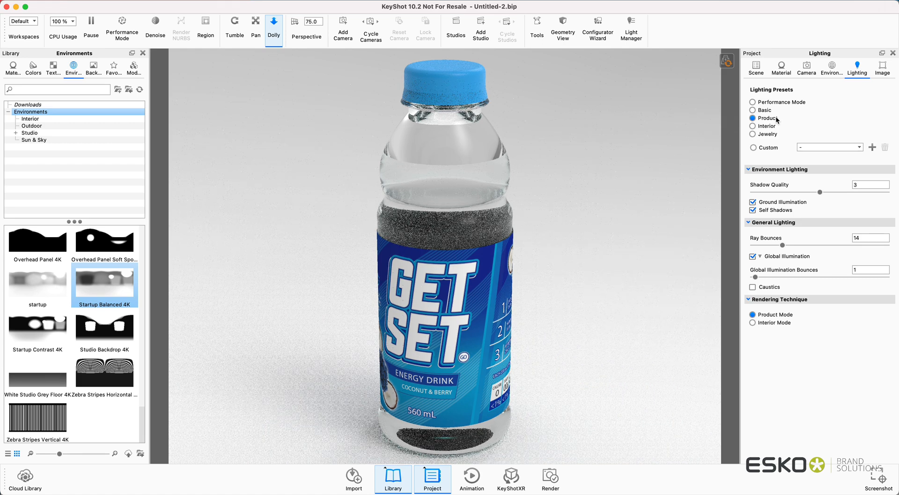
left_click(752, 127)
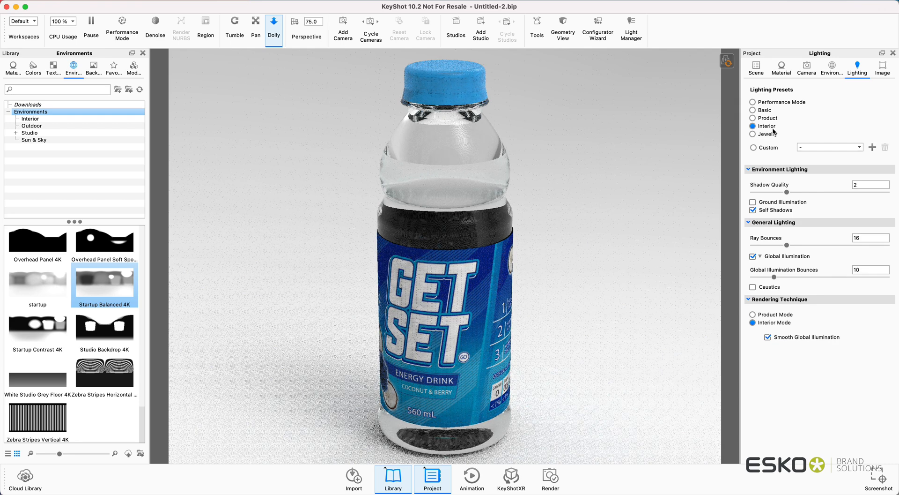
left_click(752, 148)
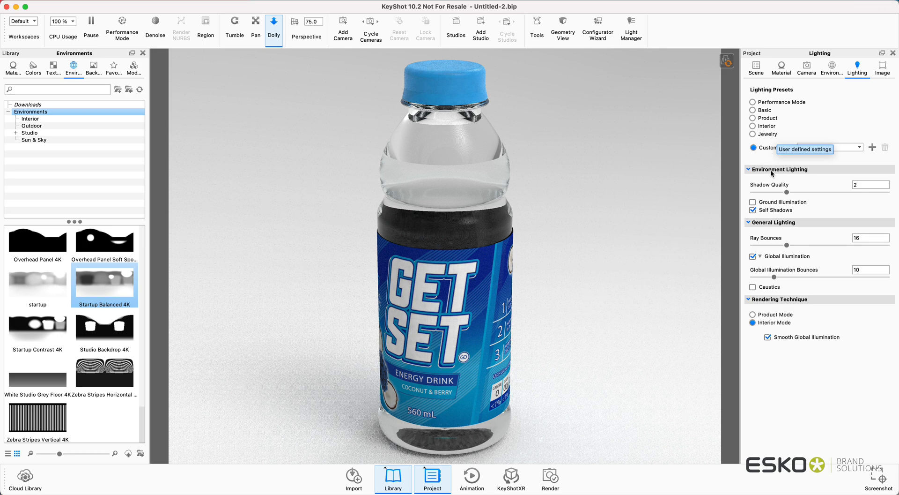
Enable ground illumination, caustics and product mode, then settle on the Product preset
left_click(753, 202)
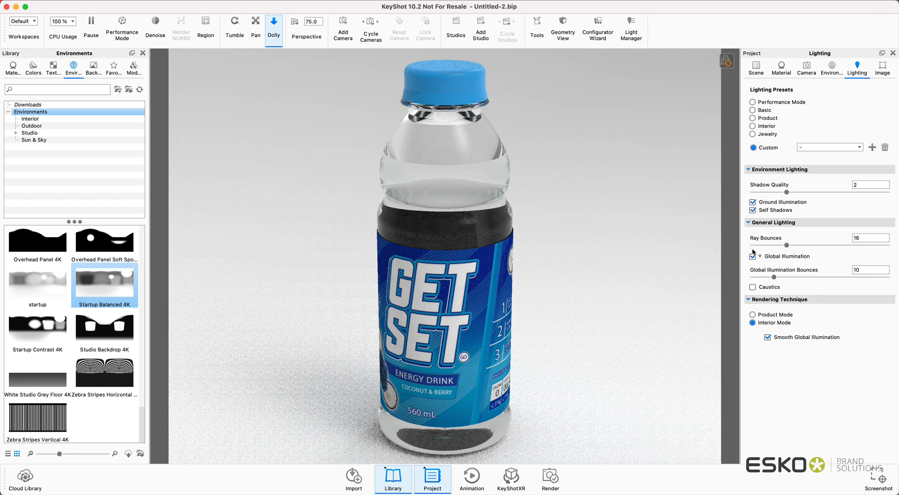
mouse_move(755, 288)
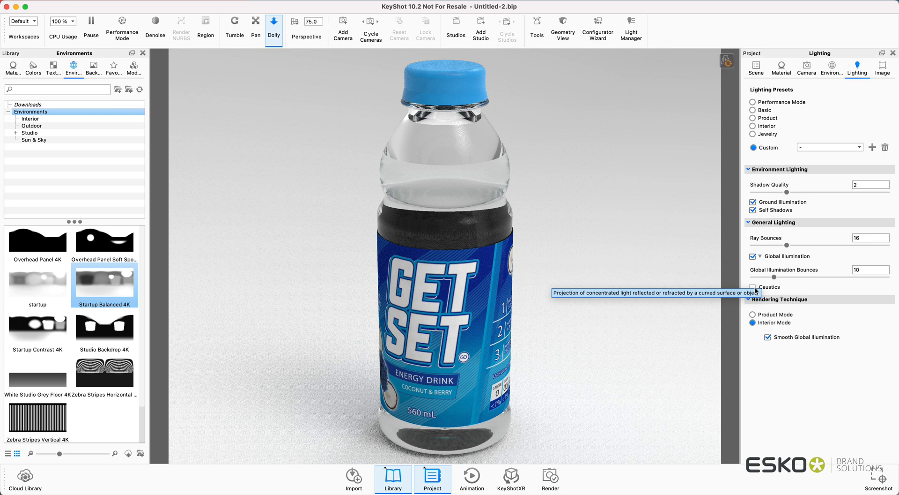
left_click(753, 286)
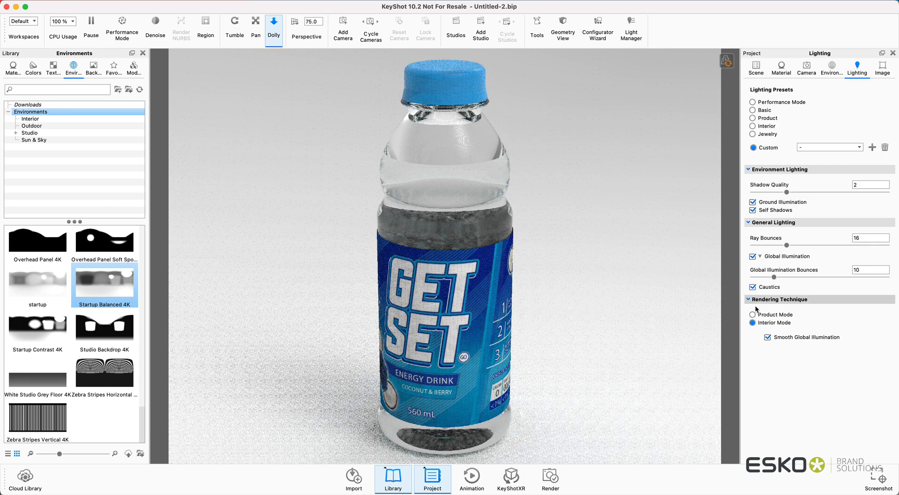
left_click(753, 315)
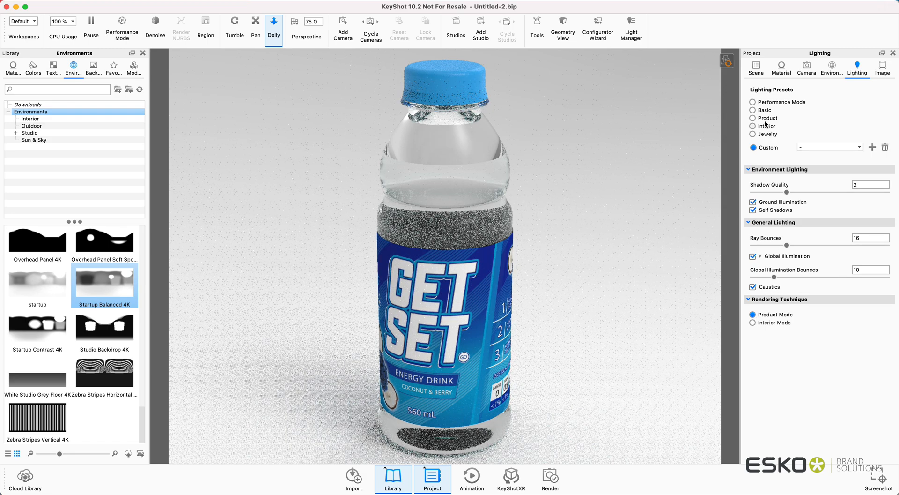
left_click(752, 118)
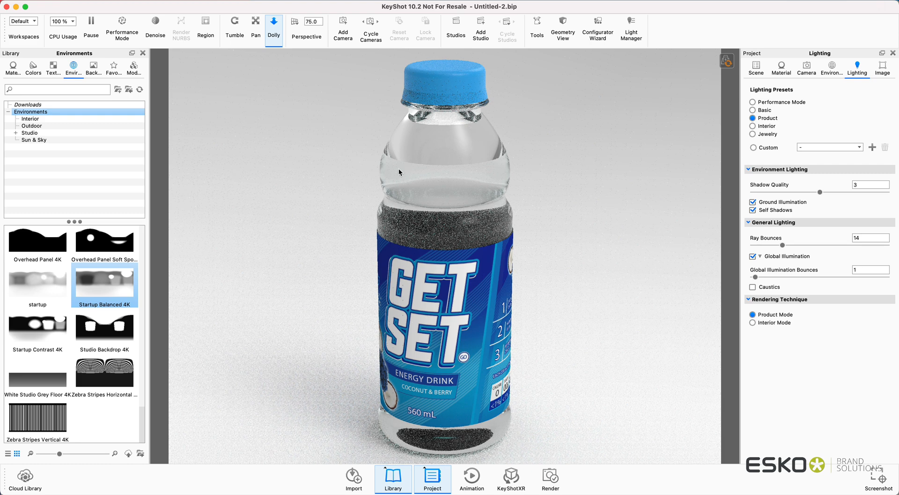
left_click(234, 23)
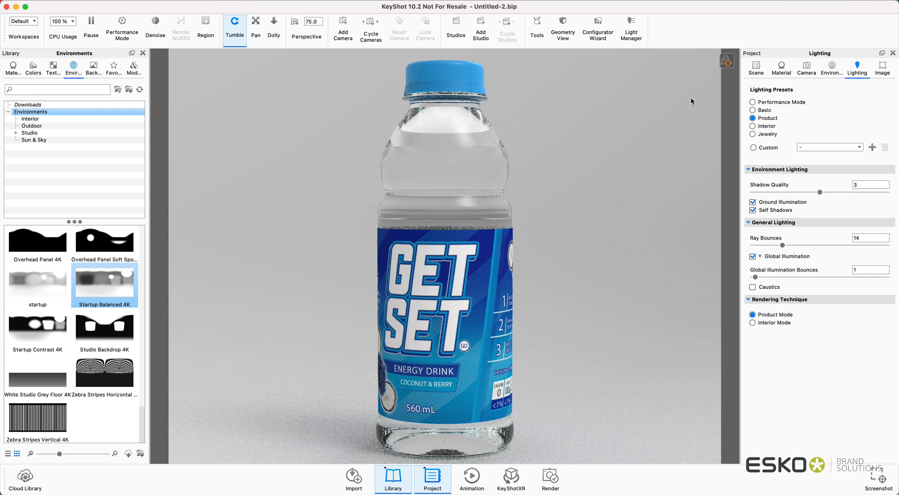
Copy and paste the Surfaces bottle, dragging the copy behind and to the right
left_click(756, 69)
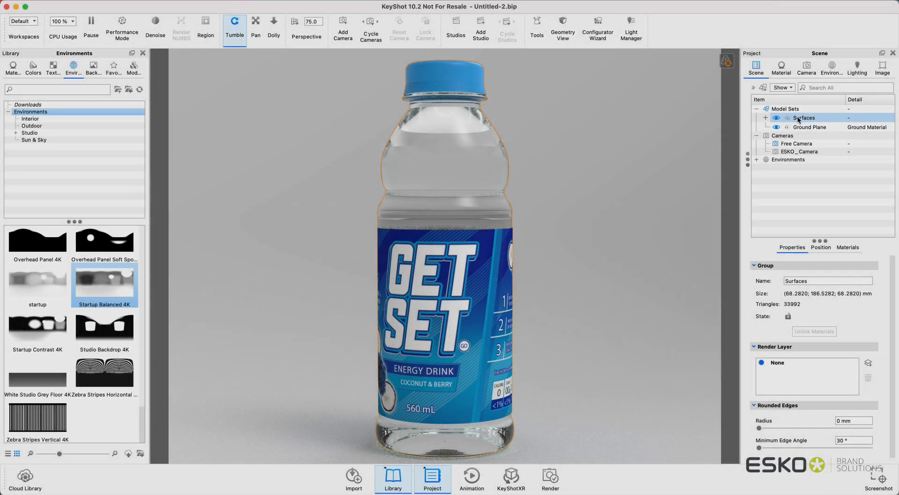
right_click(804, 118)
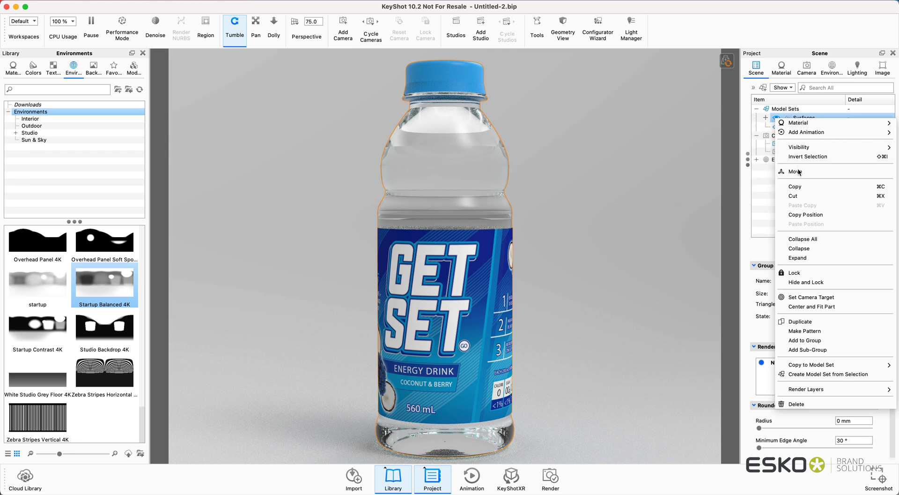
mouse_move(796, 187)
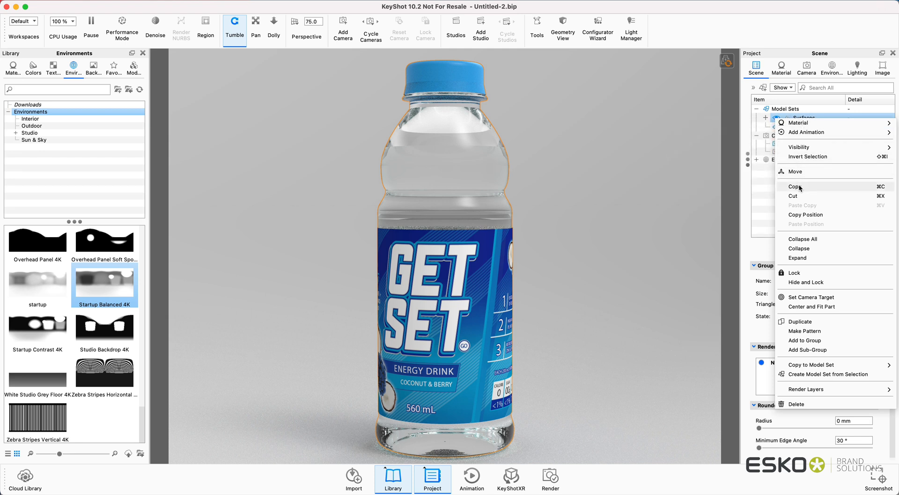
mouse_move(800, 322)
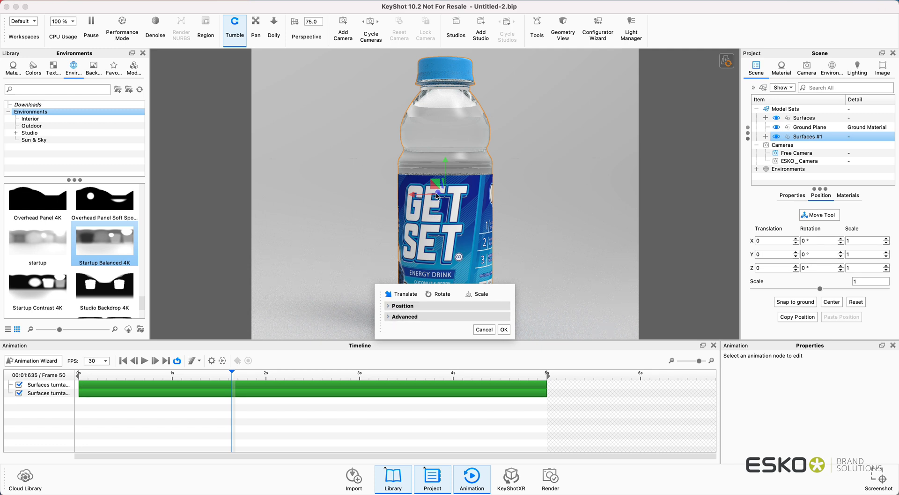
left_click_drag(438, 183, 476, 192)
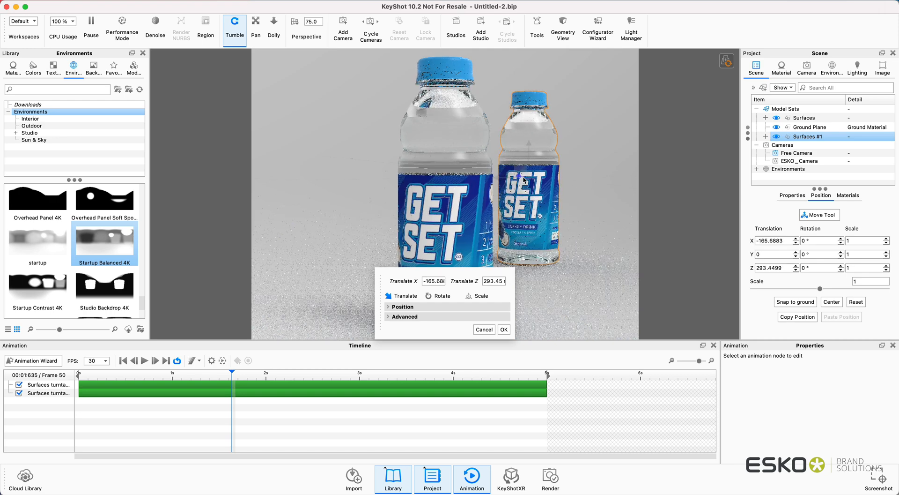
Adjust the copy's X and Z translation in the Move Tool and confirm its position
left_click(404, 296)
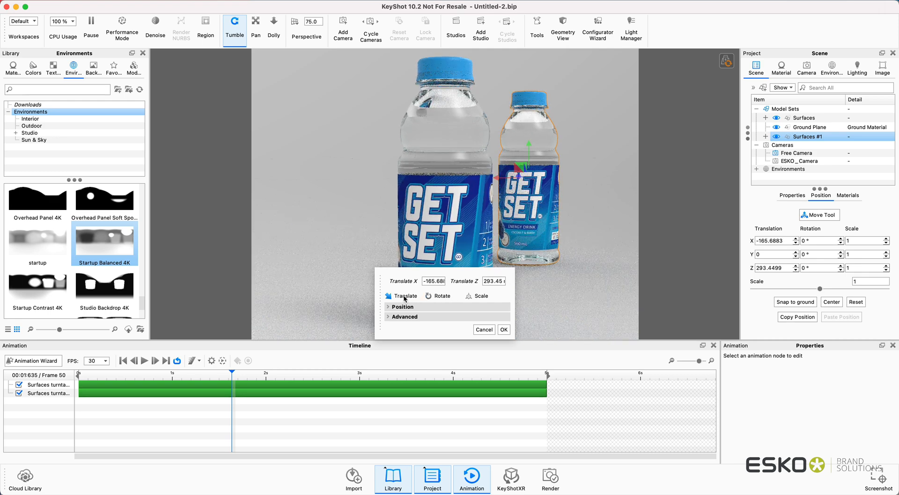
left_click(433, 281)
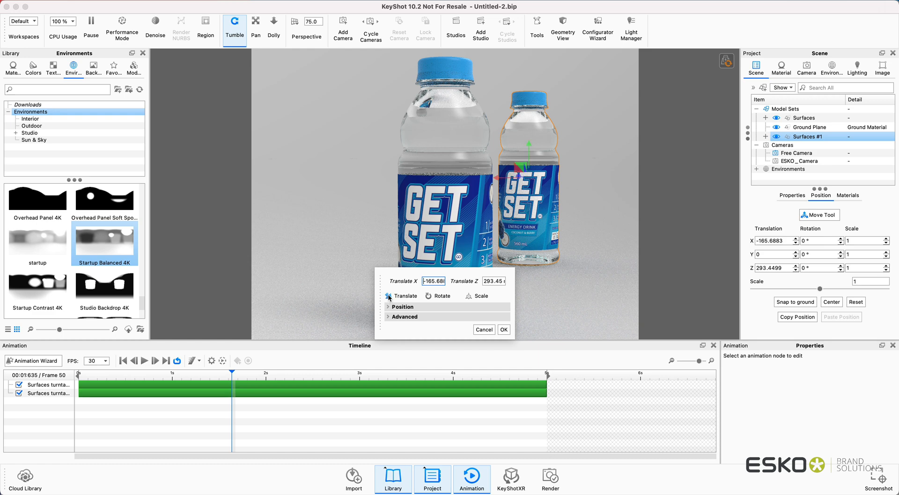
left_click(429, 296)
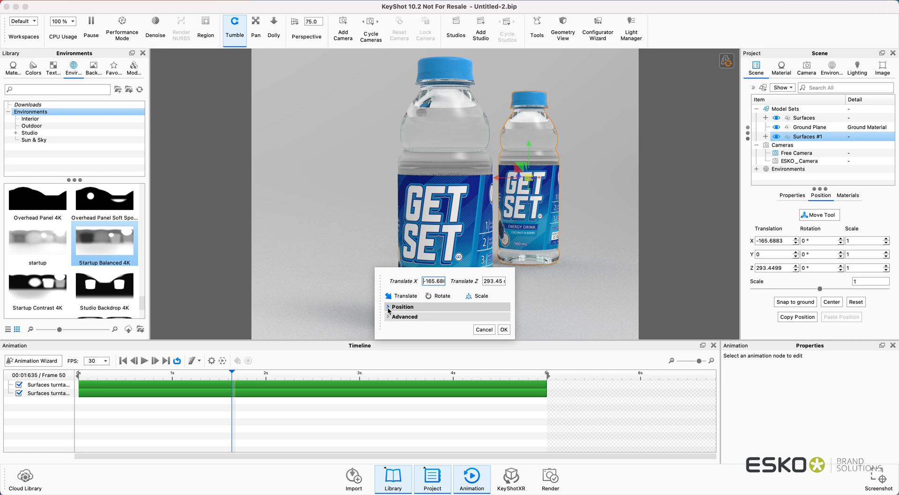
left_click(388, 317)
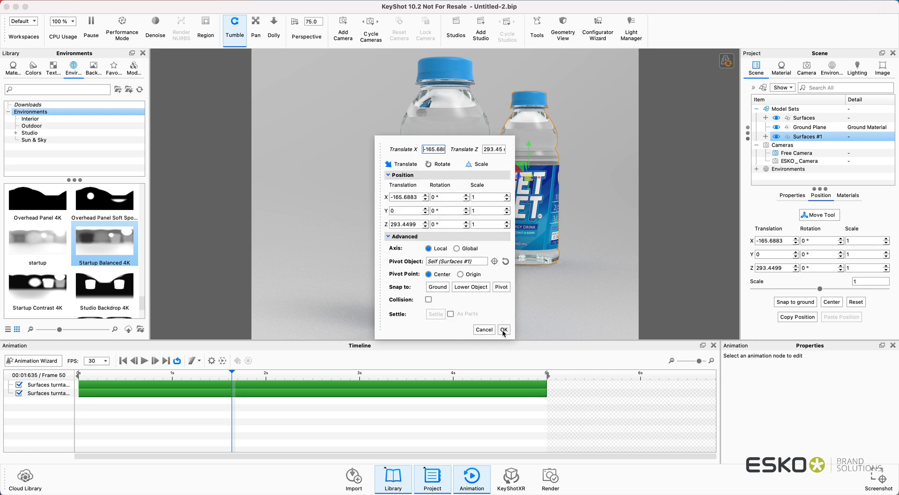
left_click(503, 330)
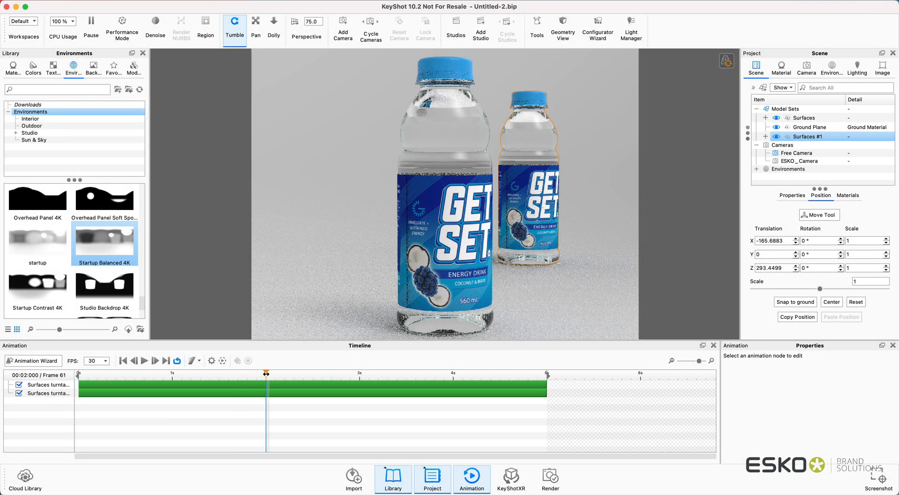
Scrub the timeline so both labels face the camera, then hide the animation panel
left_click_drag(266, 373, 221, 373)
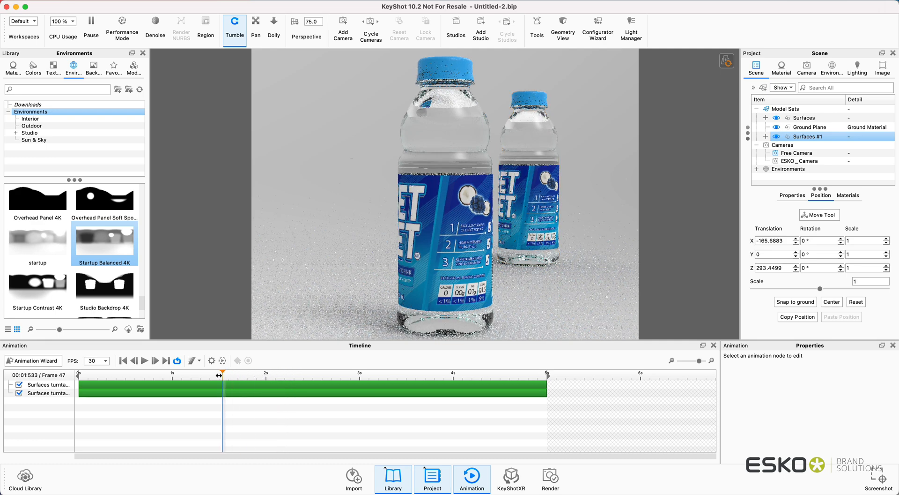
left_click_drag(220, 373, 211, 373)
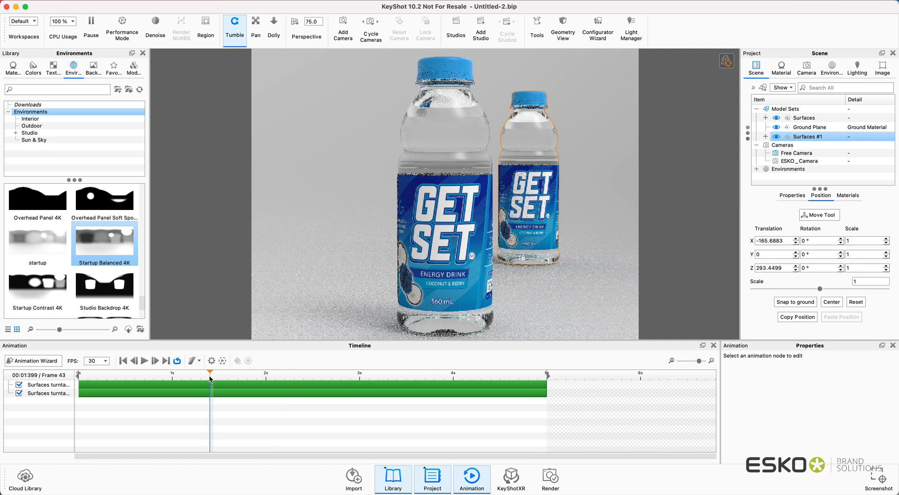
left_click(433, 478)
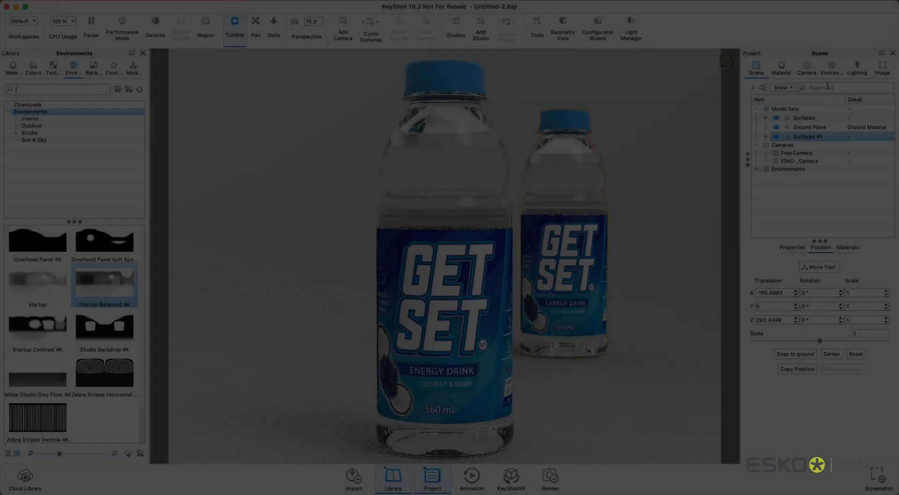
left_click(806, 68)
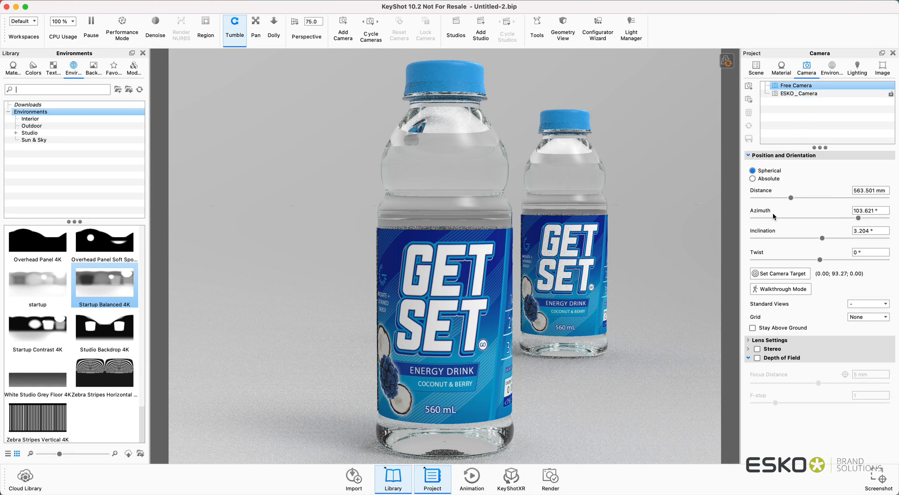
Enable depth of field on the Free Camera and pick the front bottle as focus
left_click(757, 357)
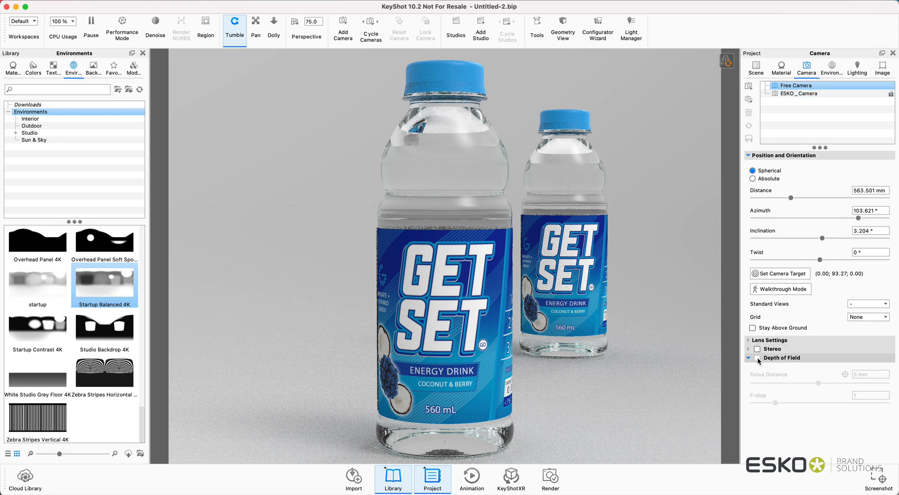
left_click(757, 358)
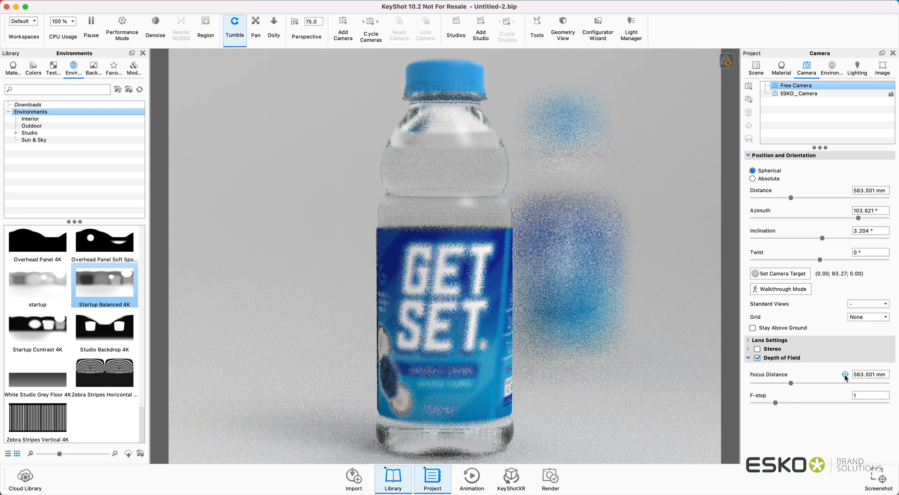
left_click(842, 373)
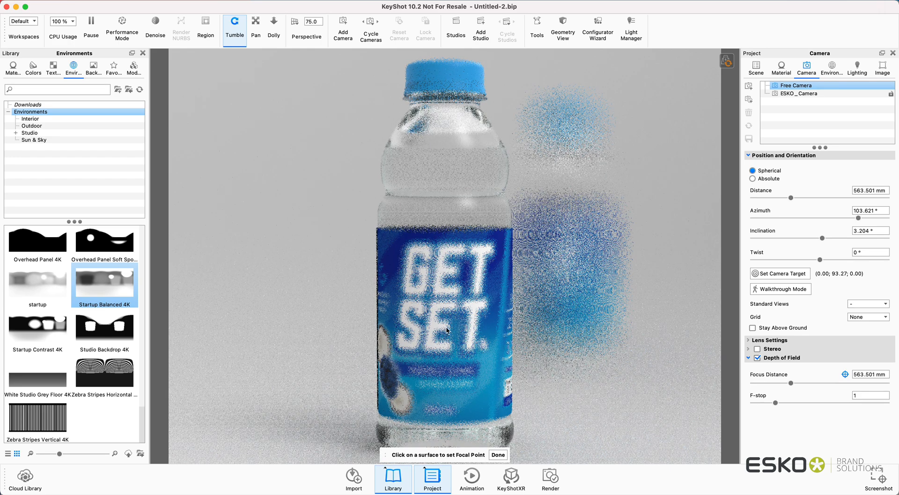
Raise the f-stop through 4 and 12 to 16 for a soft rear-bottle blur
left_click(867, 394)
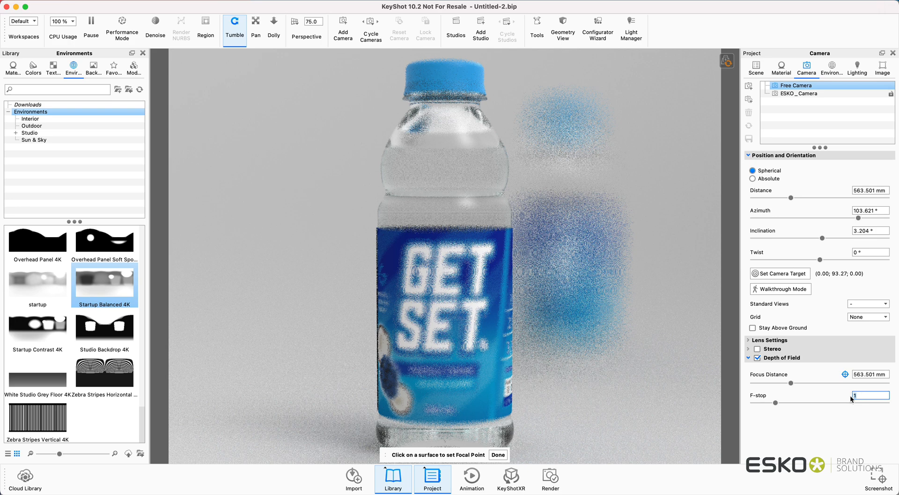
type("4")
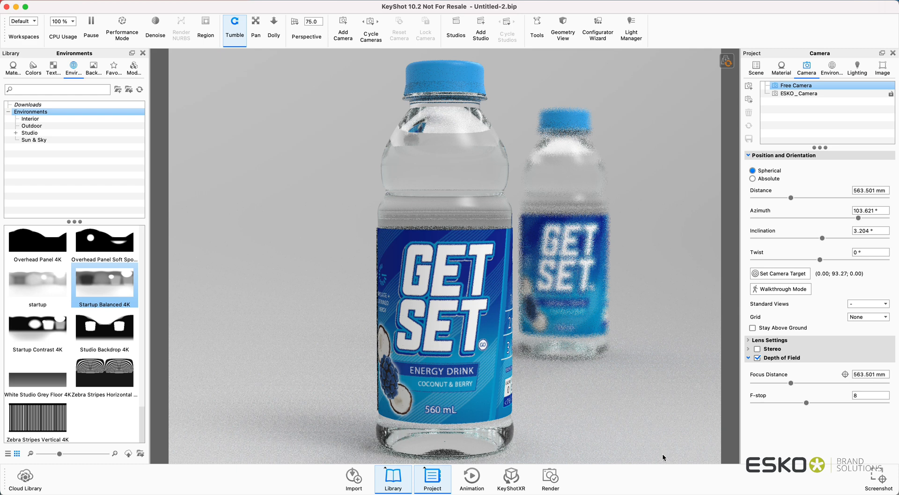
left_click(868, 395)
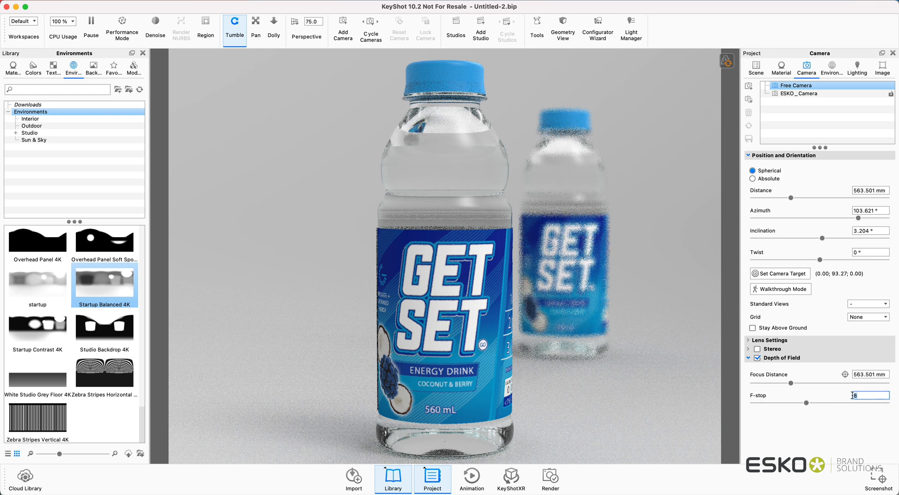
type("12")
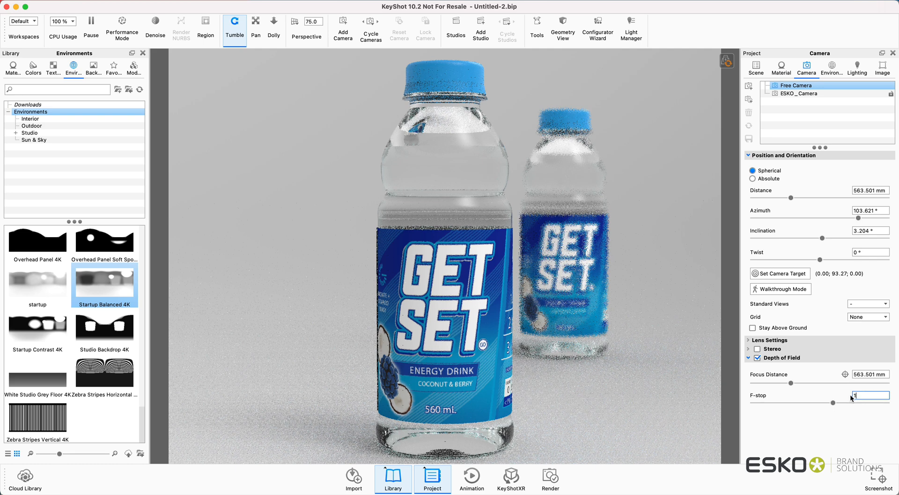
type("16")
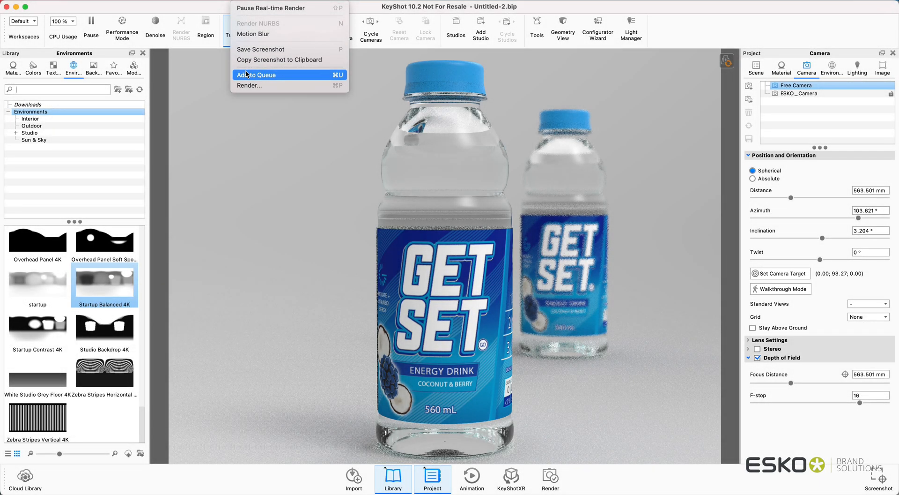
mouse_move(246, 89)
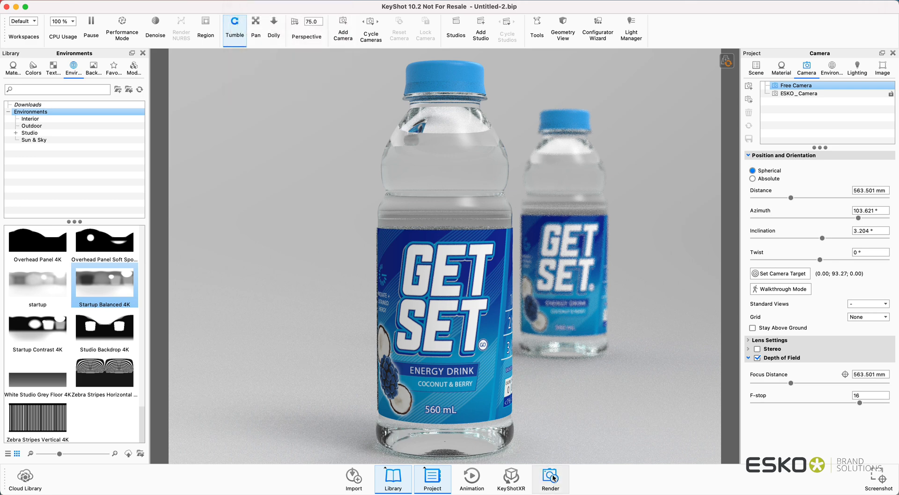
Name the animation frame output GETSETRENDER in the render settings
left_click(551, 478)
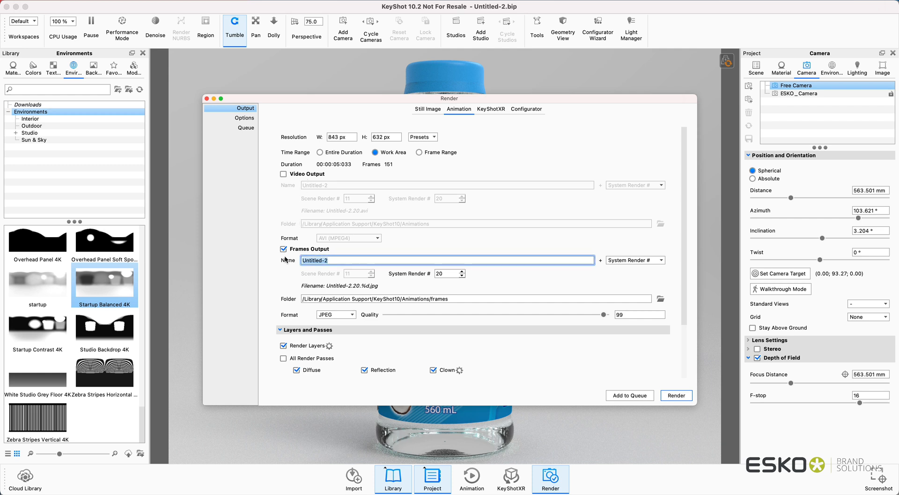
type("GETSETRENDE")
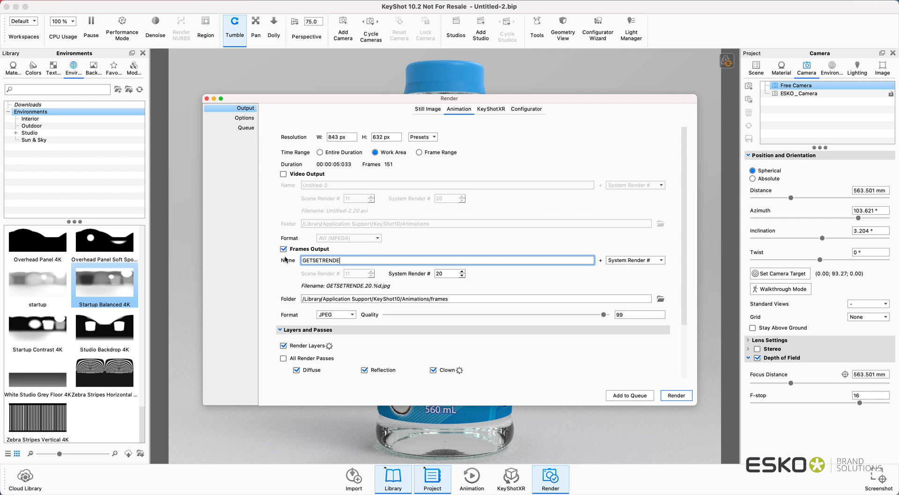
type("R")
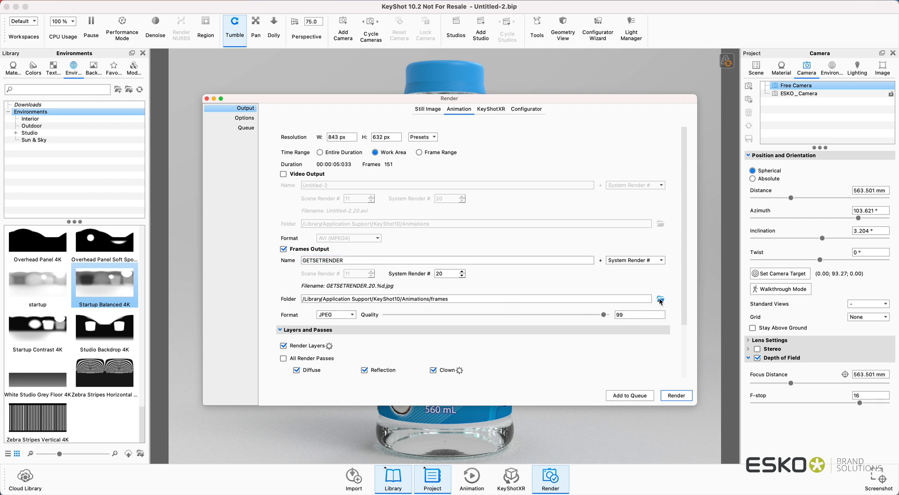
Choose the Desktop as the folder for the rendered frames
left_click(660, 299)
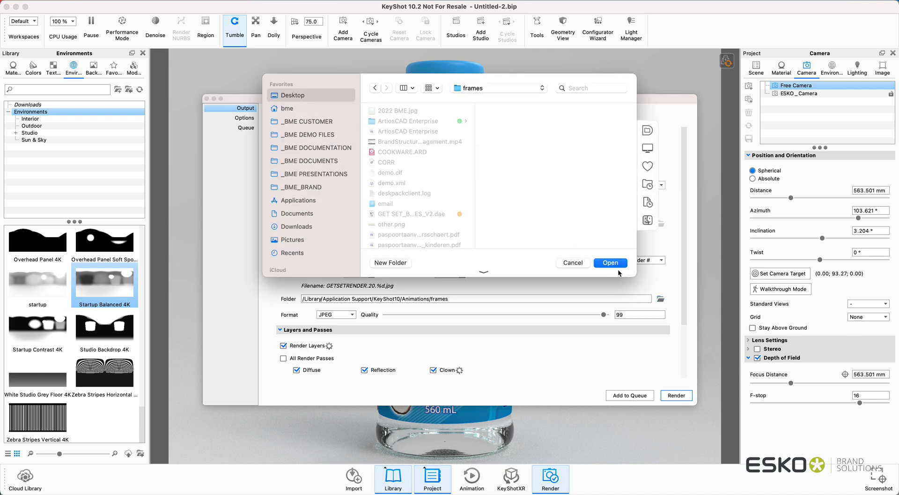
left_click(611, 262)
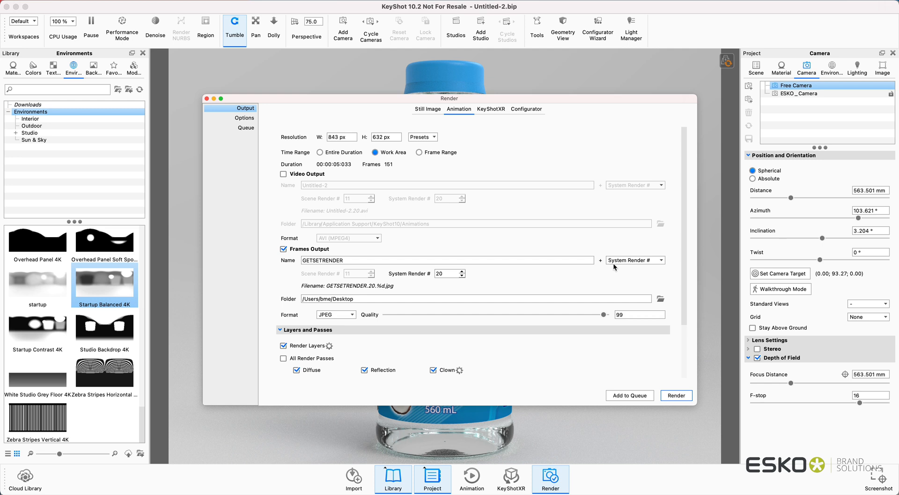
mouse_move(544, 282)
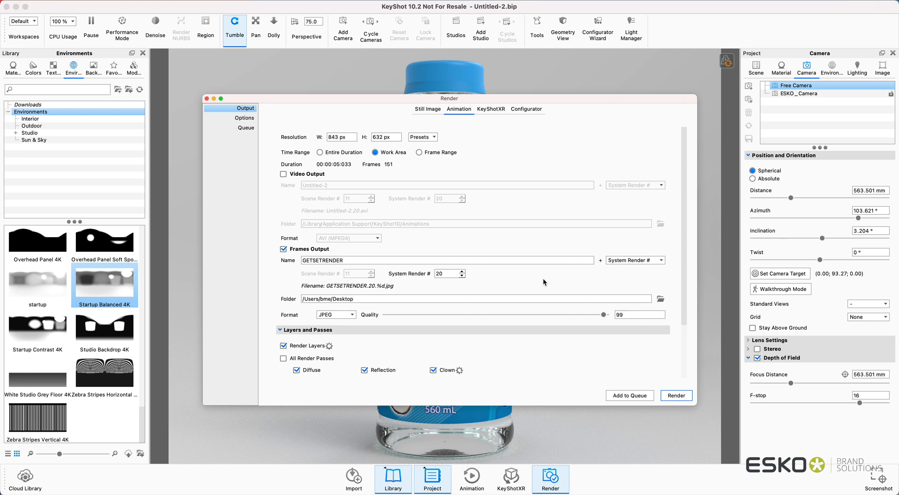
mouse_move(346, 141)
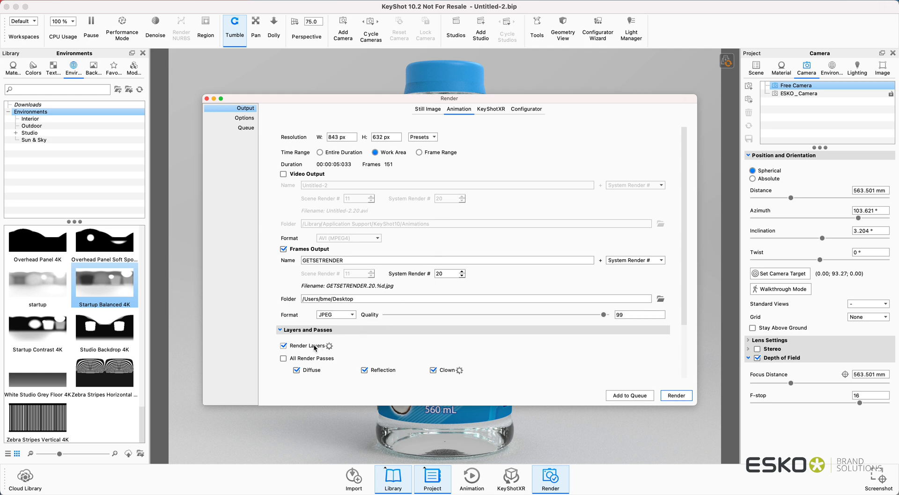
left_click(328, 345)
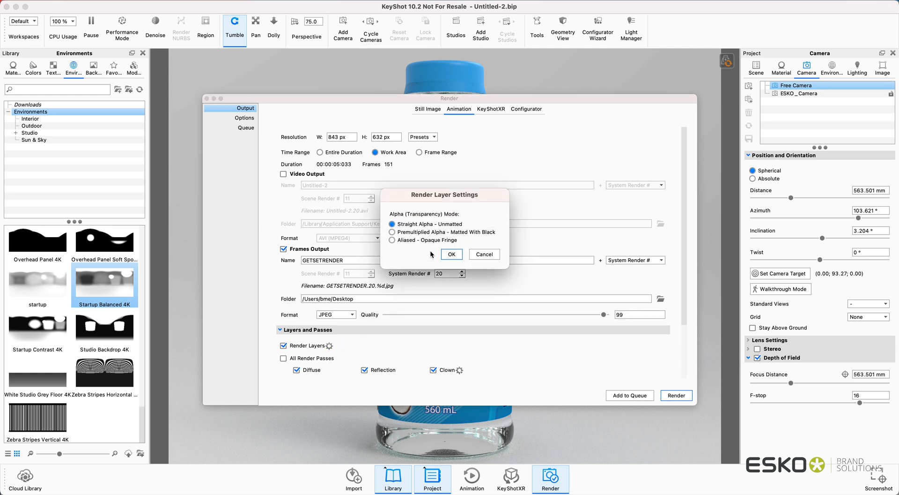
Keep straight alpha for the render layers and enable region rendering around the bottles
left_click(452, 254)
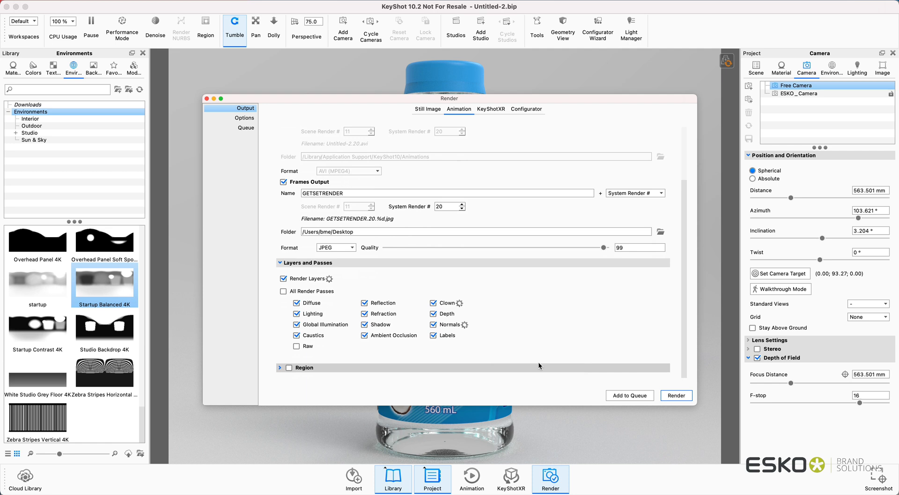
mouse_move(325, 313)
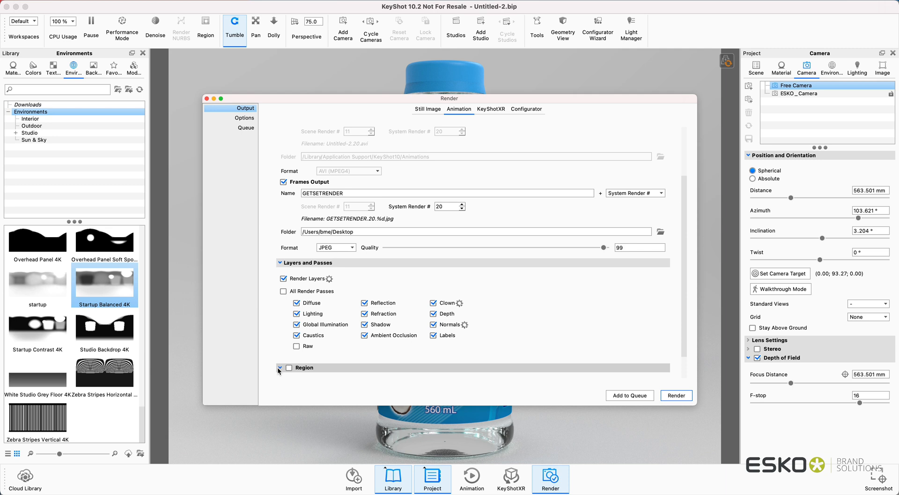
left_click(290, 367)
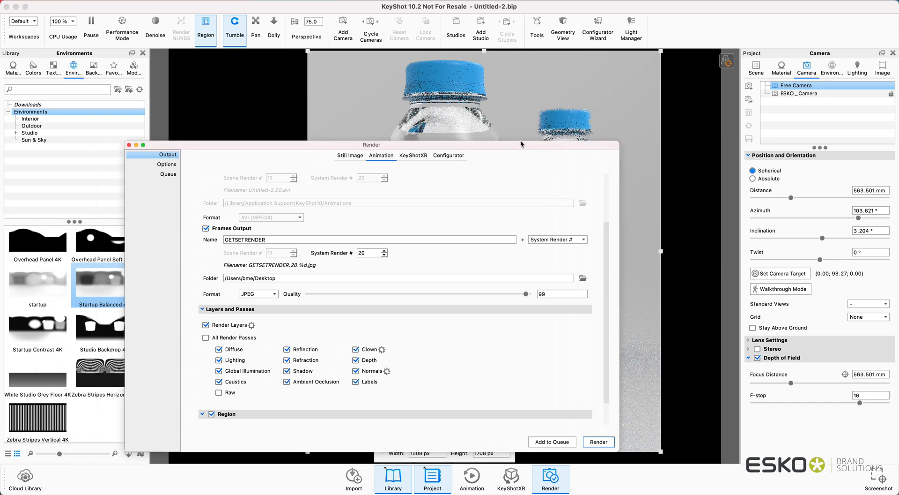
left_click(243, 118)
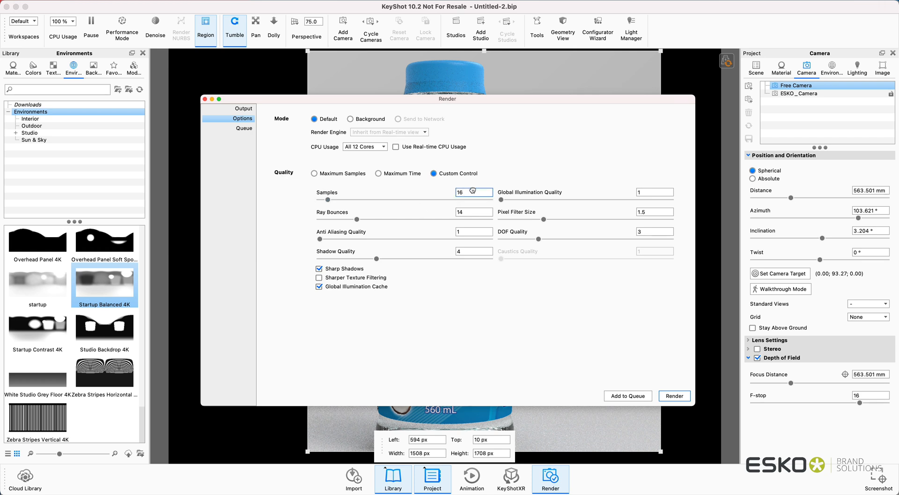
Set the custom render quality to about 100 samples
left_click_drag(328, 199, 389, 200)
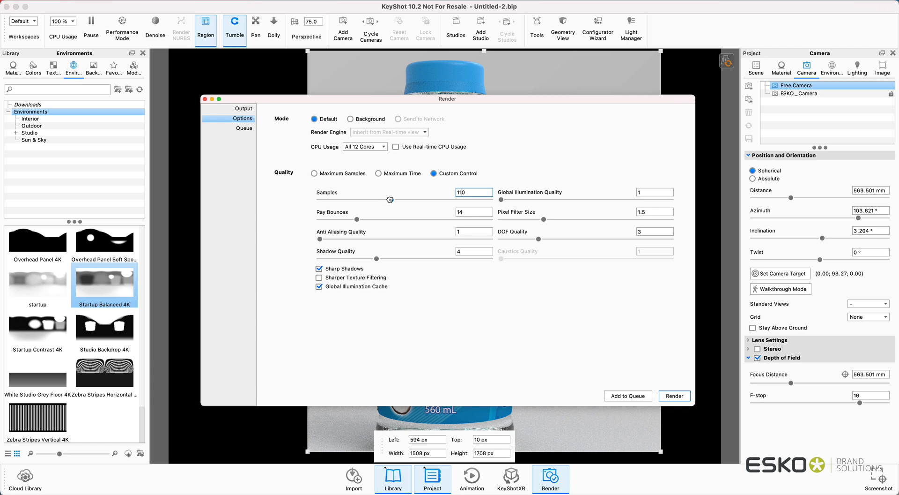
left_click_drag(391, 199, 385, 199)
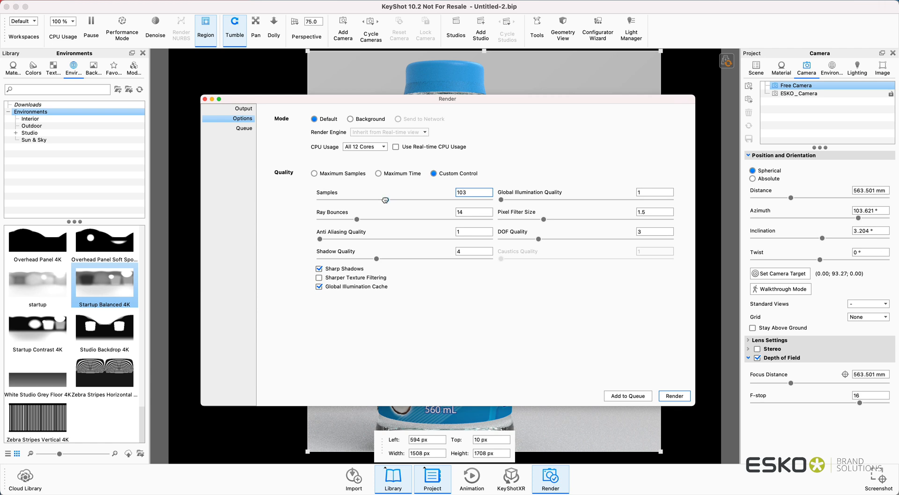
left_click_drag(385, 200, 381, 200)
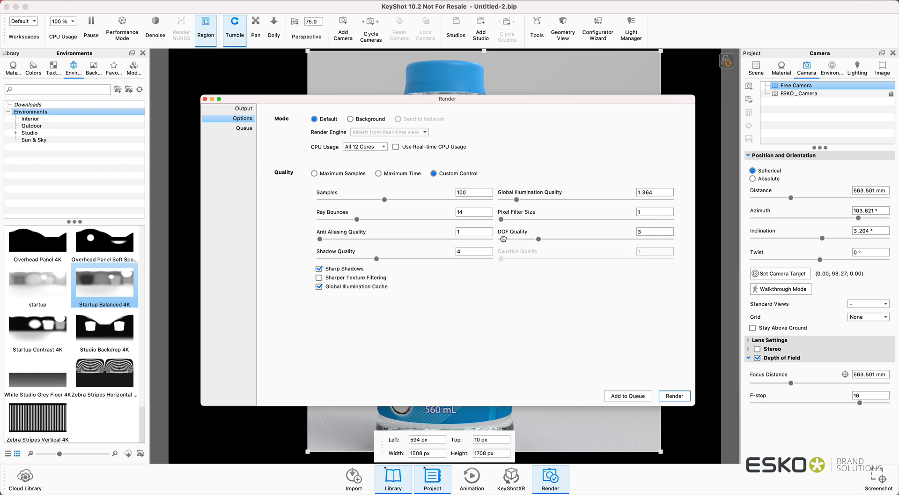
mouse_move(531, 248)
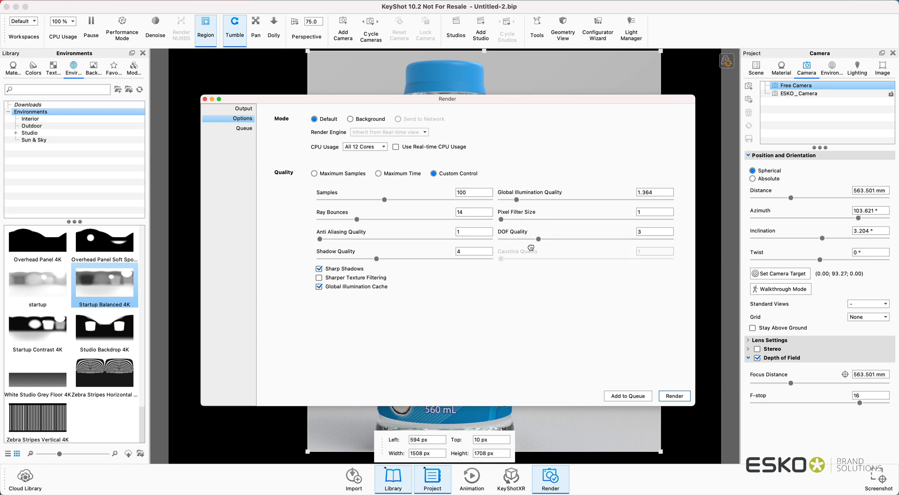
mouse_move(373, 277)
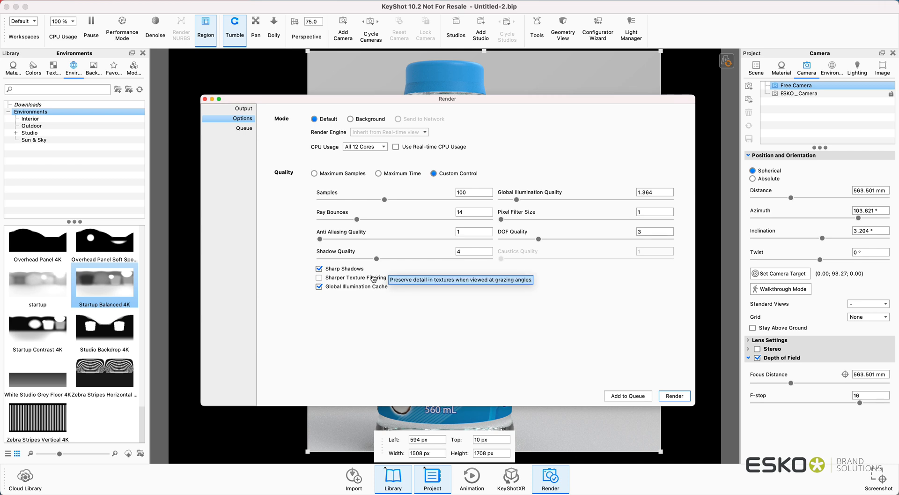
mouse_move(676, 398)
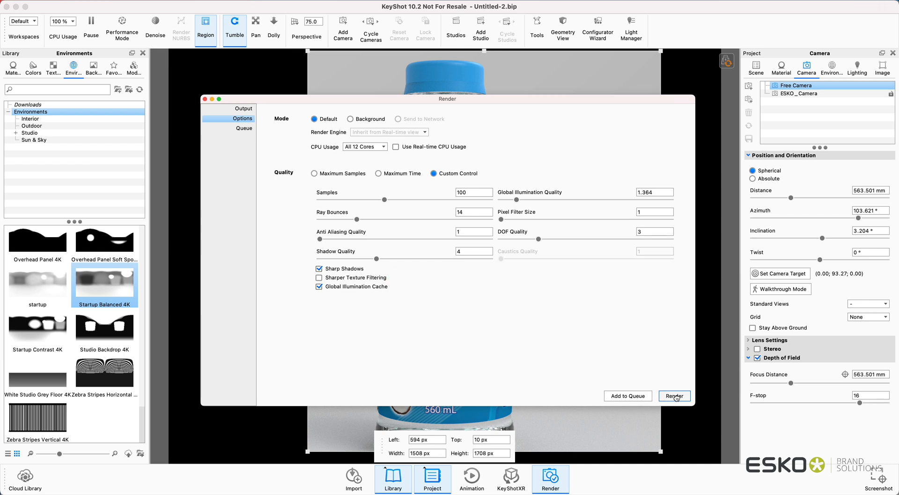
Start rendering the GETSETRENDER animation frames
left_click(674, 396)
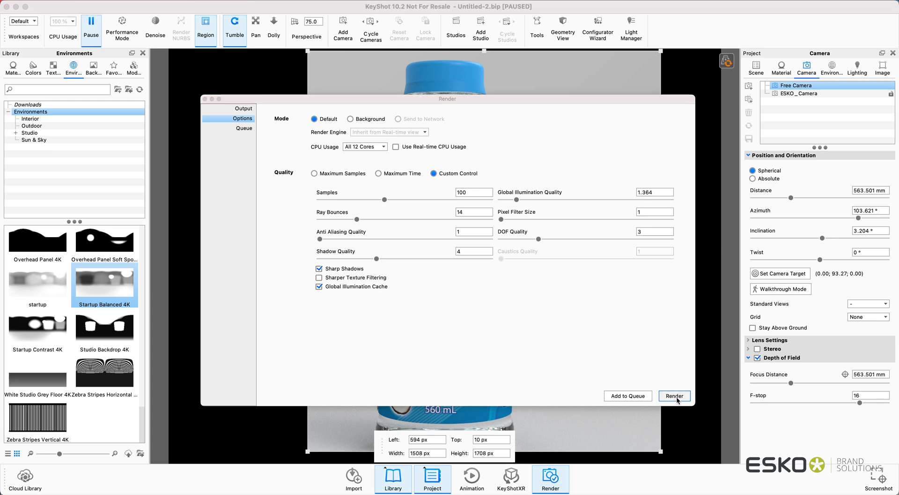
left_click(675, 395)
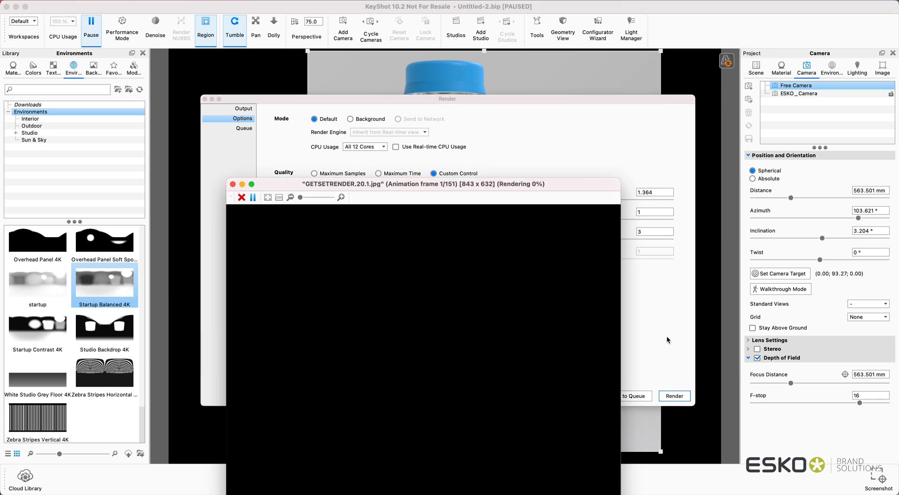